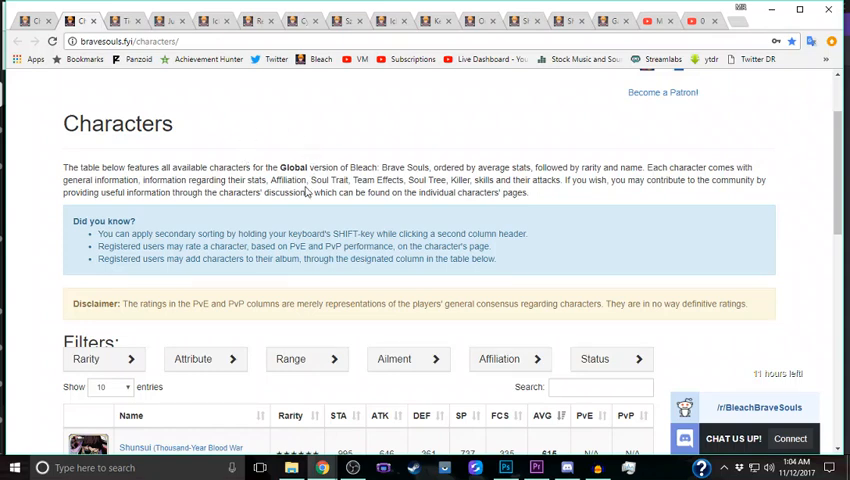
pyautogui.moveTo(620, 92)
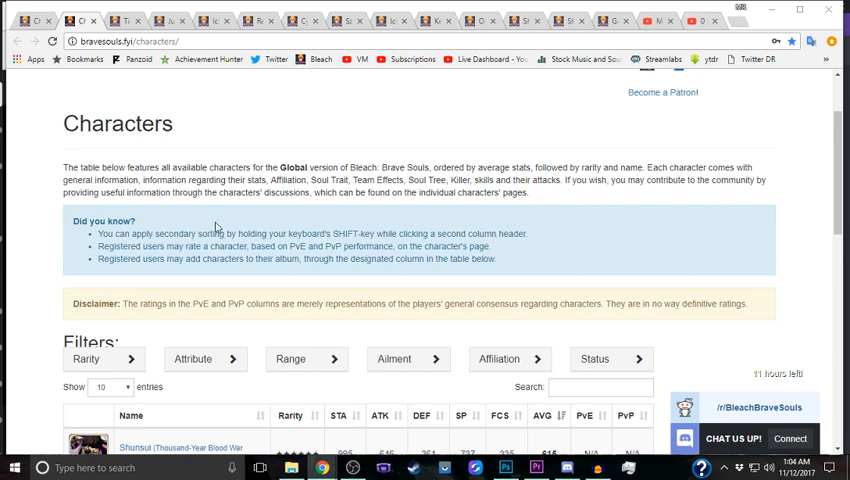
pyautogui.moveTo(192, 214)
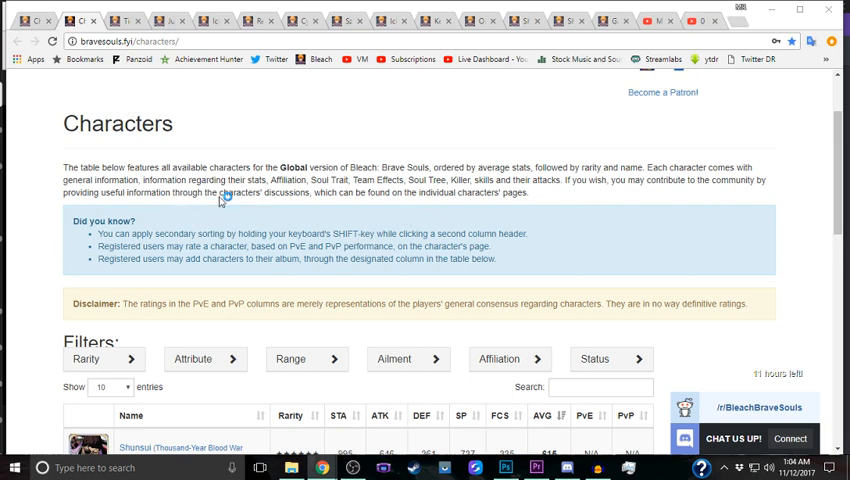
# Step: Scroll down the Characters list toward the Tier Halibel (Christmas version) entry
pyautogui.scroll(-3)
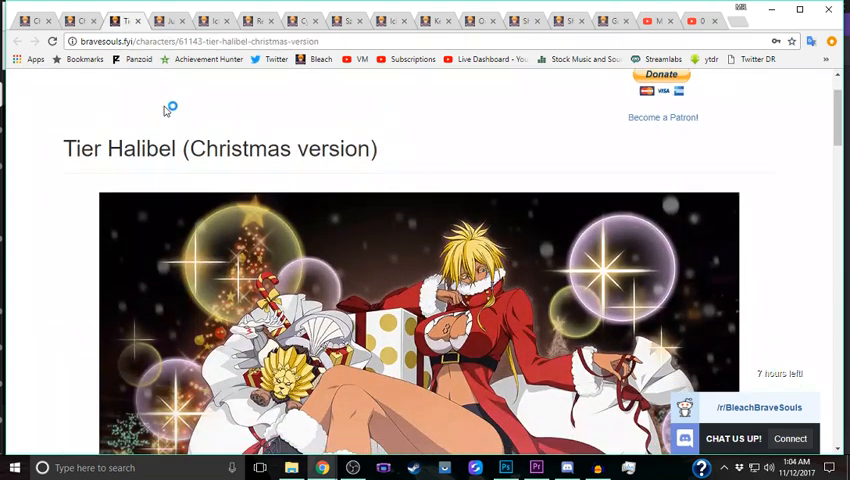
# Step: Scroll through Christmas Halibel's Details and ★6 Details to review her stats and skills
pyautogui.scroll(-3)
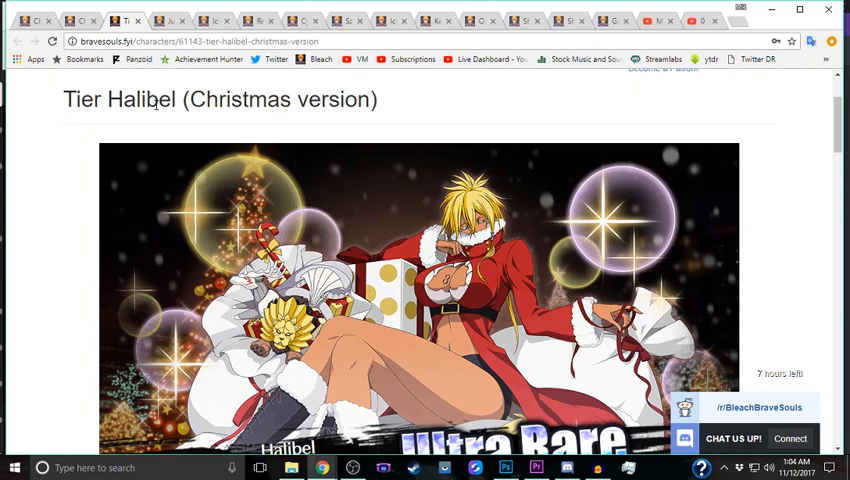
pyautogui.moveTo(252, 164)
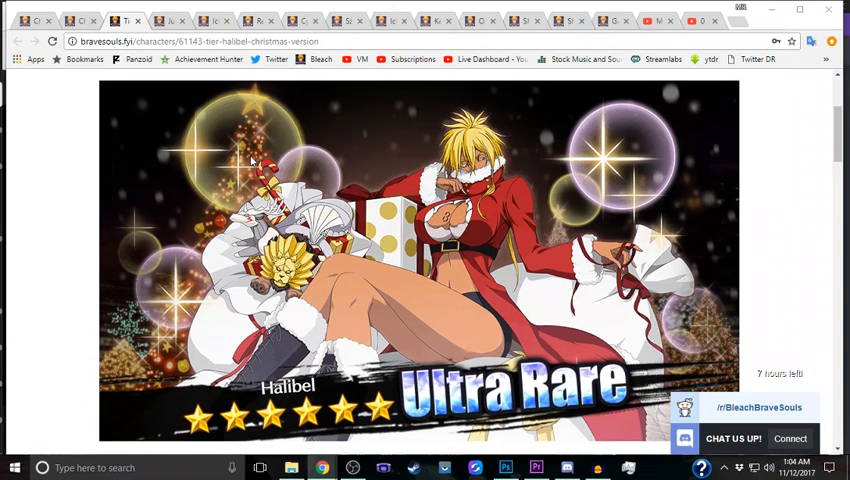
pyautogui.scroll(-3)
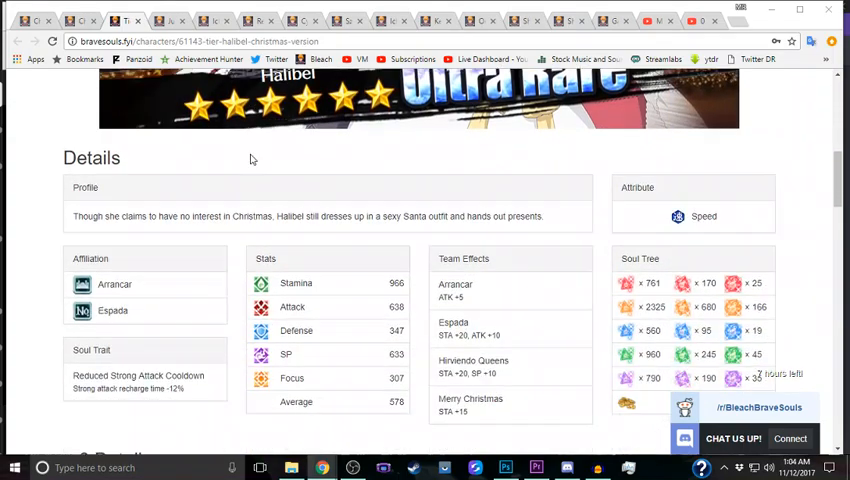
pyautogui.scroll(-3)
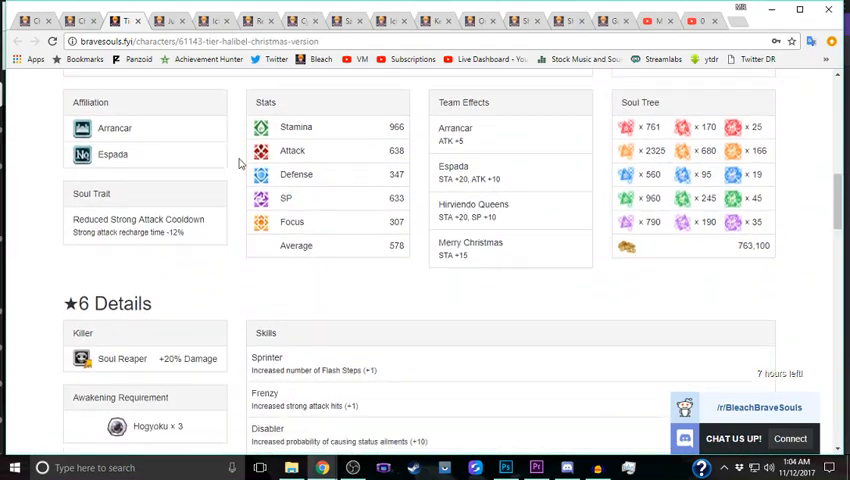
pyautogui.scroll(-3)
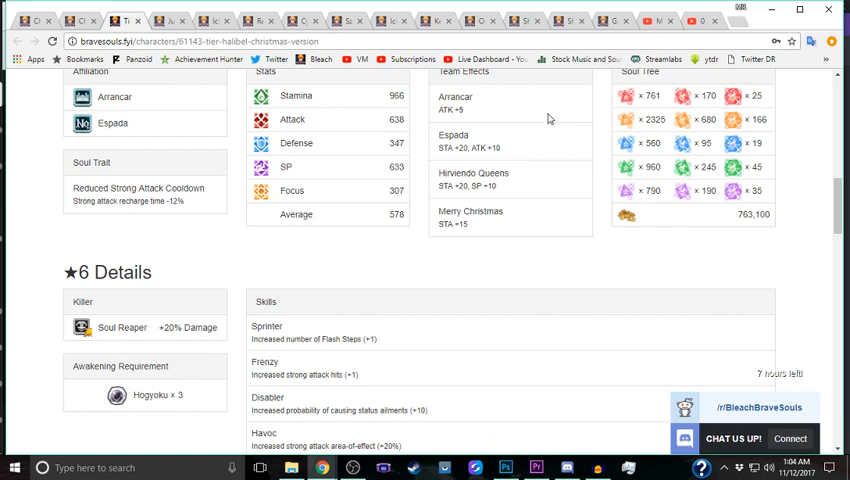
pyautogui.moveTo(322, 152)
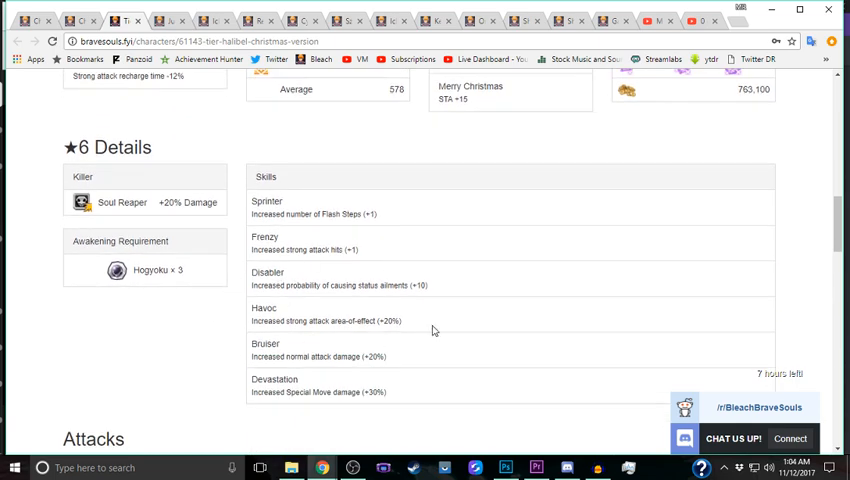
pyautogui.scroll(3)
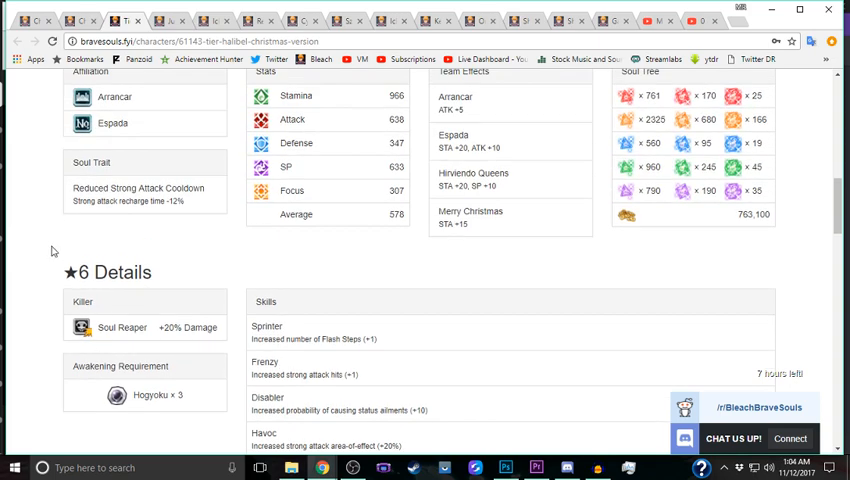
pyautogui.moveTo(352, 280)
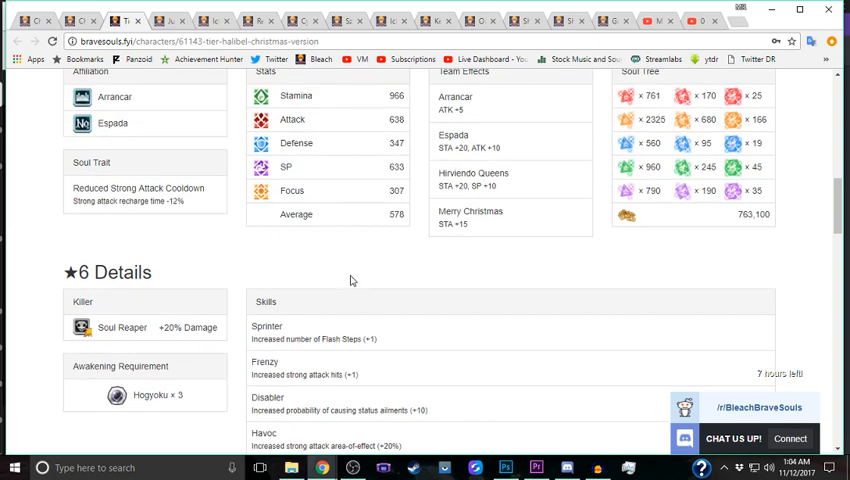
pyautogui.moveTo(138, 180)
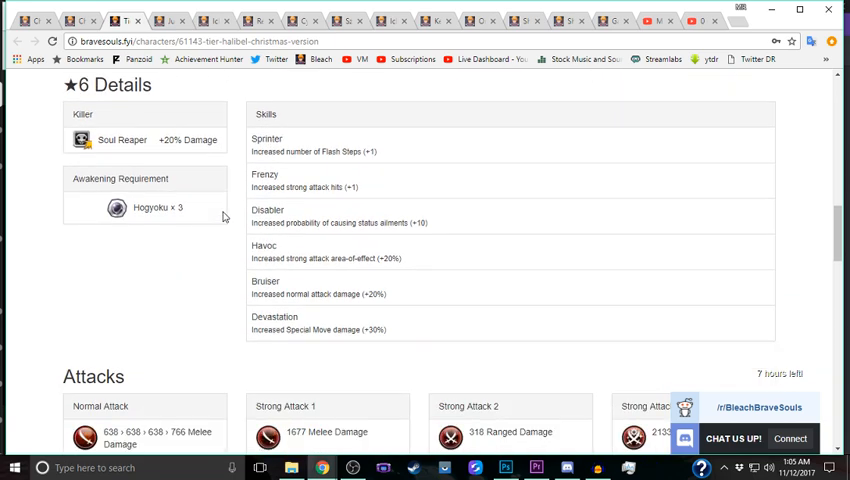
# Step: Scroll through Halibel's Attacks section, checking normal, strong and special attacks
pyautogui.scroll(-3)
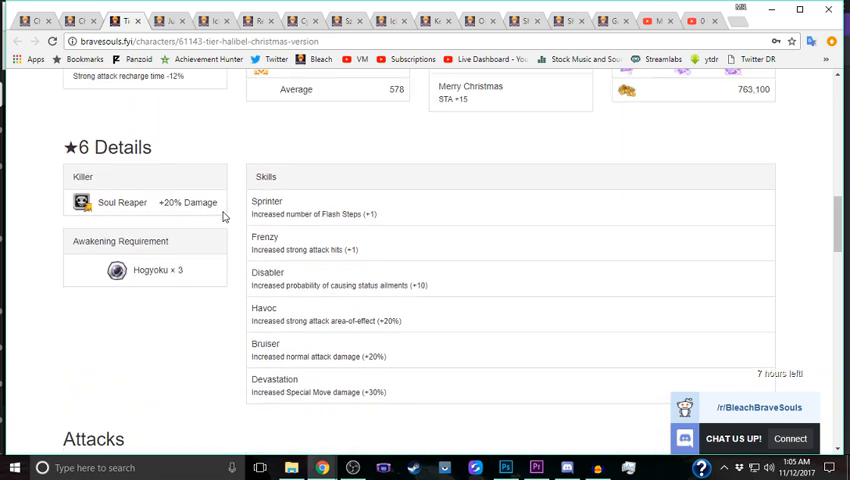
pyautogui.scroll(-3)
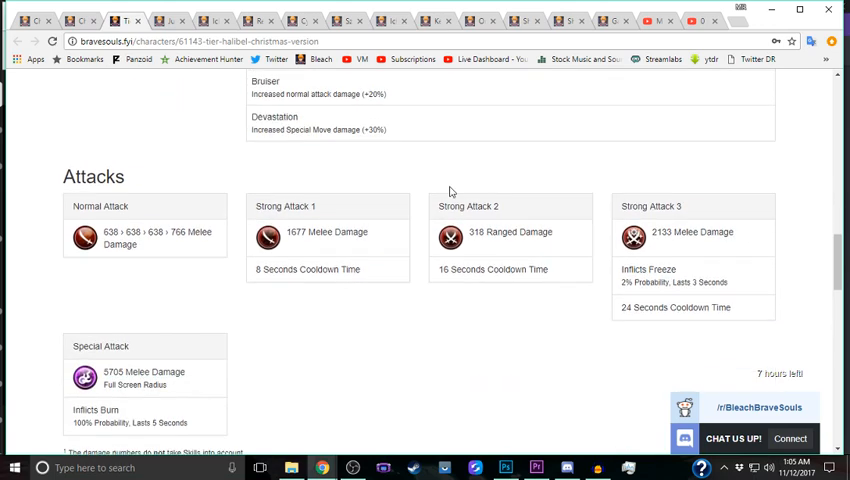
pyautogui.scroll(-3)
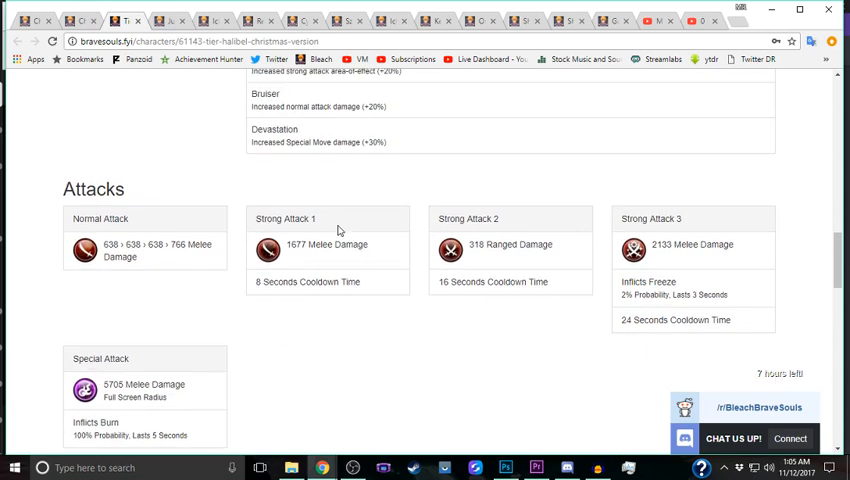
pyautogui.moveTo(344, 228)
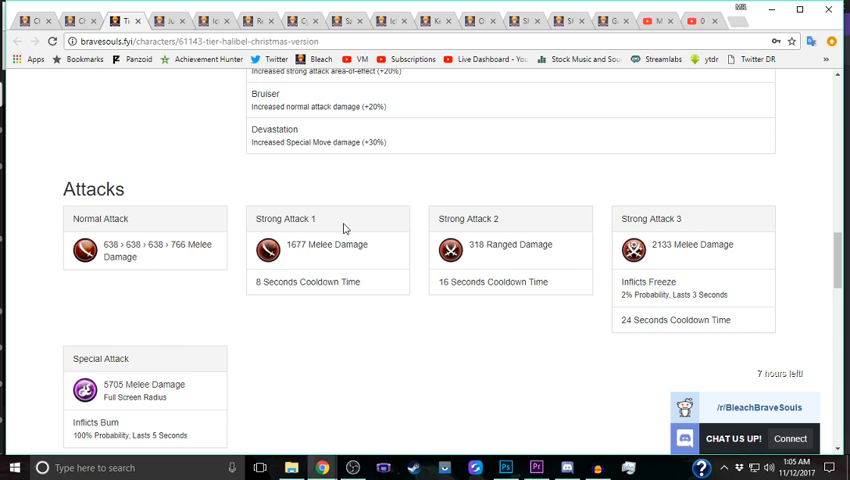
pyautogui.moveTo(332, 228)
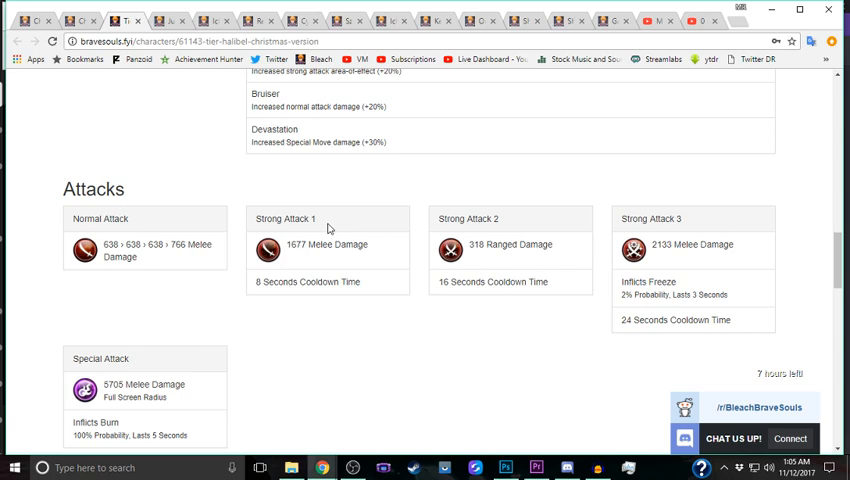
pyautogui.moveTo(704, 140)
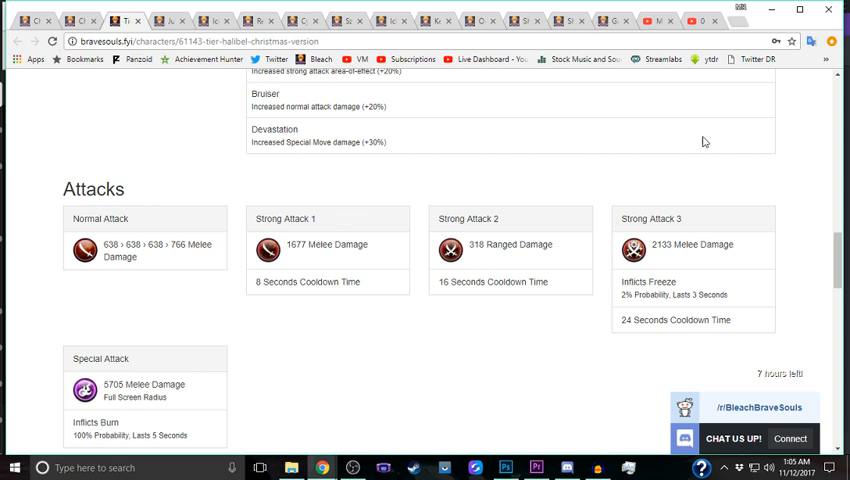
pyautogui.moveTo(678, 188)
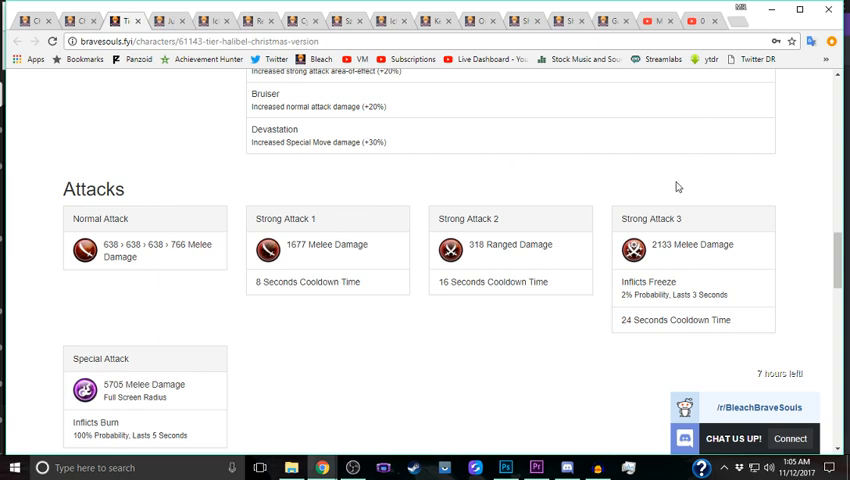
pyautogui.scroll(-3)
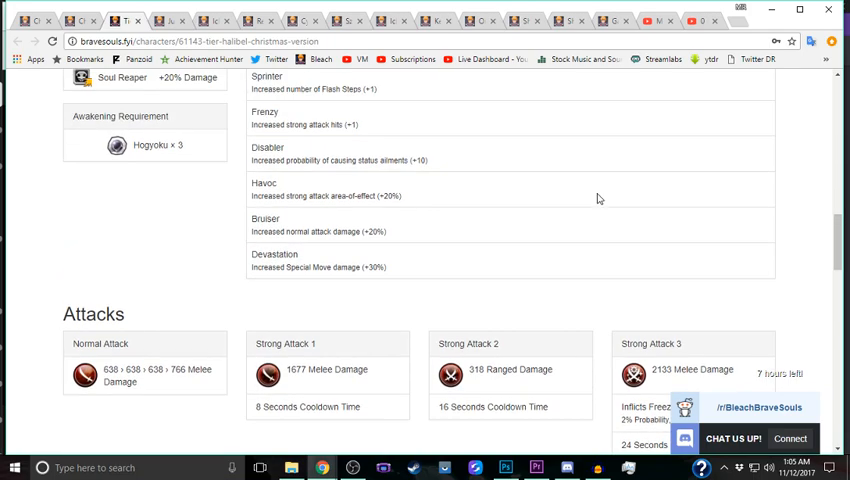
pyautogui.scroll(3)
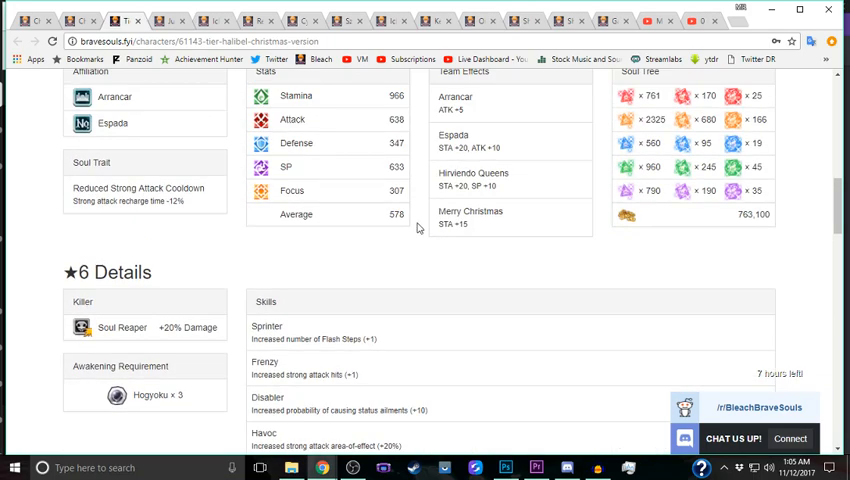
pyautogui.scroll(3)
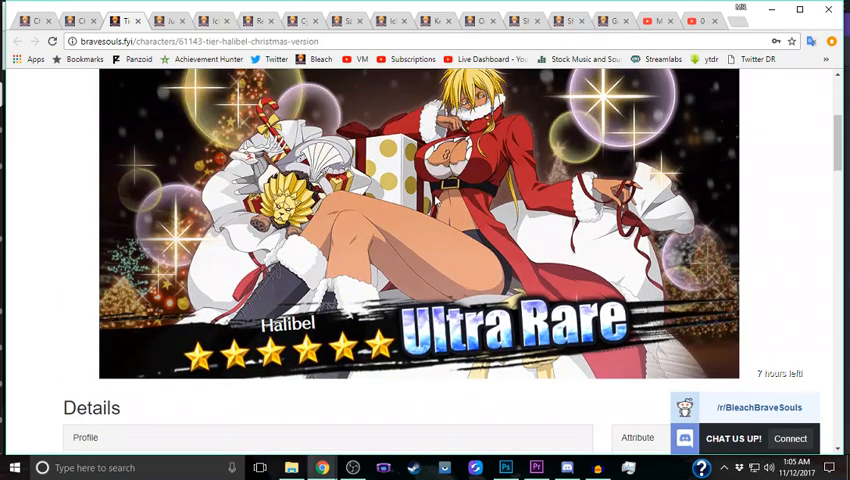
pyautogui.scroll(-3)
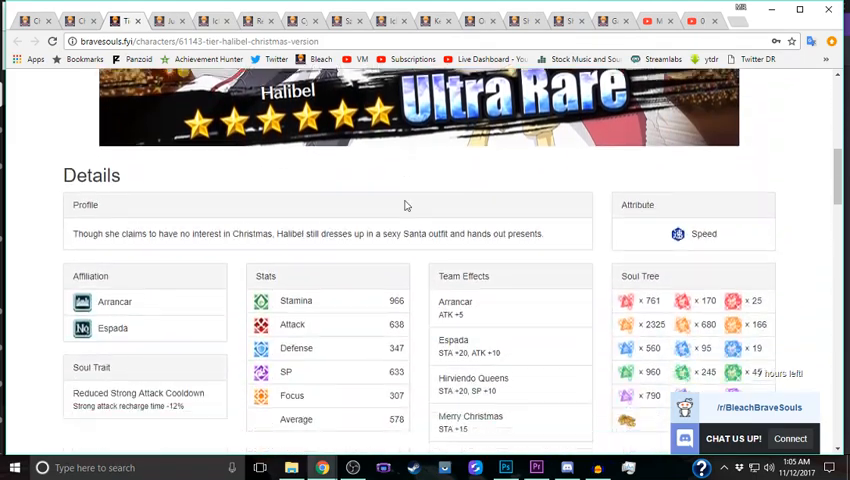
pyautogui.scroll(-3)
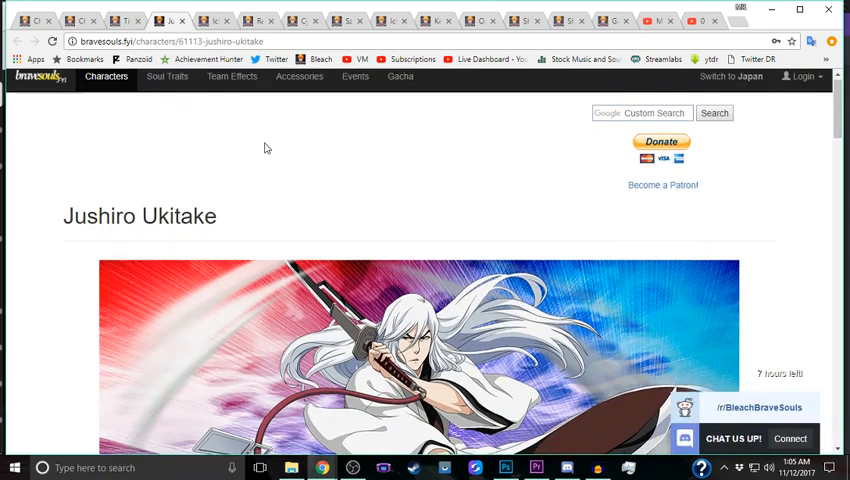
# Step: Scroll down Jushiro Ukitake's page to the Attacks section and review damage, effects and cooldowns
pyautogui.scroll(-3)
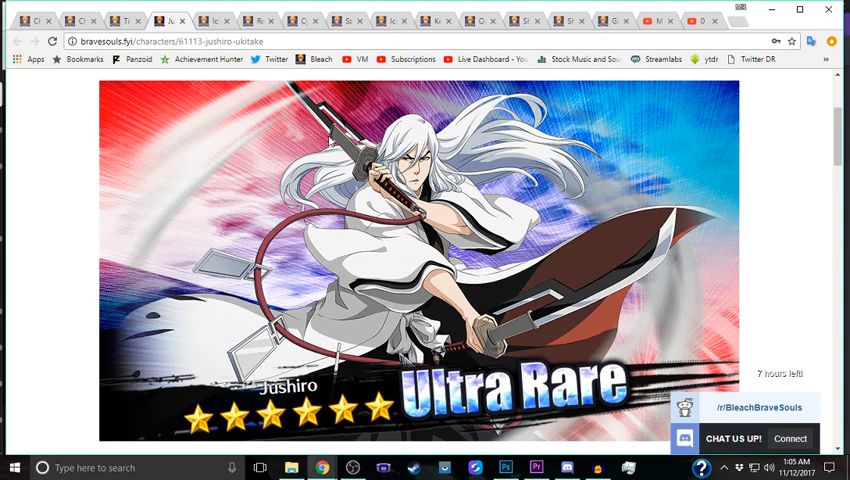
pyautogui.scroll(-3)
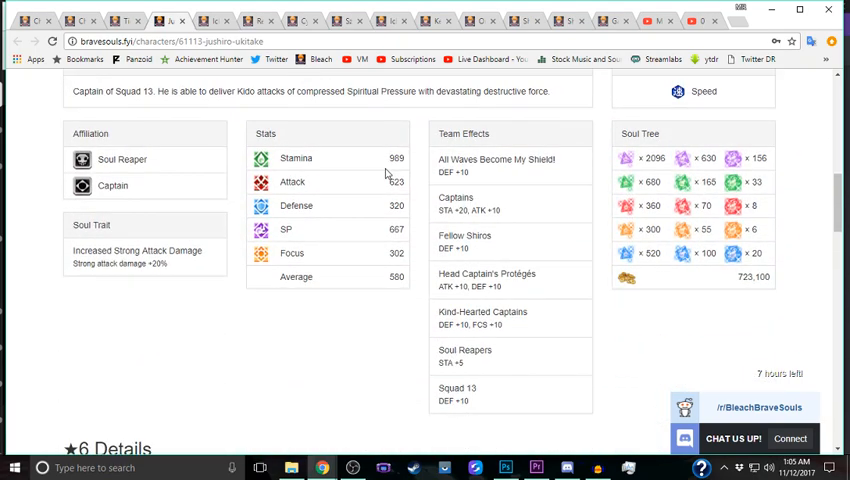
pyautogui.scroll(-3)
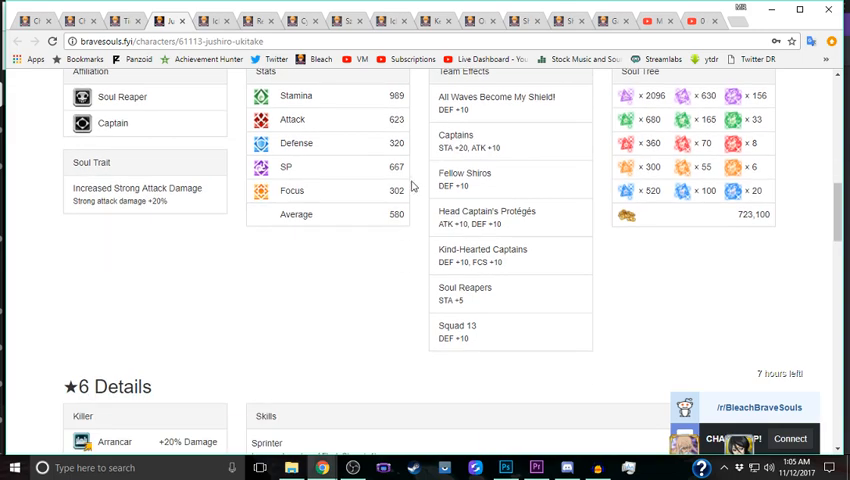
pyautogui.scroll(-3)
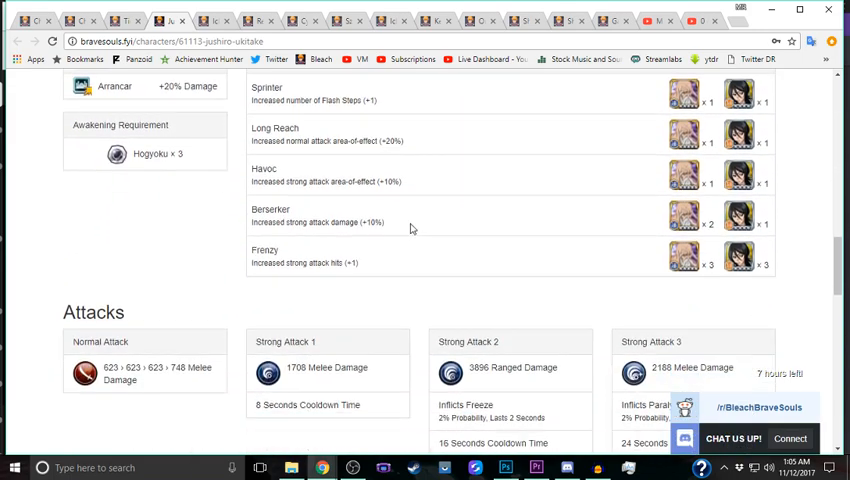
pyautogui.scroll(-3)
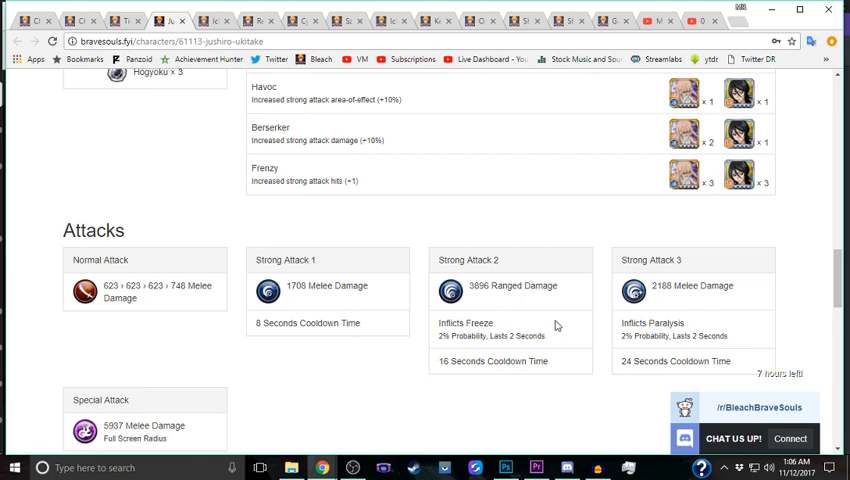
pyautogui.moveTo(544, 320)
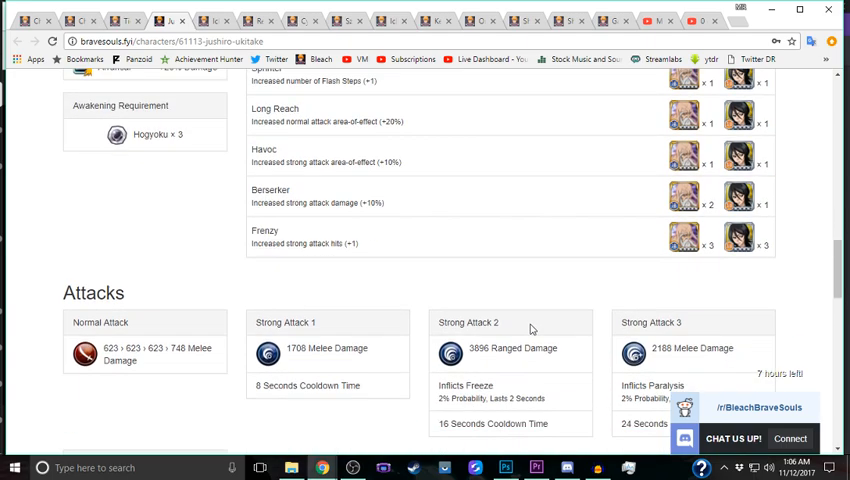
pyautogui.scroll(-3)
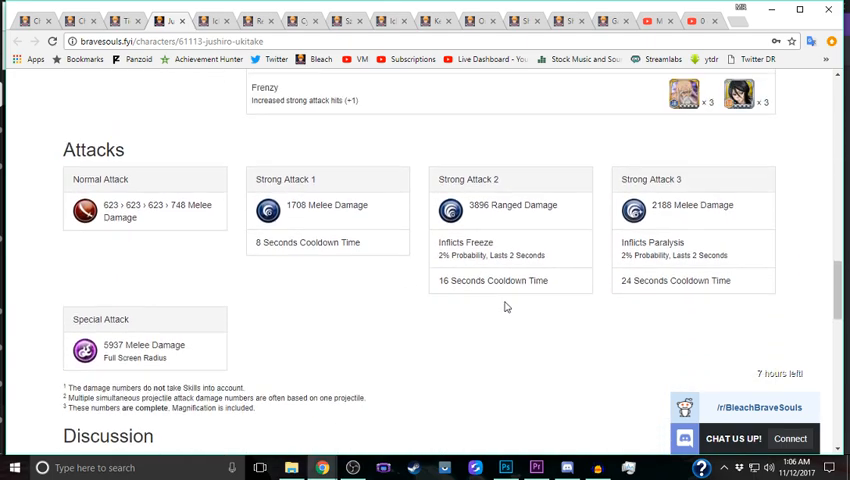
pyautogui.scroll(3)
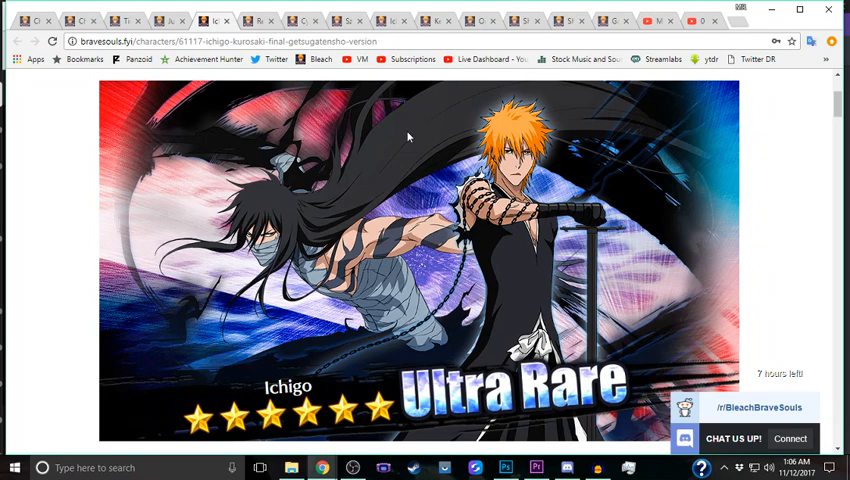
pyautogui.moveTo(430, 140)
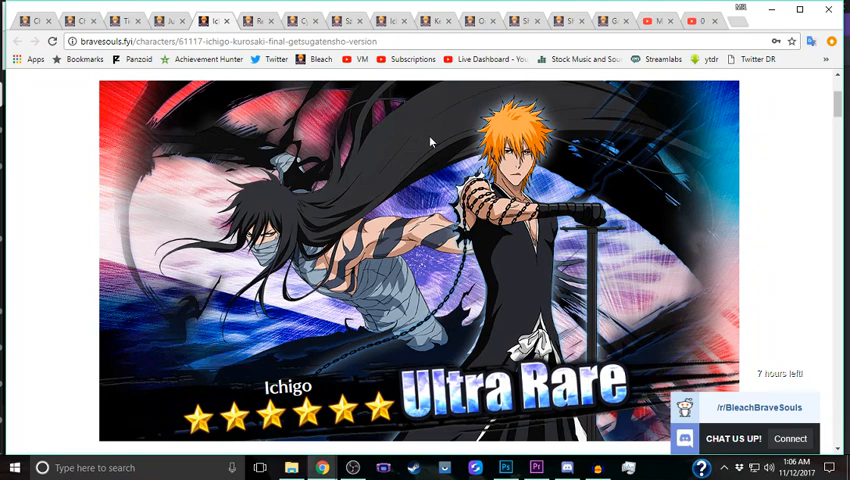
# Step: Scroll through Final Getsugatensho Ichigo's Details, ★6 Details and Attacks, then back up
pyautogui.scroll(-3)
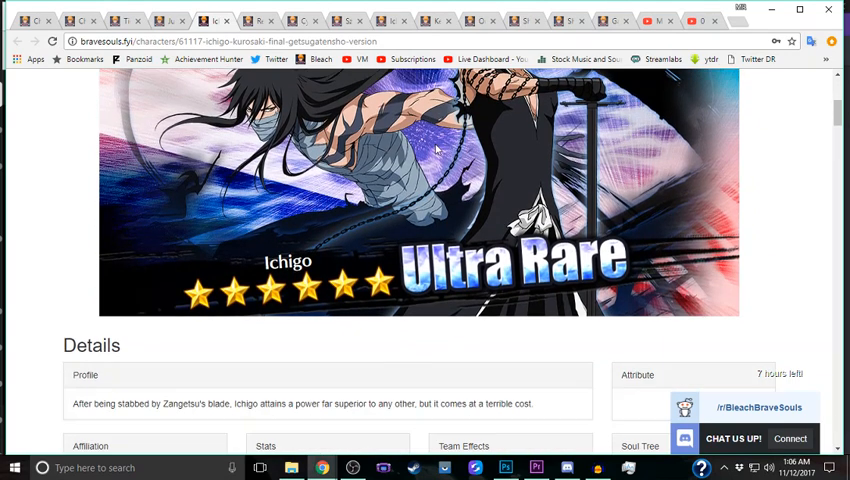
pyautogui.scroll(3)
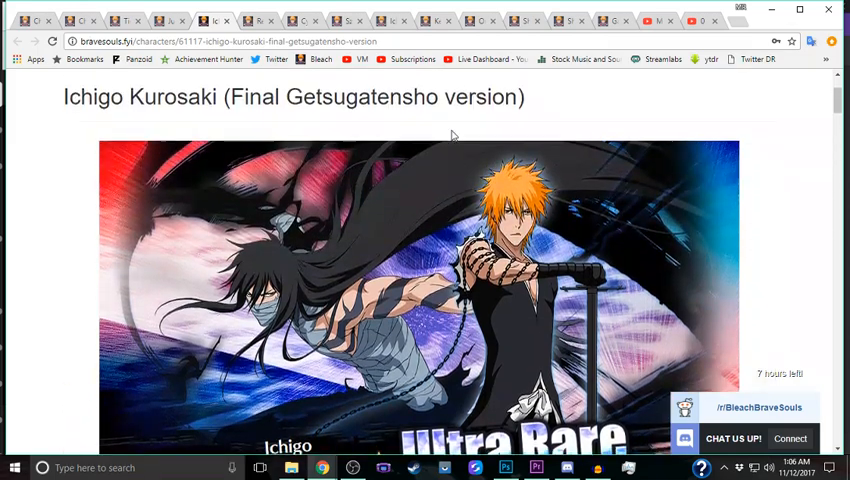
pyautogui.scroll(-3)
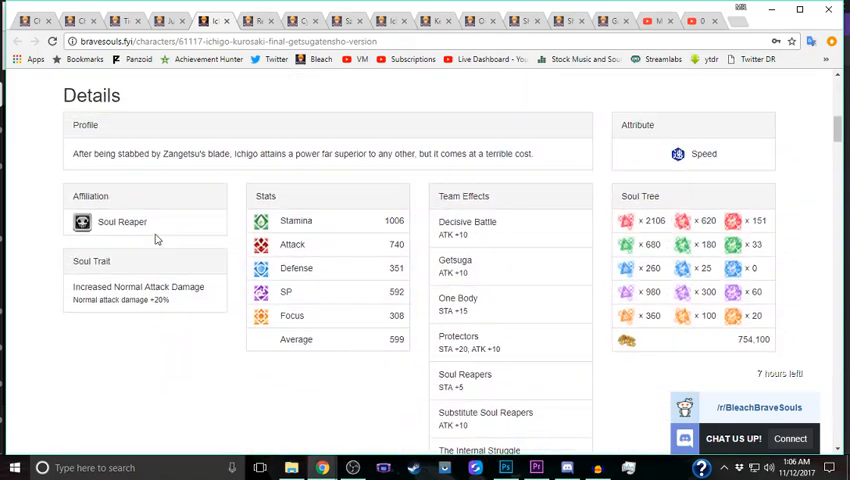
pyautogui.scroll(-3)
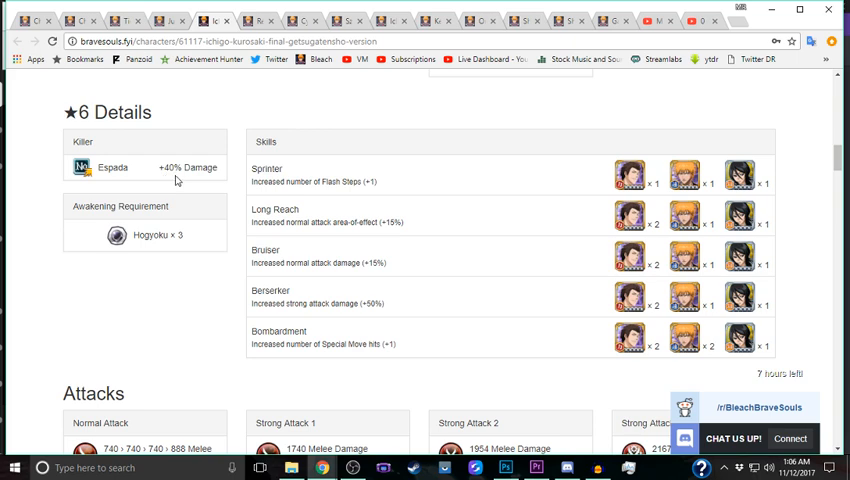
pyautogui.moveTo(208, 184)
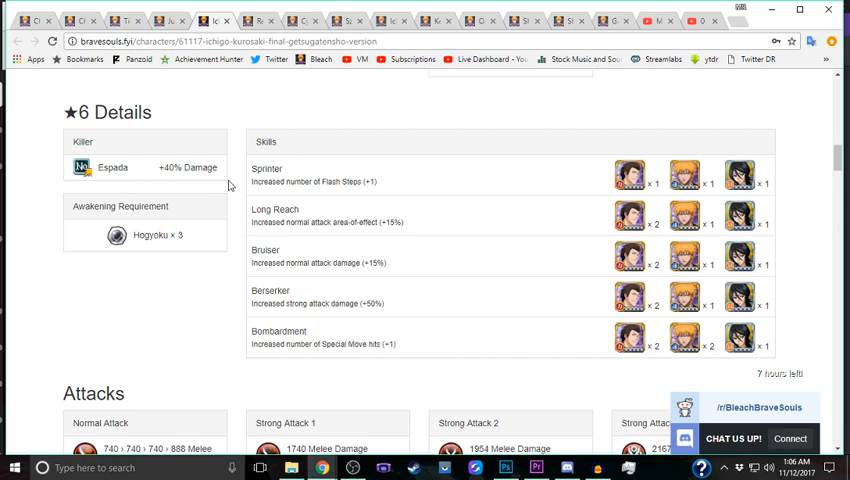
pyautogui.moveTo(356, 306)
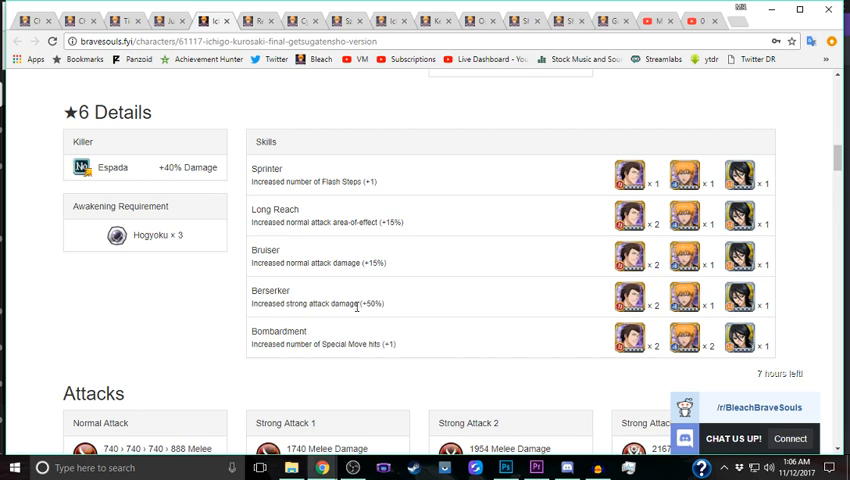
pyautogui.scroll(3)
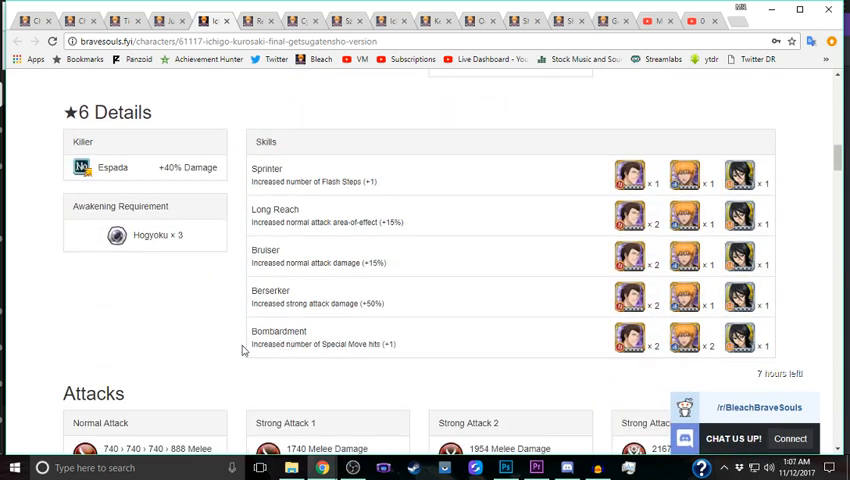
pyautogui.scroll(-3)
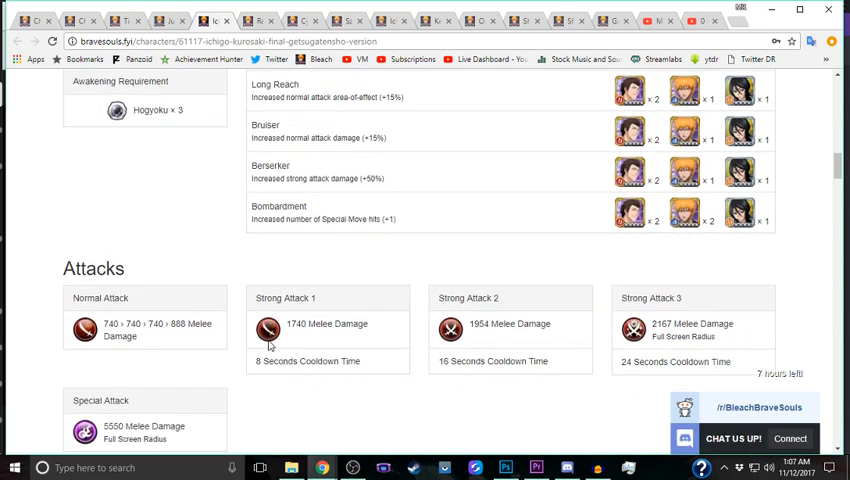
pyautogui.moveTo(292, 294)
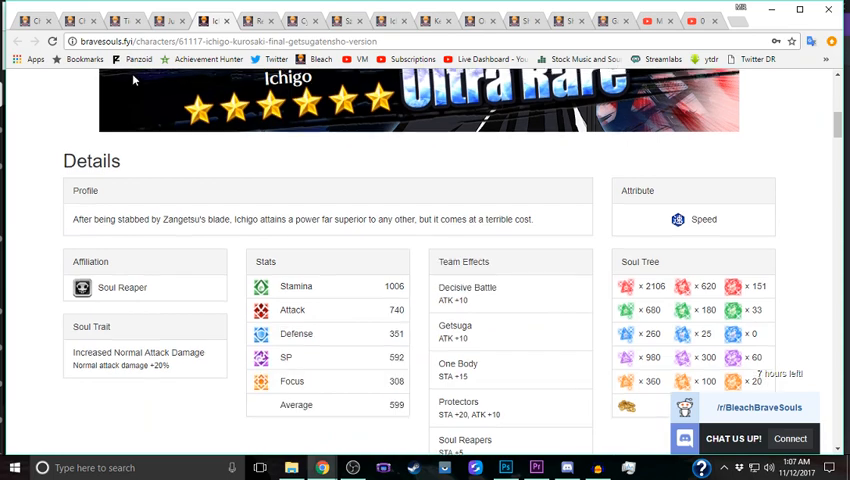
pyautogui.scroll(3)
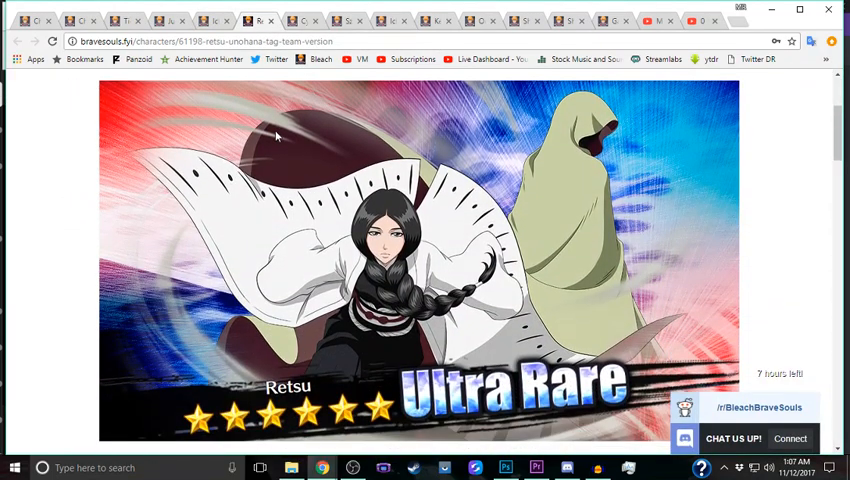
# Step: Scroll down Retsu Unohana's page through her stats, team effects and ★6 skills
pyautogui.scroll(-3)
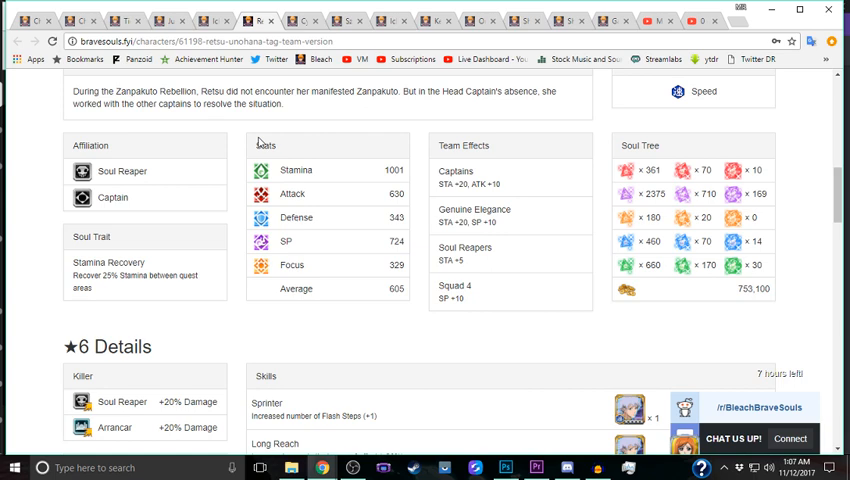
pyautogui.moveTo(256, 142)
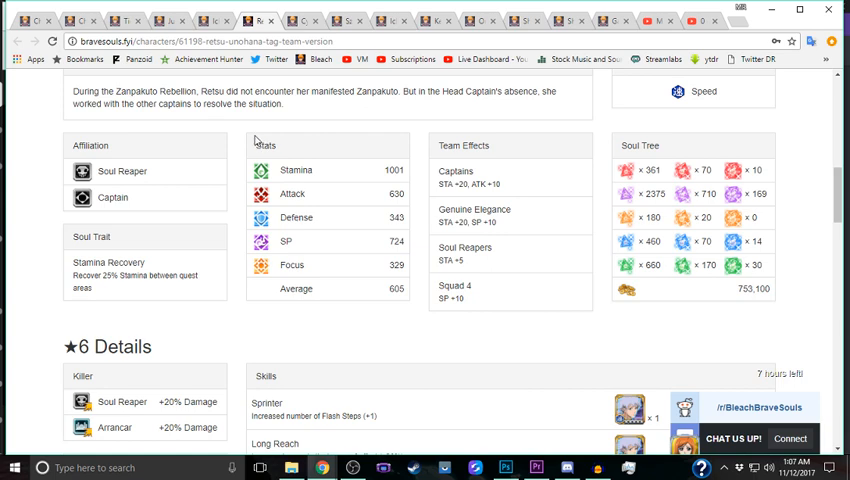
pyautogui.scroll(-3)
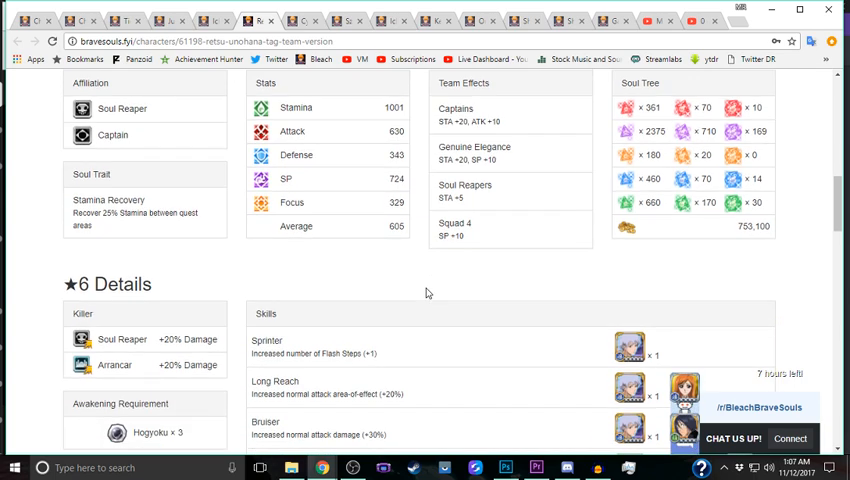
pyautogui.moveTo(190, 340)
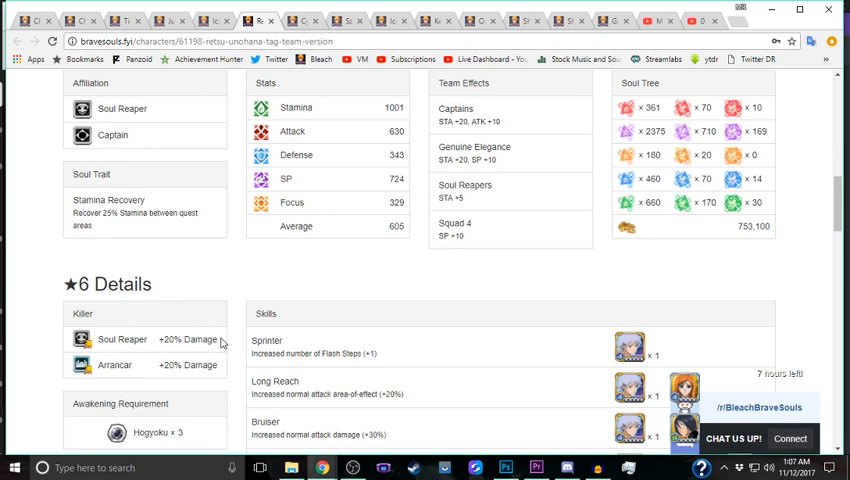
pyautogui.scroll(-3)
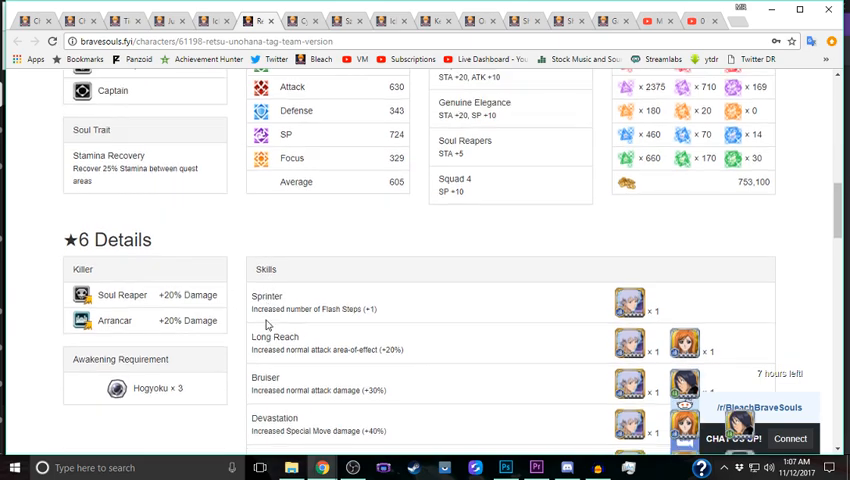
pyautogui.scroll(-3)
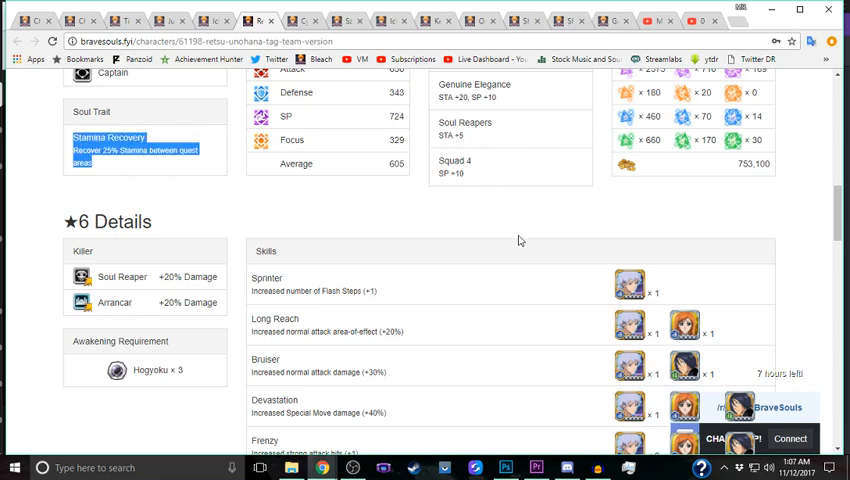
pyautogui.scroll(-3)
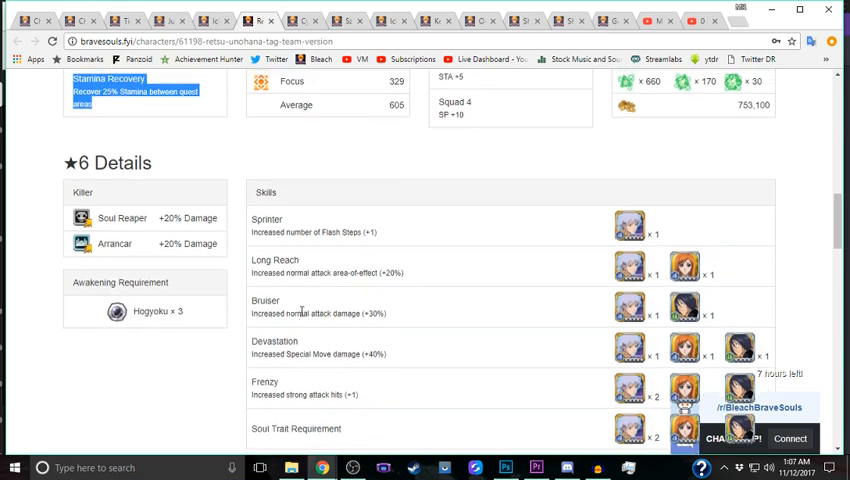
pyautogui.scroll(-3)
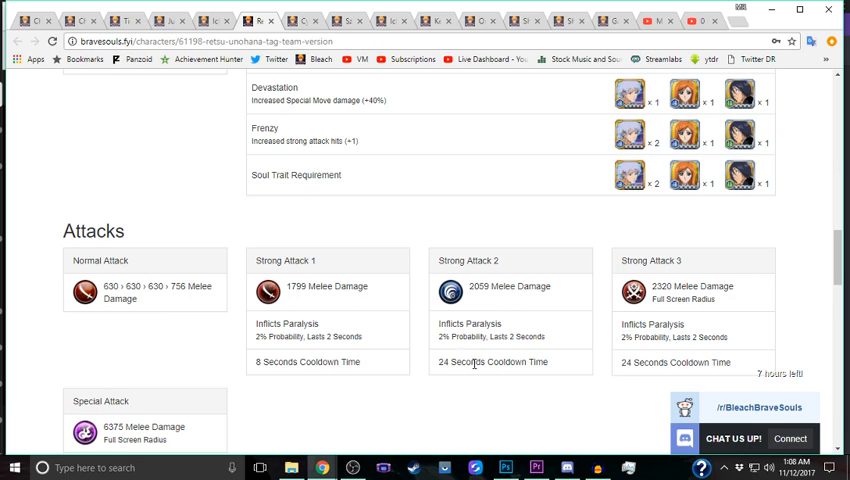
pyautogui.moveTo(476, 360)
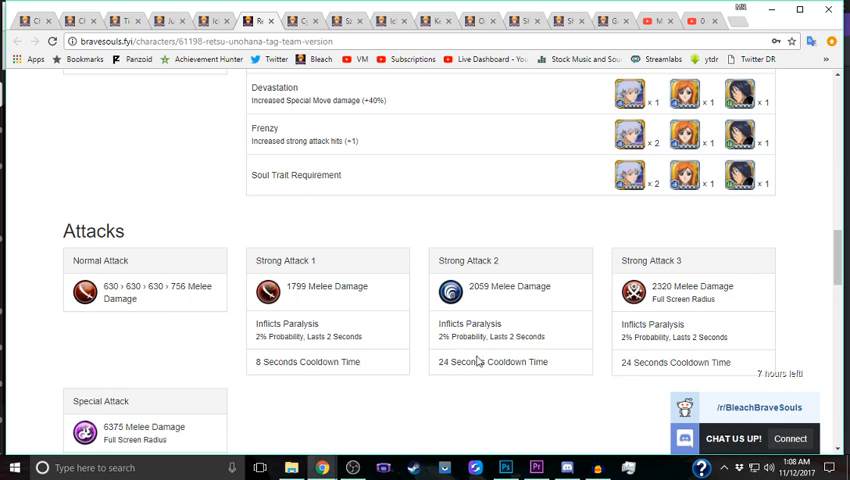
# Step: Scroll back and forth over Retsu's Attacks section to review her attacks
pyautogui.scroll(-3)
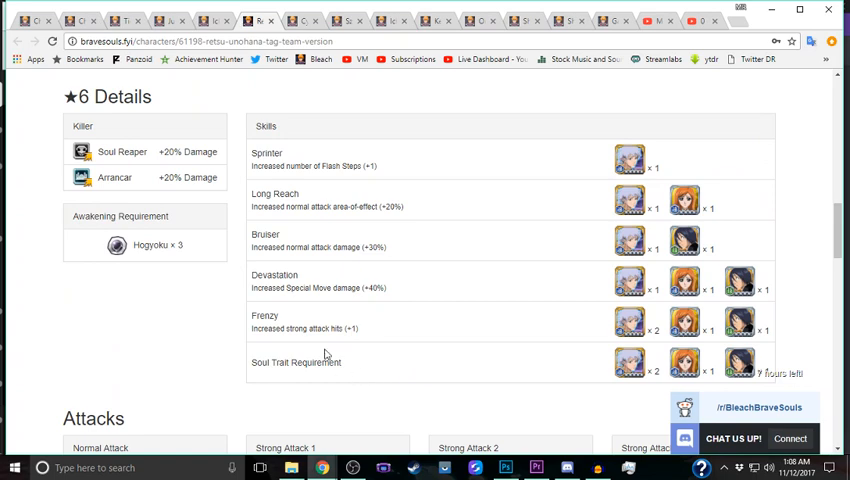
pyautogui.scroll(3)
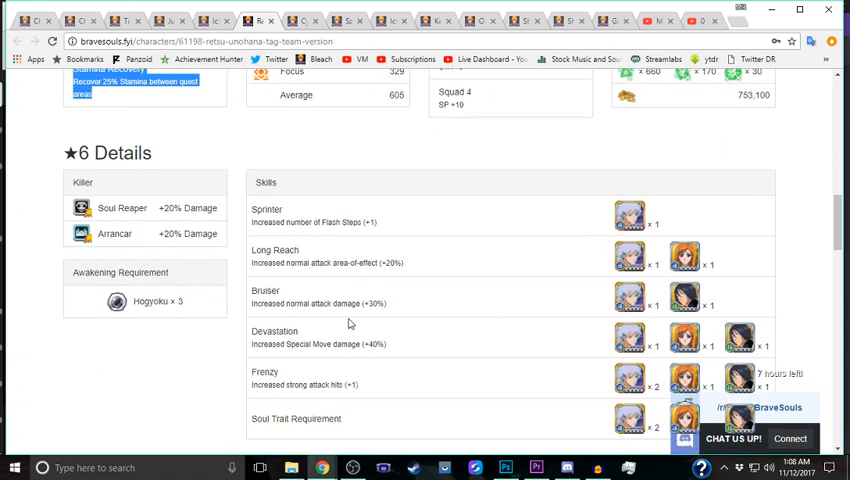
pyautogui.scroll(-3)
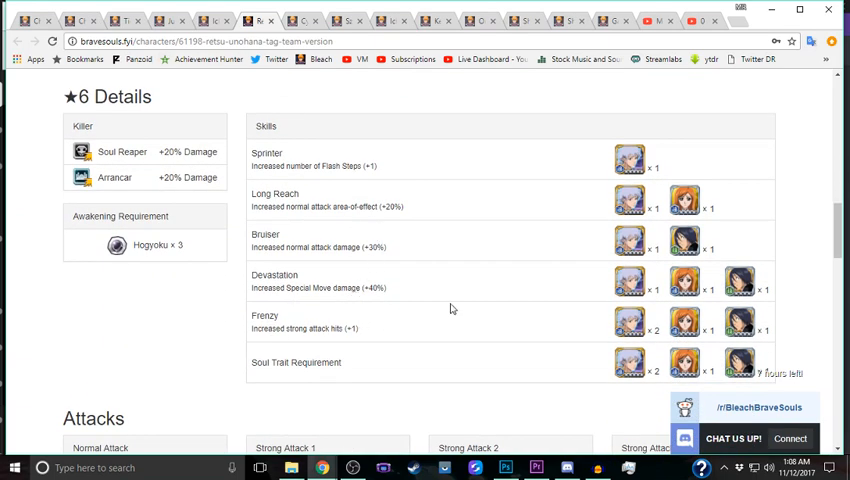
pyautogui.scroll(3)
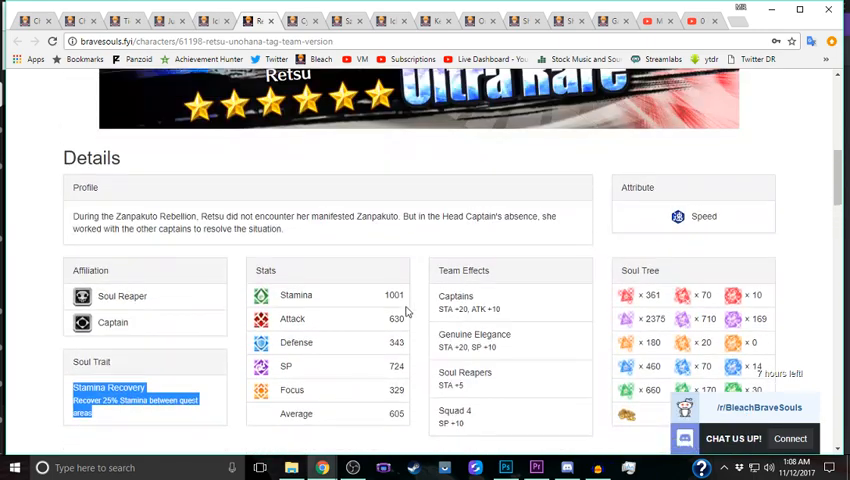
pyautogui.scroll(-3)
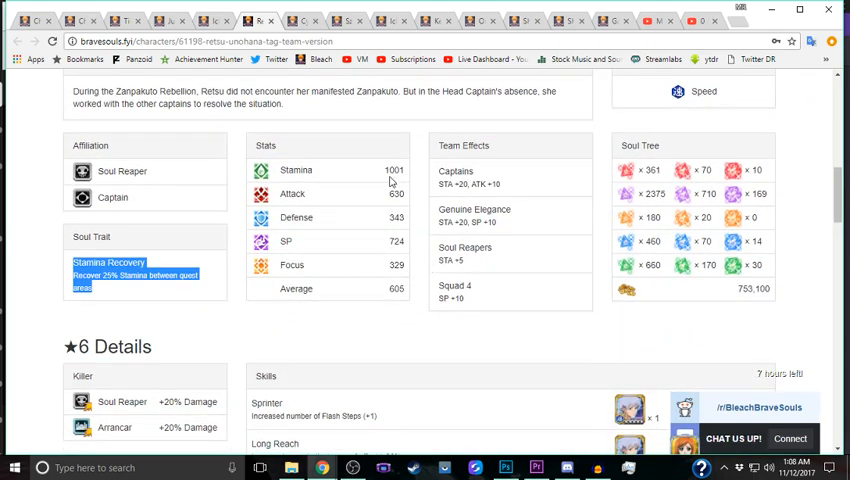
pyautogui.moveTo(360, 204)
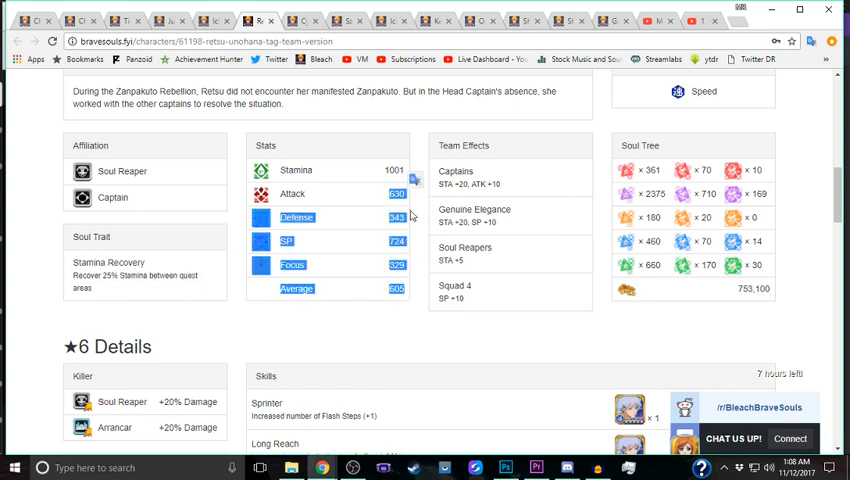
pyautogui.scroll(-3)
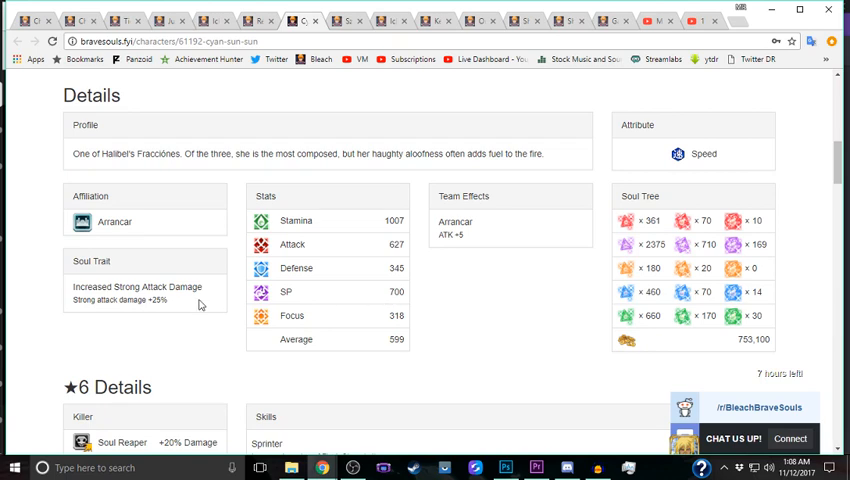
# Step: Highlight Halibel's soul trait +20% attack damage bonus and scroll into ★6 Details
pyautogui.moveTo(96, 300); pyautogui.dragTo(170, 300)
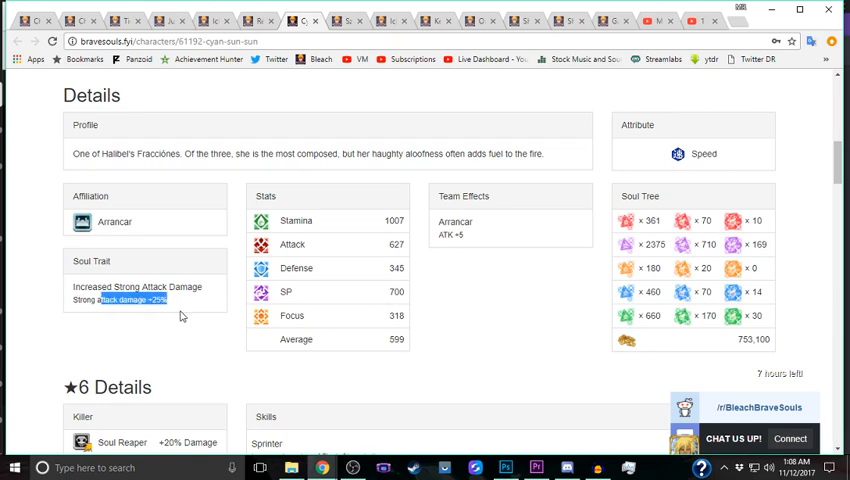
pyautogui.moveTo(250, 324)
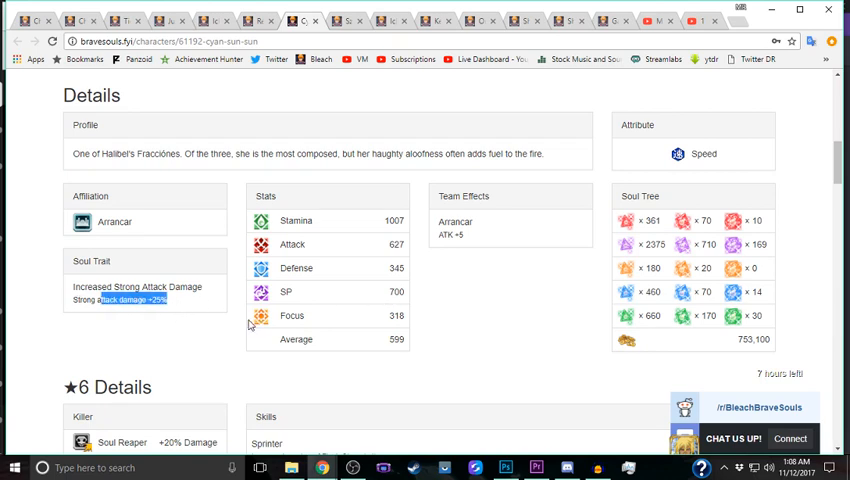
pyautogui.moveTo(300, 296)
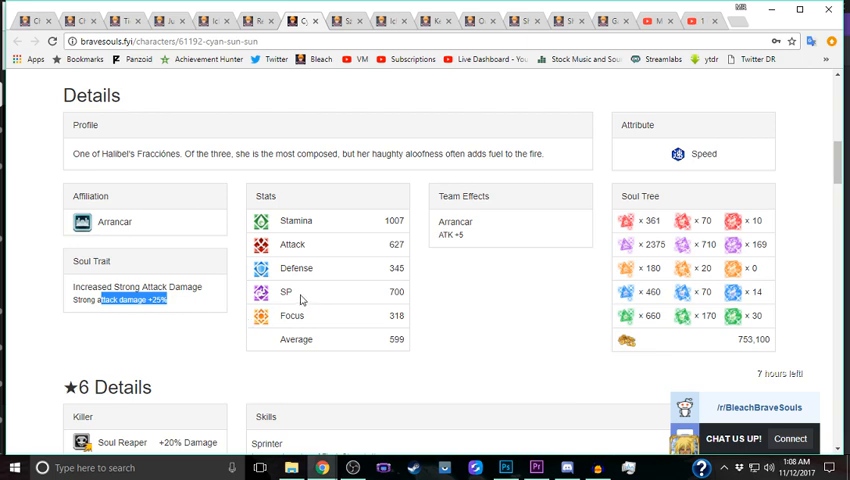
pyautogui.moveTo(392, 246)
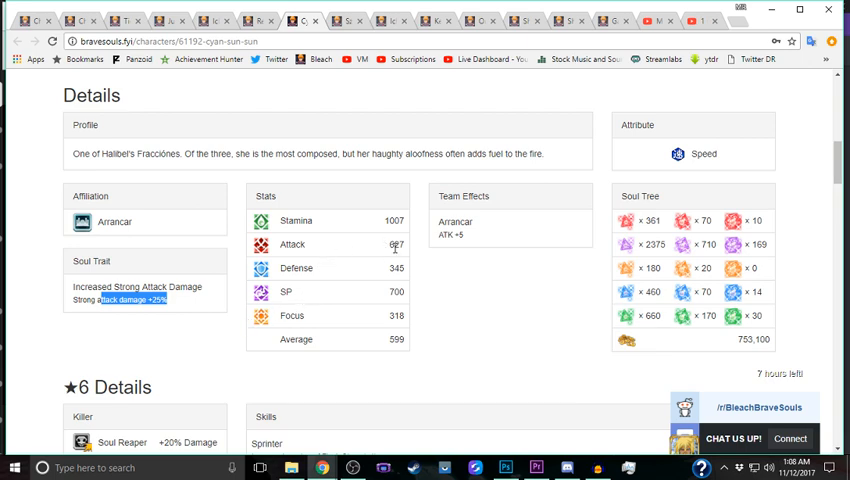
pyautogui.scroll(-3)
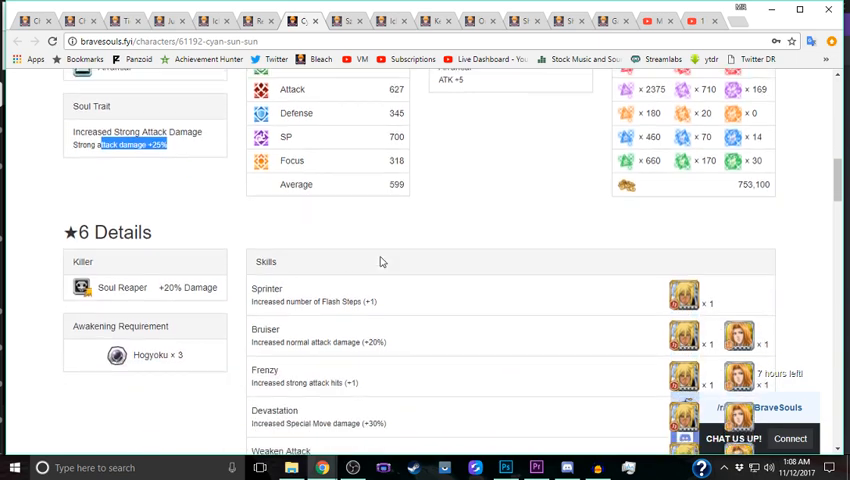
pyautogui.scroll(-3)
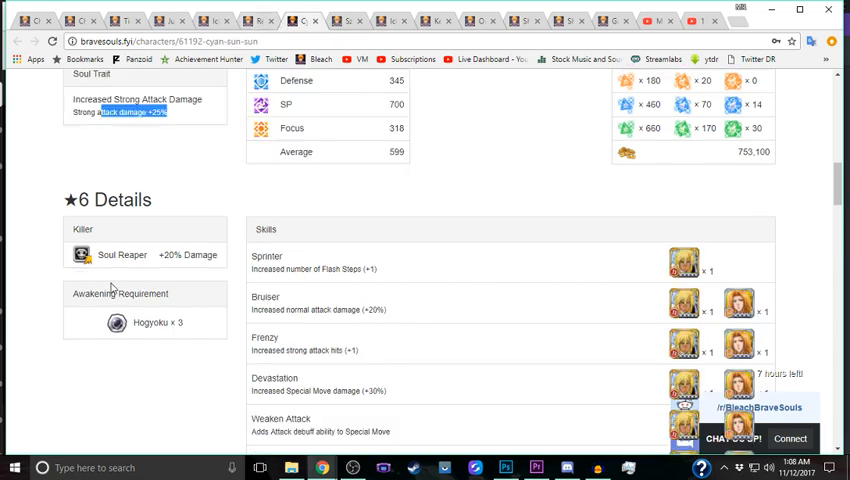
# Step: Review Halibel's Attacks, then switch to Szayelaporro Grantz's character page
pyautogui.scroll(-3)
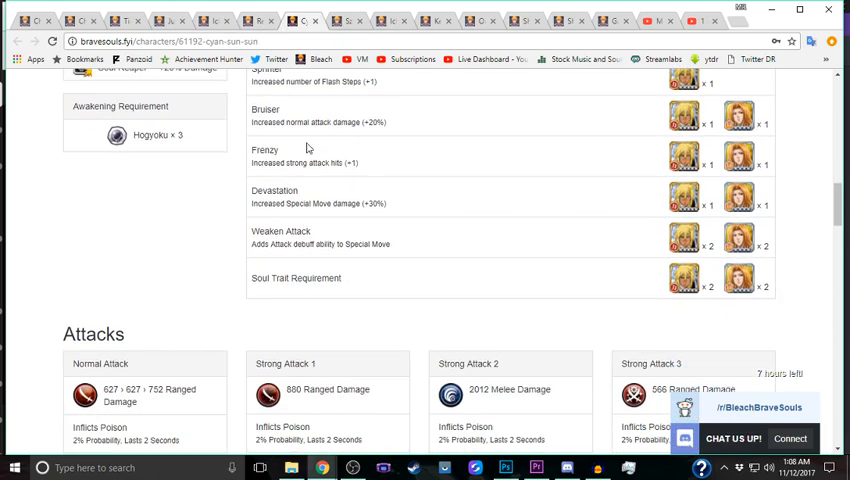
pyautogui.scroll(-3)
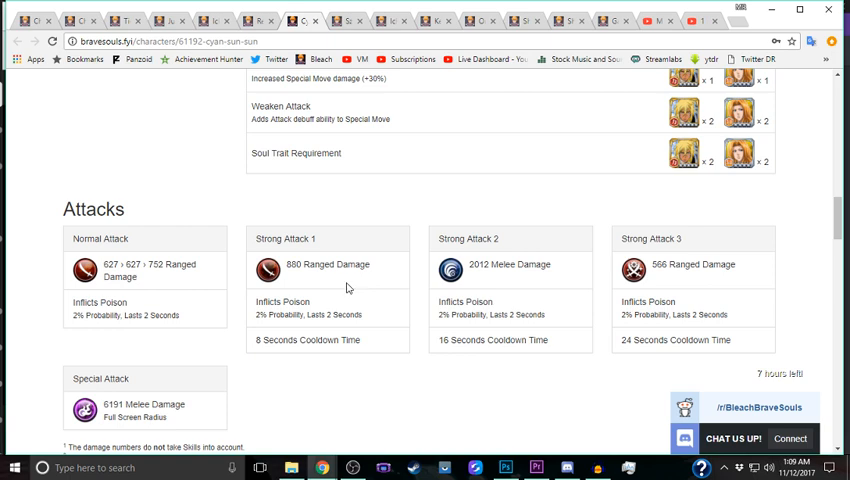
pyautogui.moveTo(348, 20)
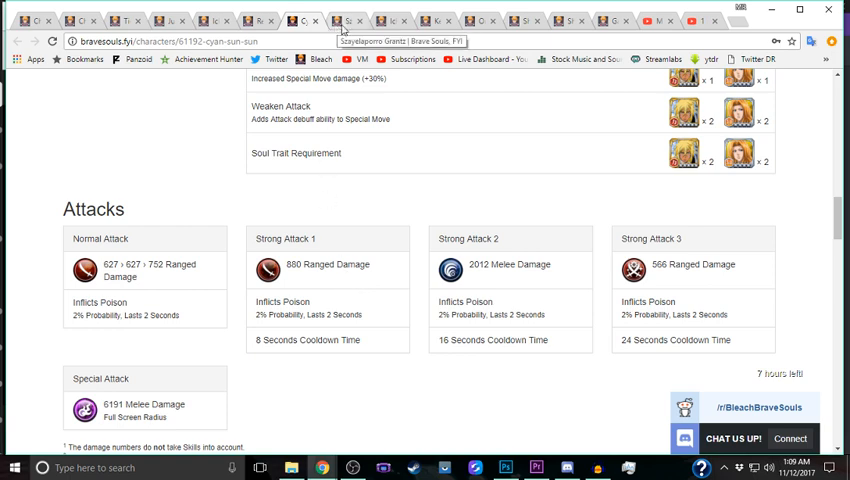
pyautogui.click(336, 20)
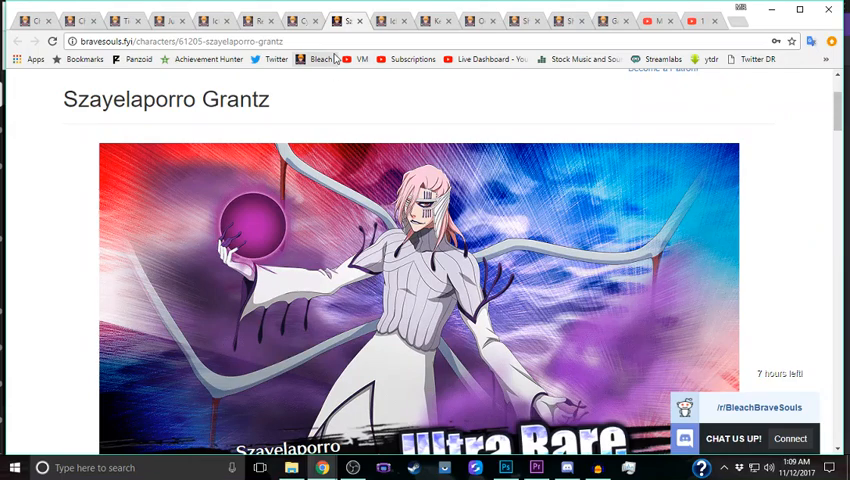
pyautogui.moveTo(324, 184)
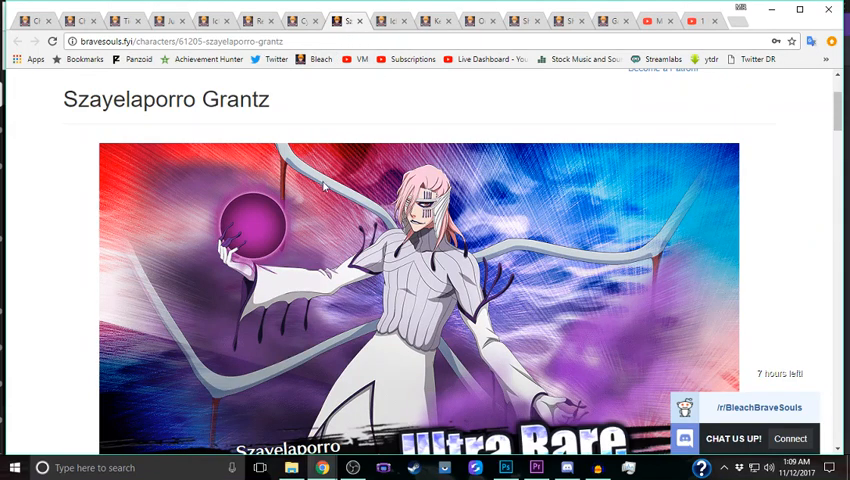
# Step: Scroll down Szayelaporro Grantz's page through his stats and ★6 skills
pyautogui.scroll(-3)
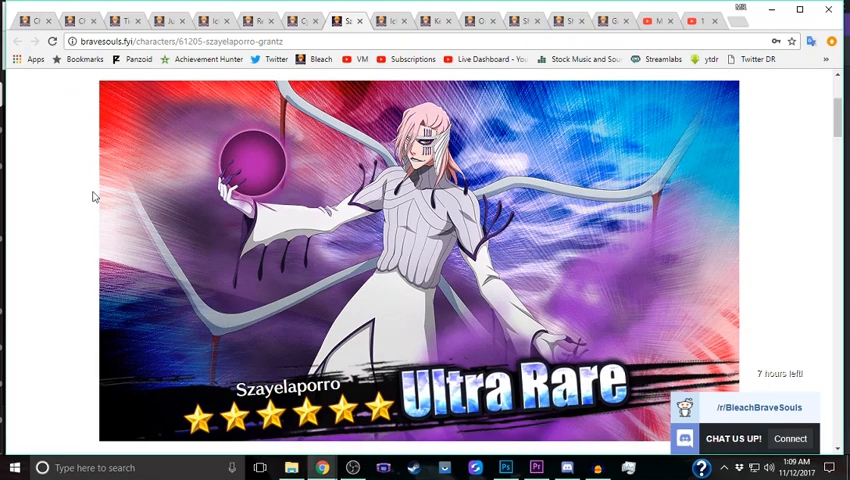
pyautogui.scroll(-3)
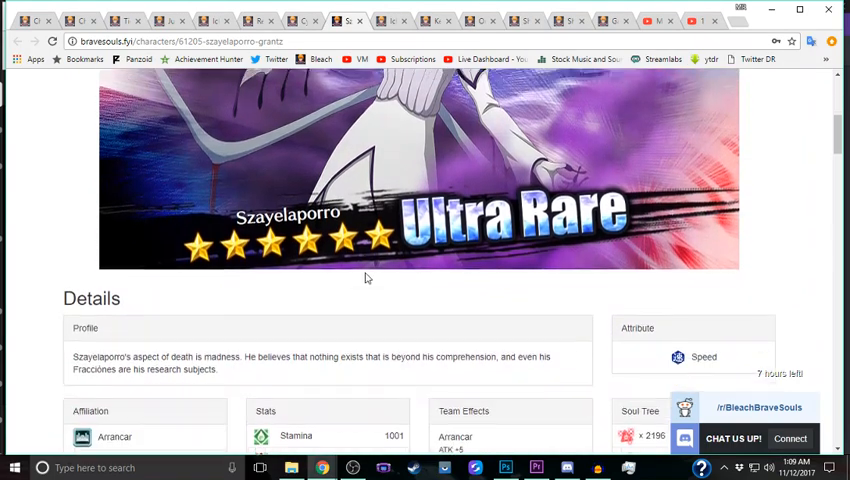
pyautogui.scroll(-3)
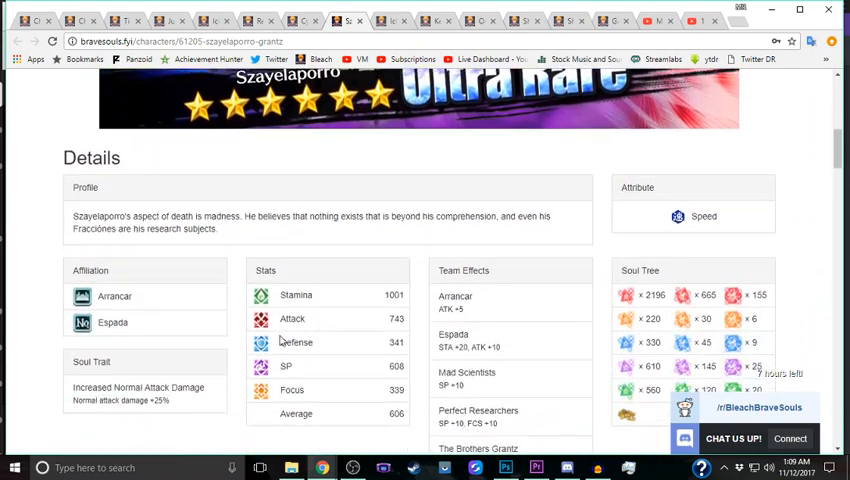
pyautogui.scroll(-3)
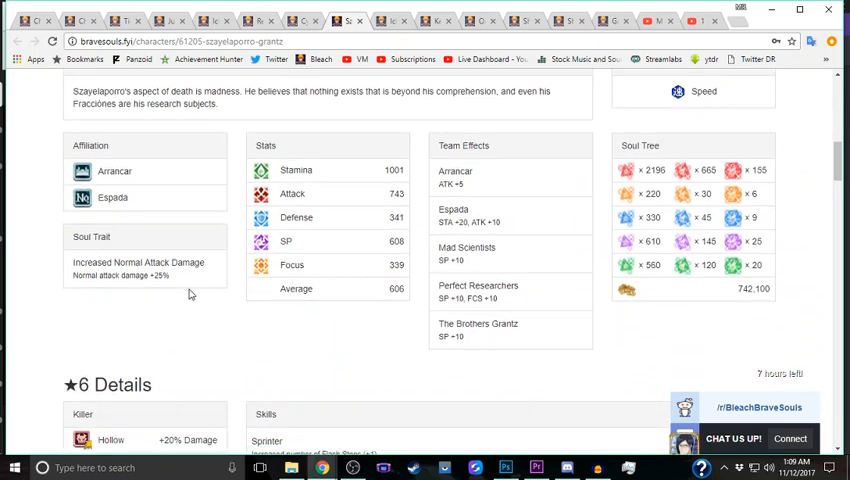
pyautogui.moveTo(228, 260)
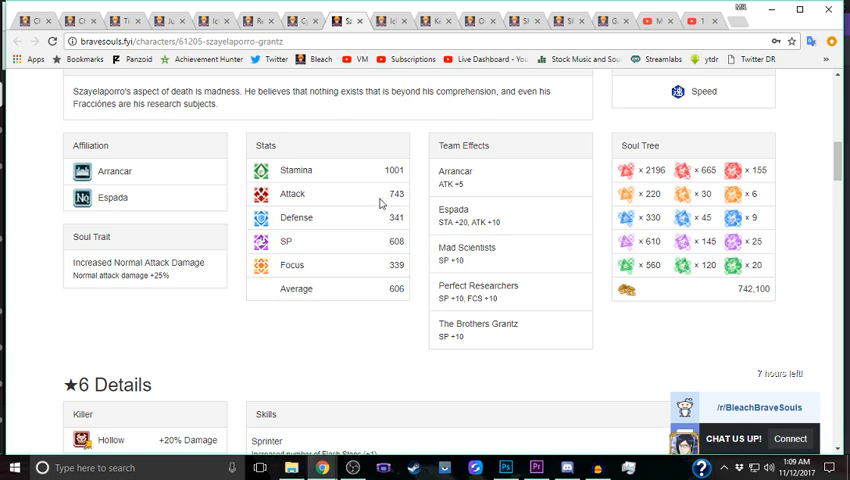
pyautogui.moveTo(172, 284)
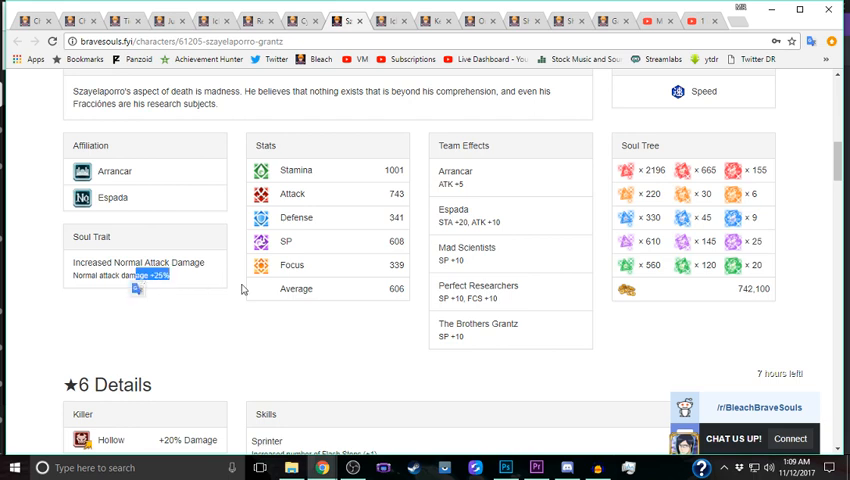
pyautogui.scroll(-3)
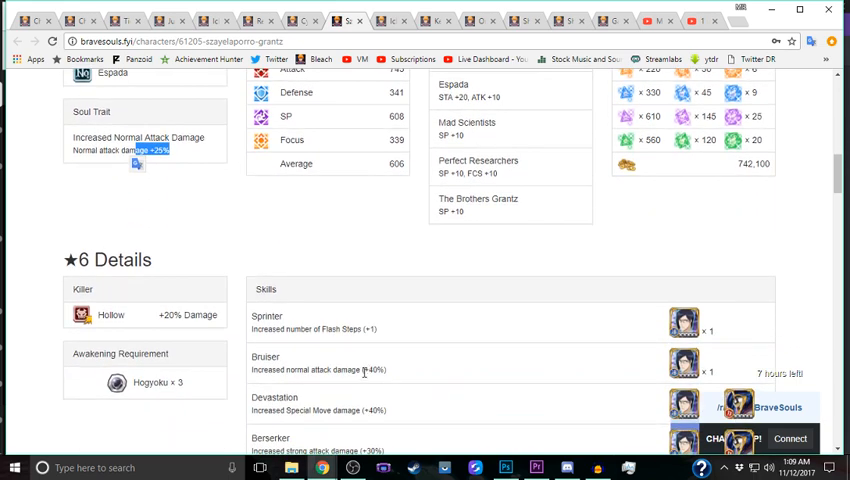
pyautogui.scroll(-3)
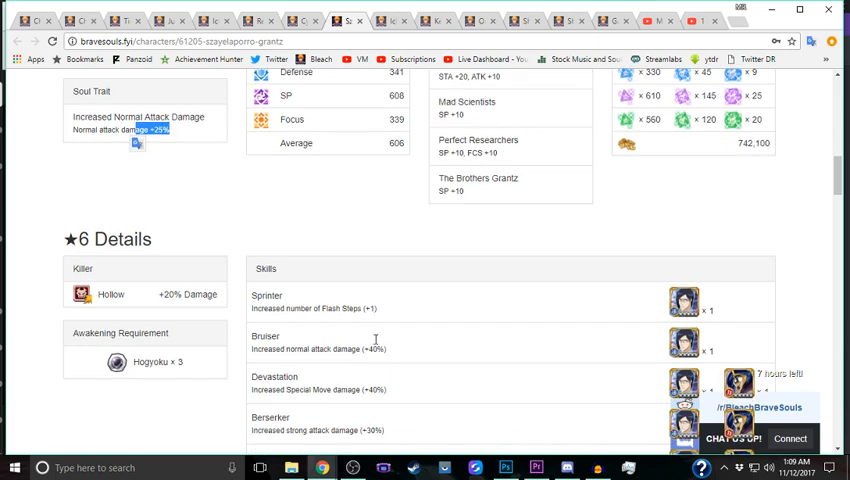
pyautogui.scroll(-3)
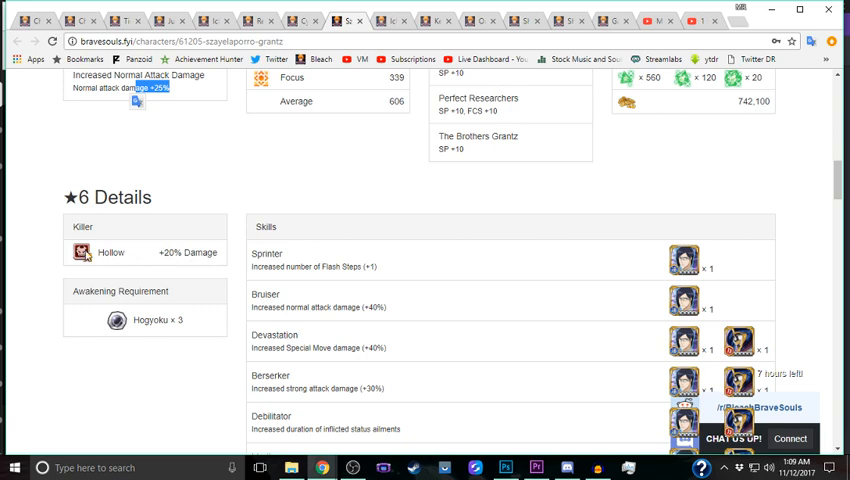
pyautogui.moveTo(100, 252)
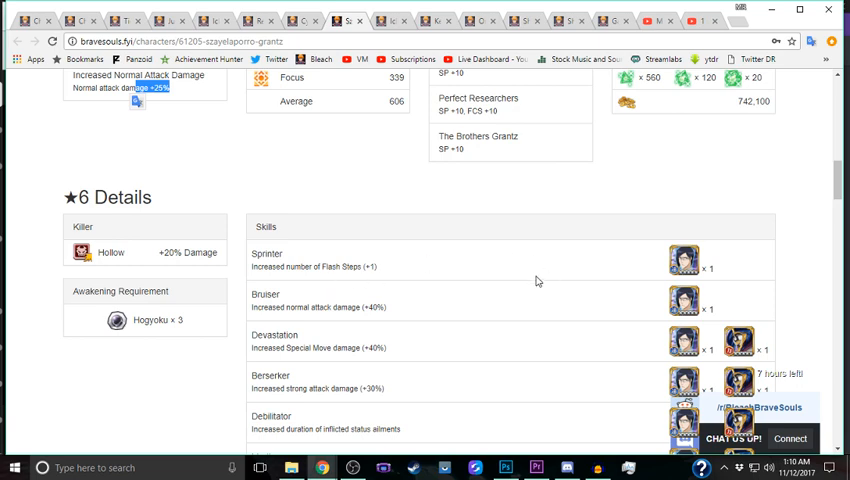
# Step: Scroll into Szayelaporro's Attacks section to read the Strong Attack 2 details
pyautogui.scroll(-3)
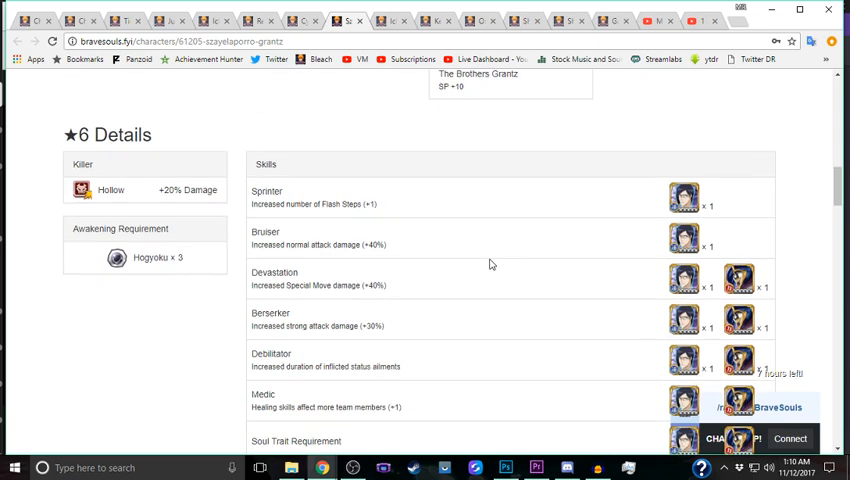
pyautogui.scroll(-3)
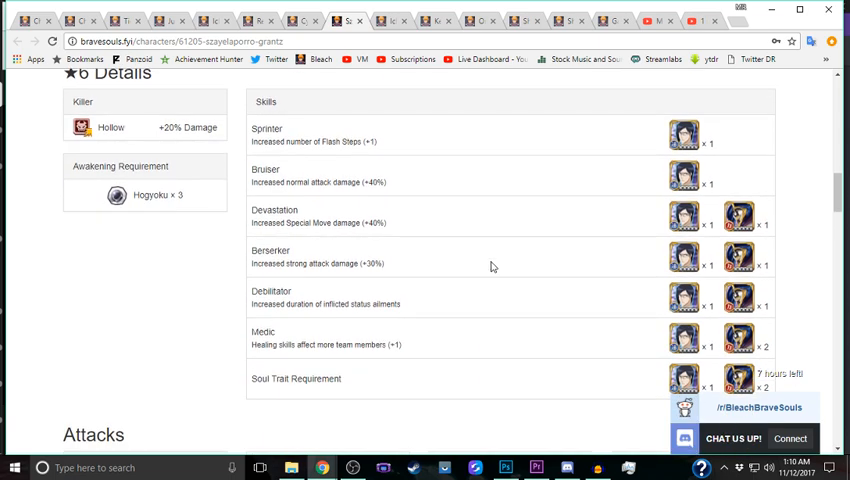
pyautogui.scroll(-3)
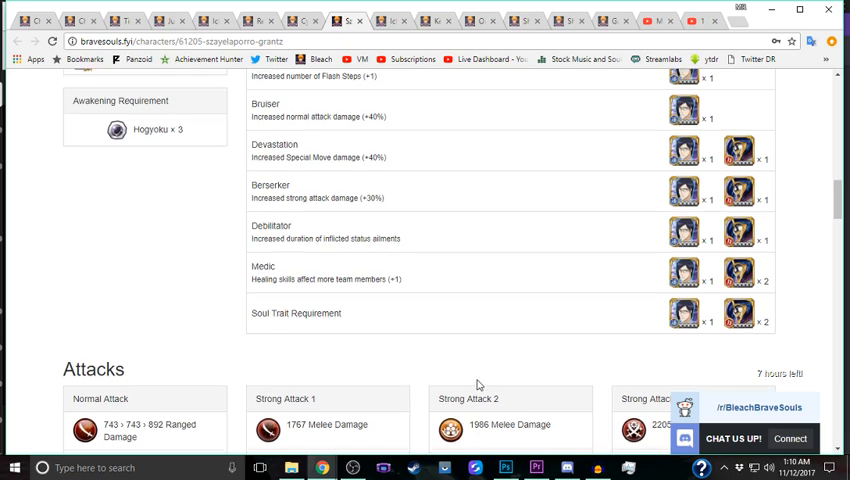
pyautogui.scroll(-3)
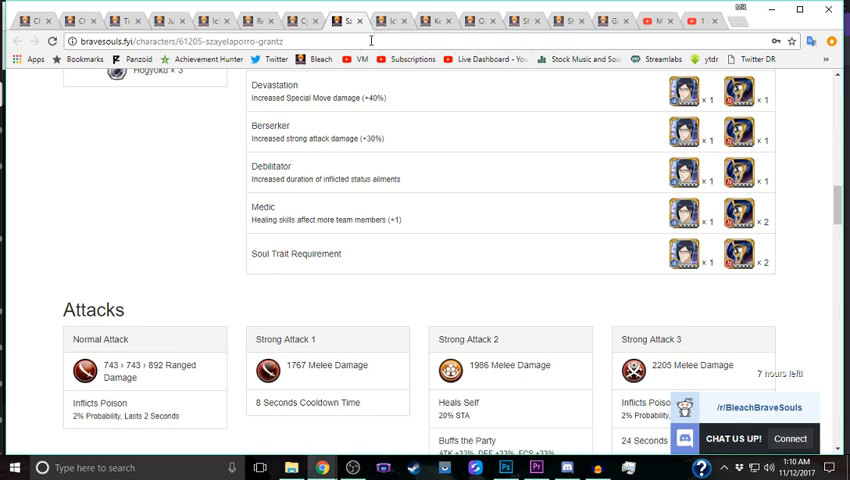
pyautogui.scroll(-3)
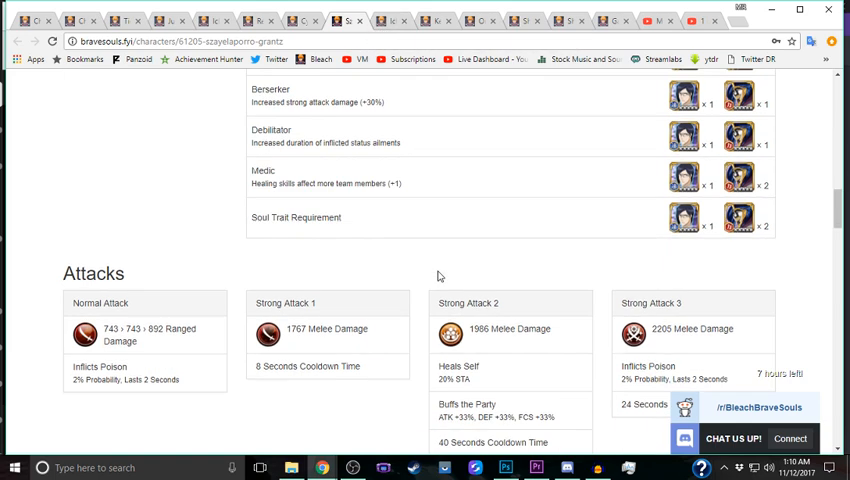
pyautogui.scroll(-3)
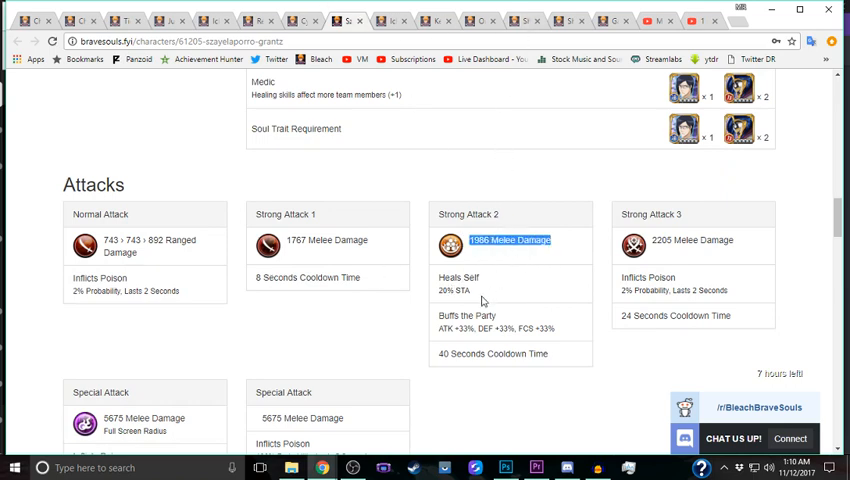
pyautogui.moveTo(482, 252)
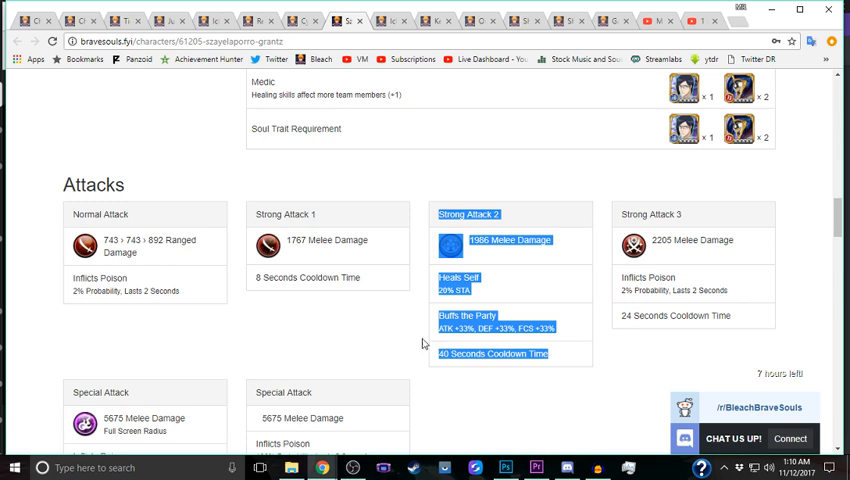
pyautogui.moveTo(408, 316)
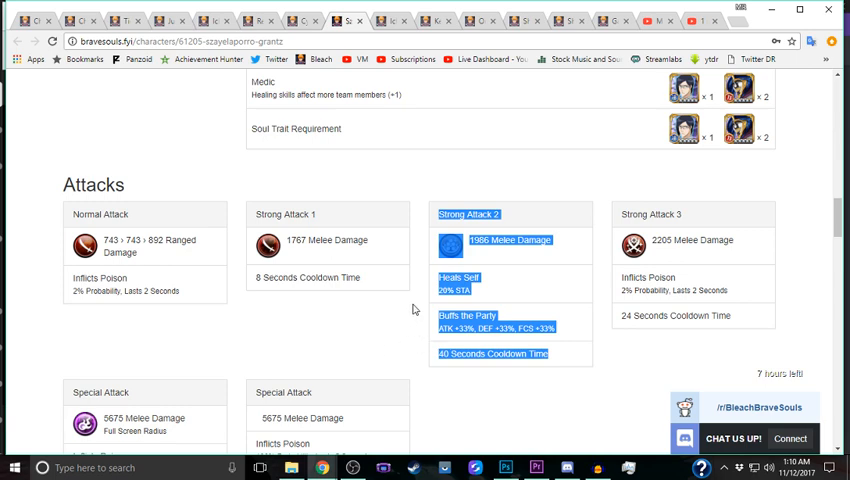
pyautogui.scroll(-3)
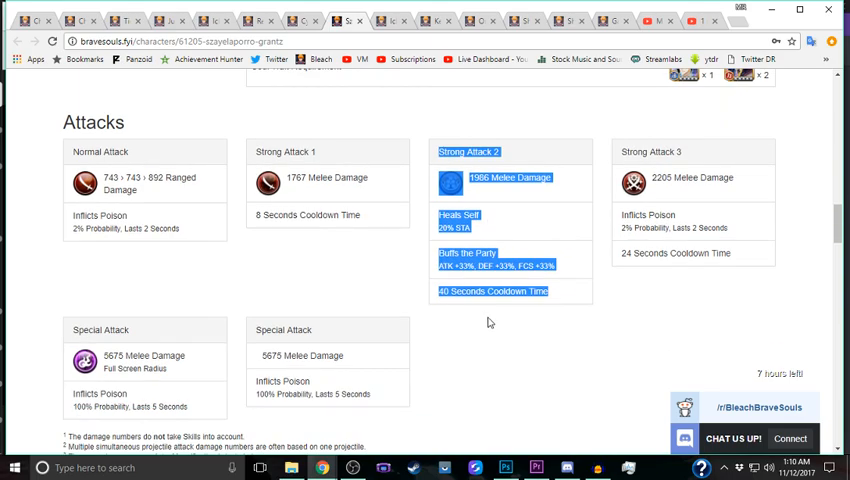
pyautogui.scroll(3)
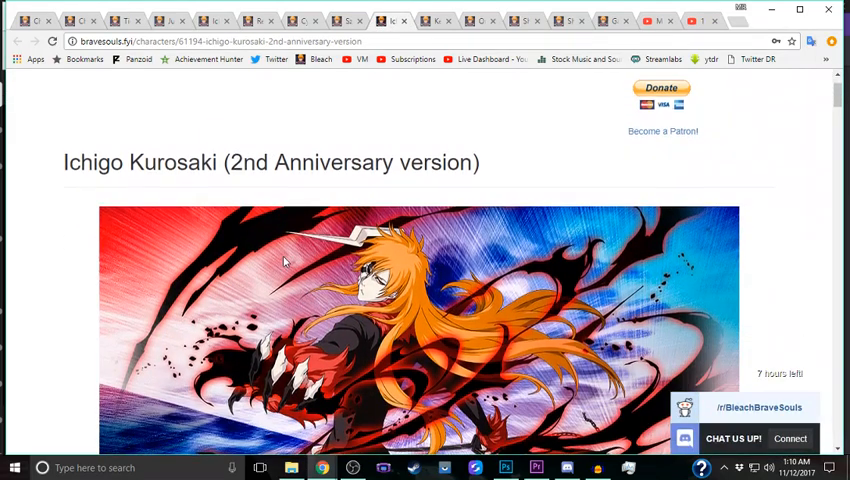
# Step: Scroll through 2nd Anniversary Ichigo's stats, soul trait and ★6 skills, then back to the top
pyautogui.scroll(-3)
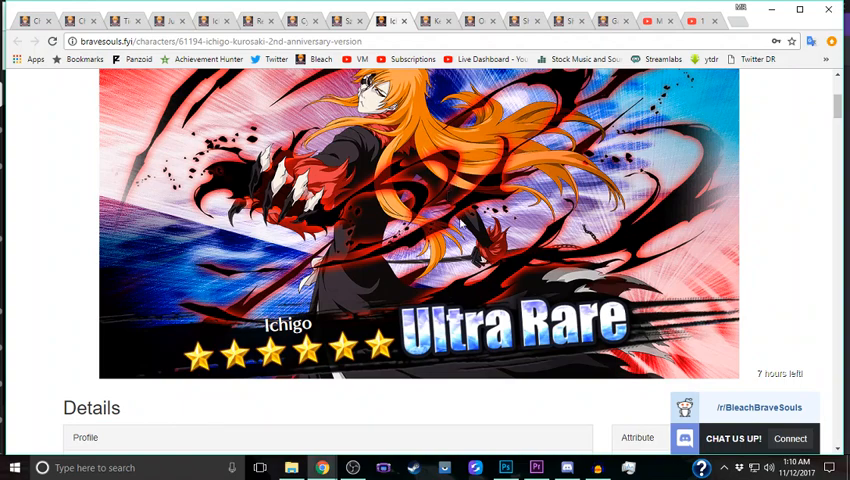
pyautogui.scroll(-3)
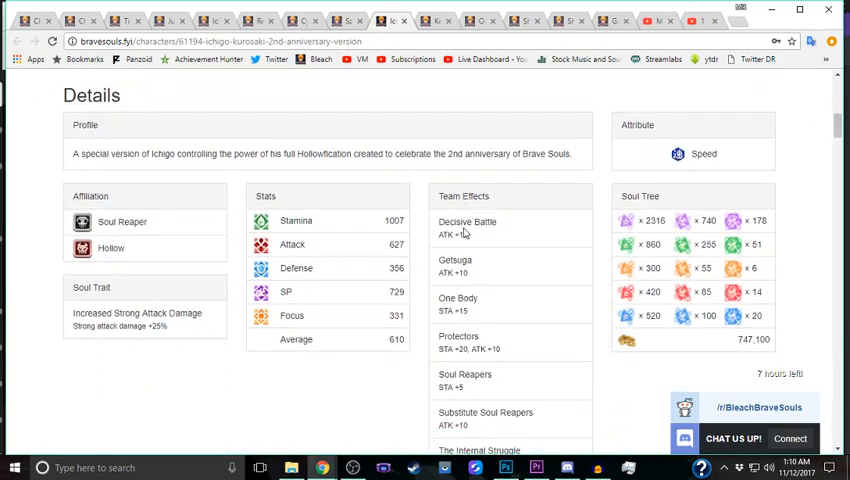
pyautogui.scroll(-3)
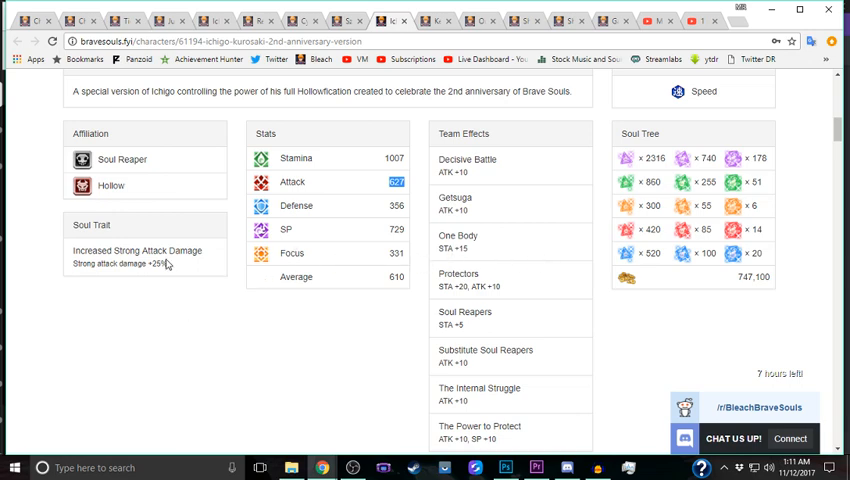
pyautogui.scroll(-3)
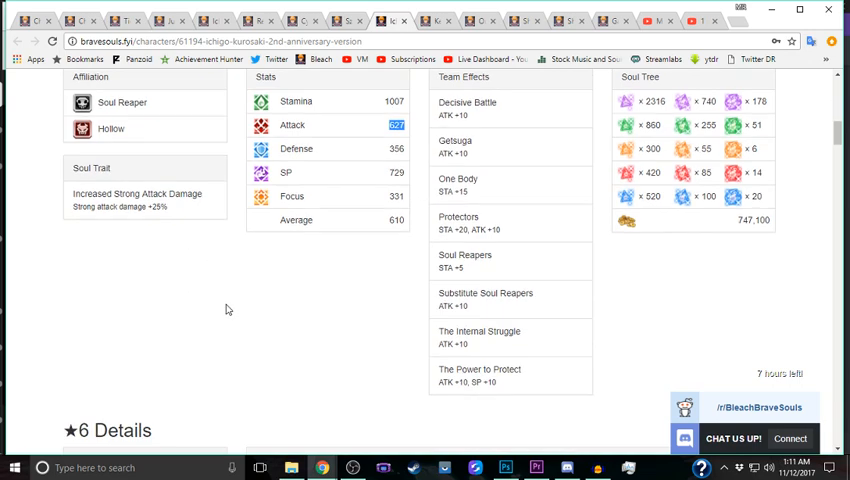
pyautogui.scroll(-3)
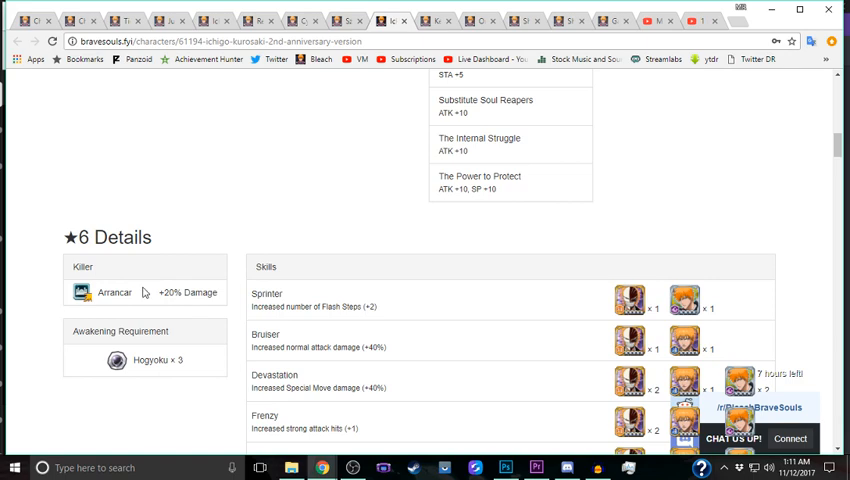
pyautogui.scroll(-3)
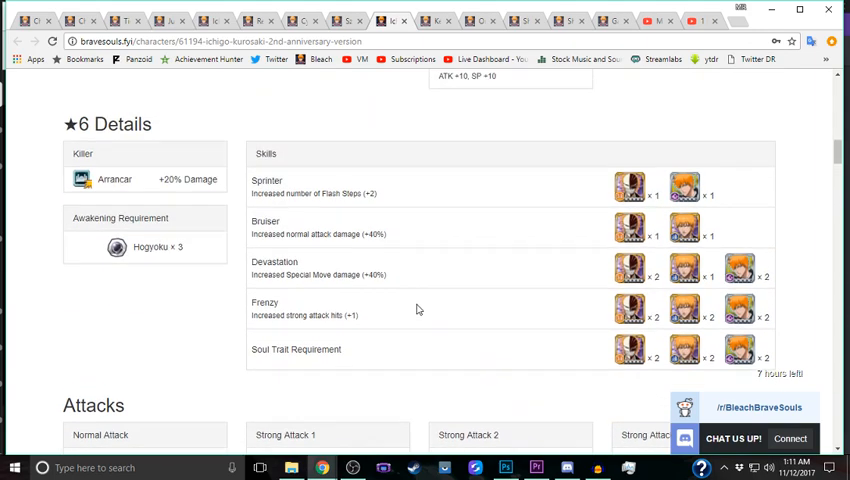
pyautogui.scroll(3)
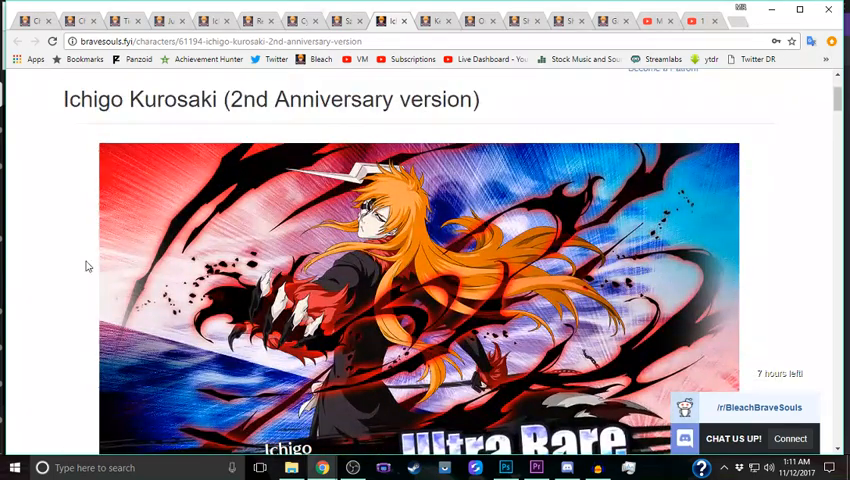
# Step: Flip between the Kenpachi (Lost Agent) and Ichigo 2nd Anniversary tabs to compare them
pyautogui.click(434, 20)
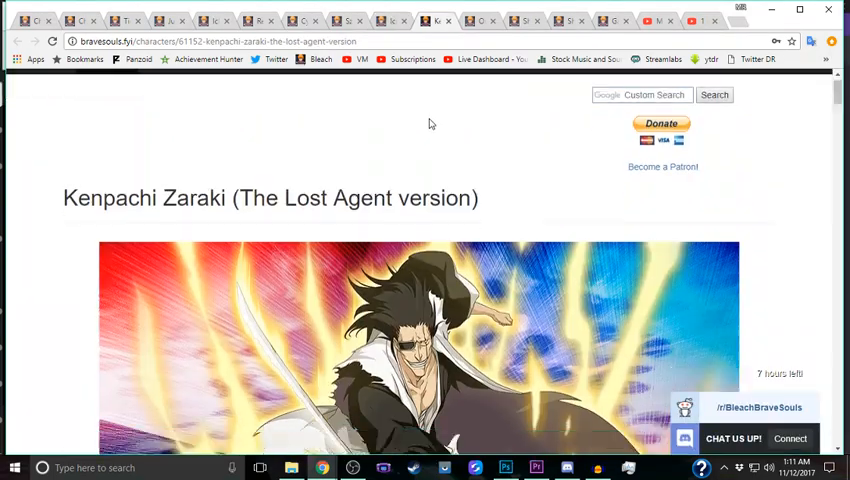
pyautogui.scroll(-3)
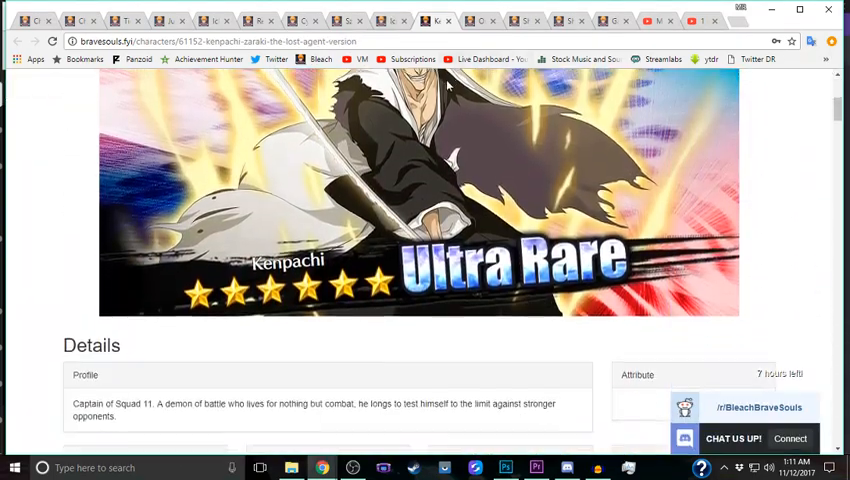
pyautogui.click(434, 20)
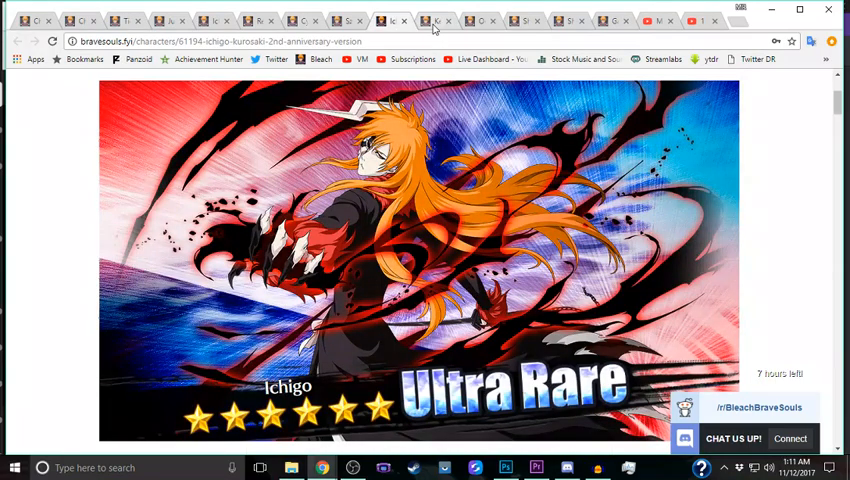
pyautogui.click(398, 20)
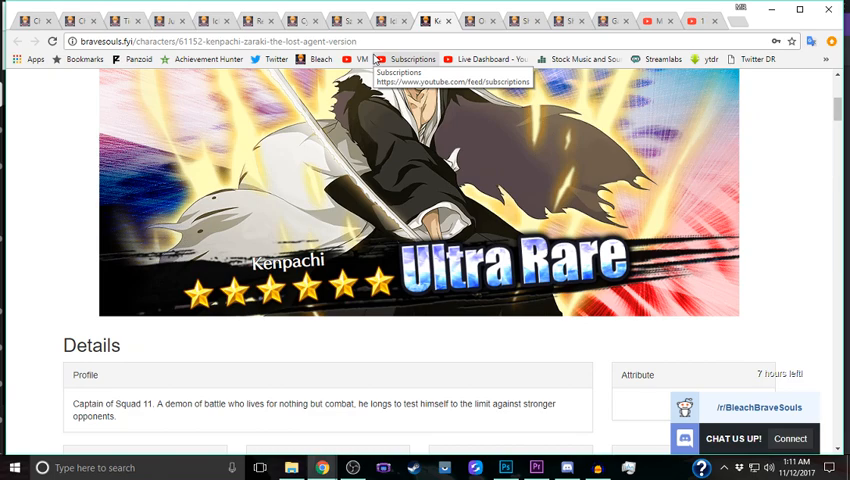
pyautogui.moveTo(248, 344)
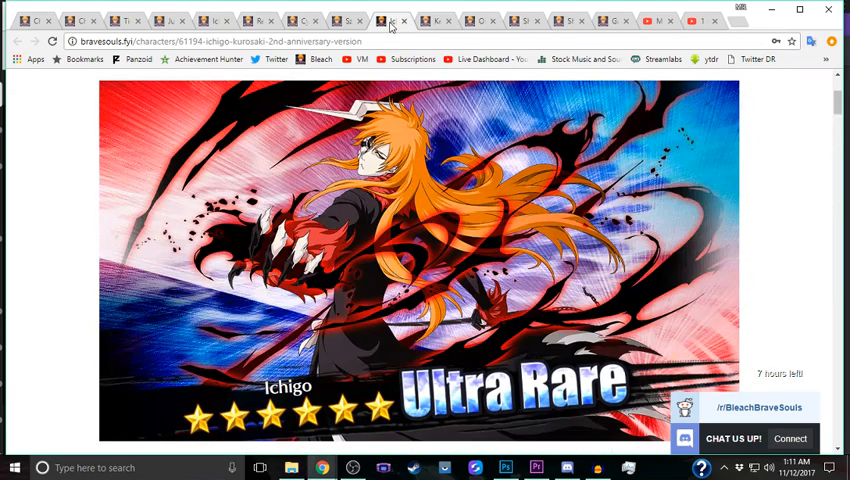
# Step: Compare Kenpachi's stats and damage-reduction soul trait against Ichigo's page
pyautogui.click(438, 20)
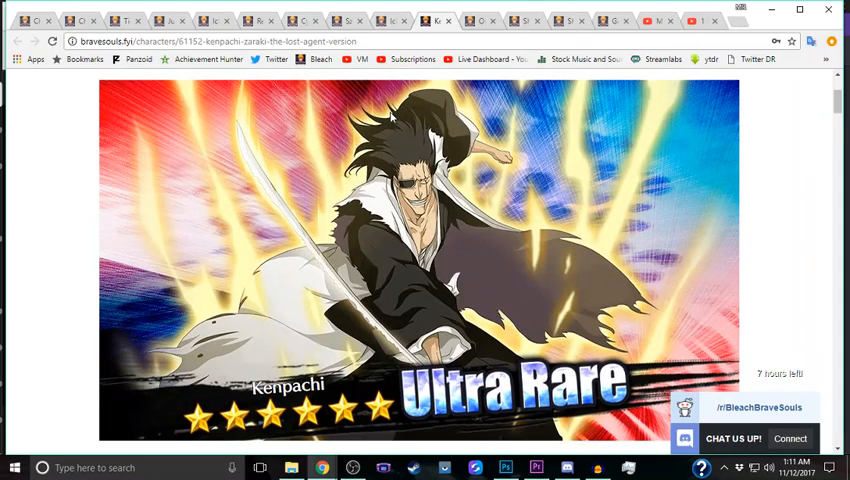
pyautogui.scroll(-3)
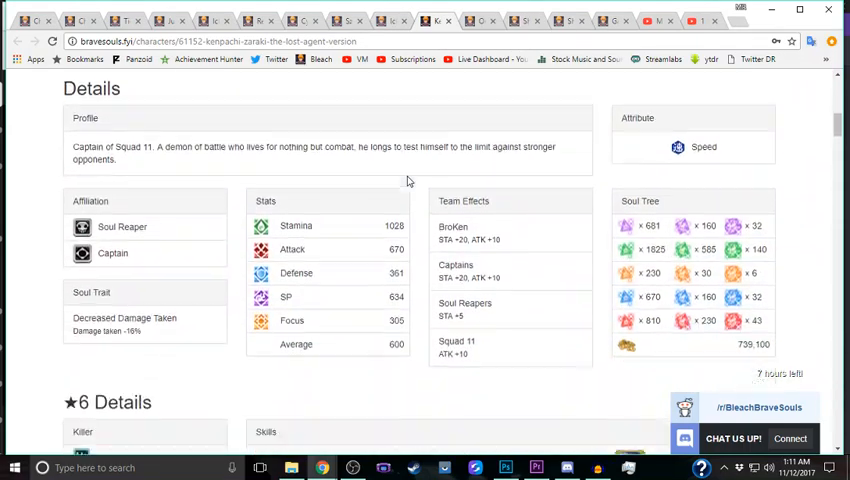
pyautogui.scroll(-3)
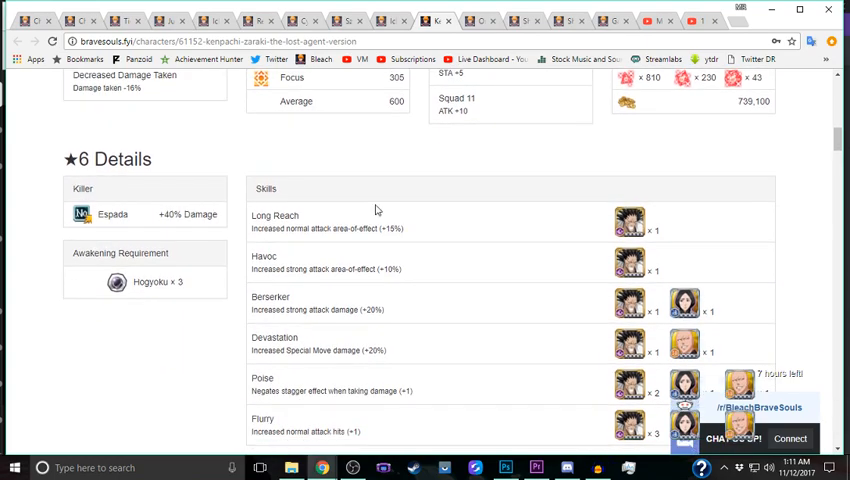
pyautogui.scroll(3)
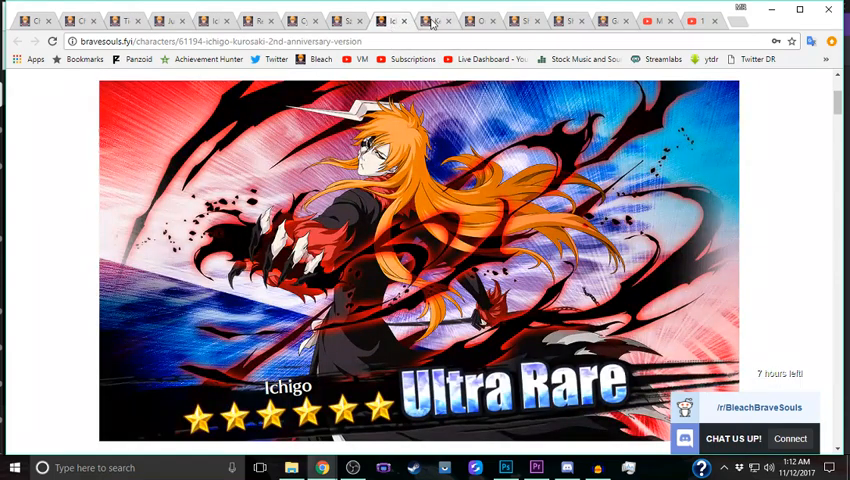
pyautogui.click(432, 20)
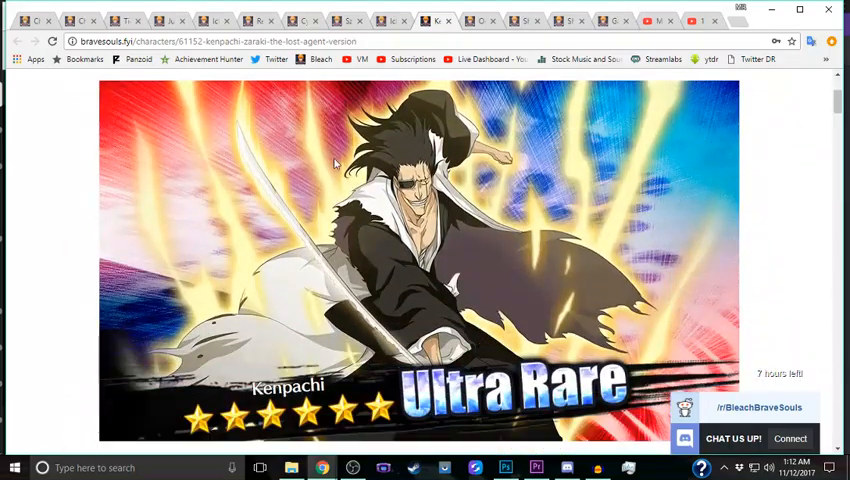
pyautogui.scroll(-3)
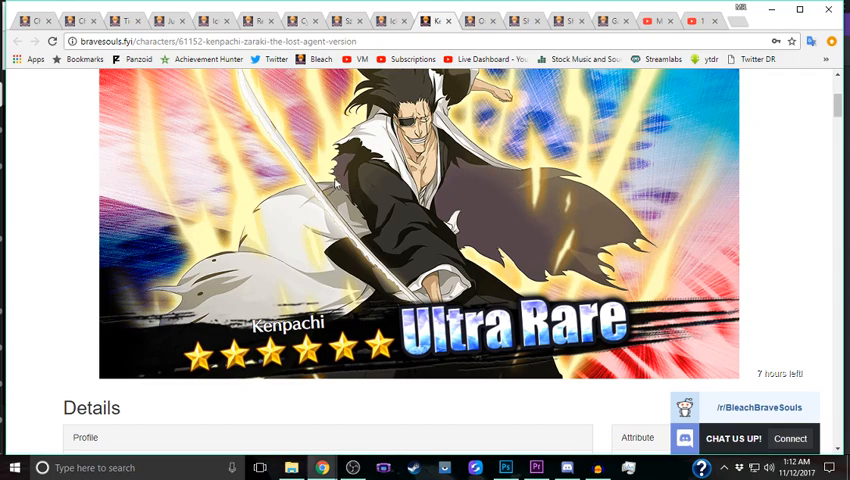
pyautogui.click(390, 20)
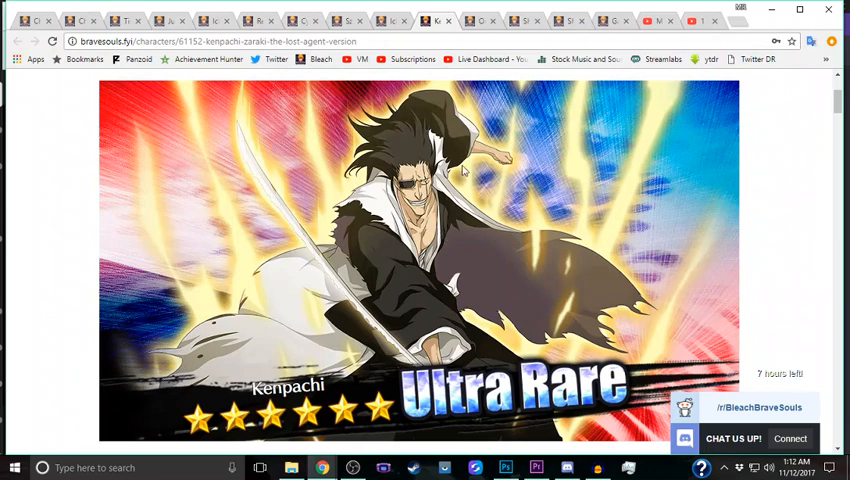
pyautogui.moveTo(466, 208)
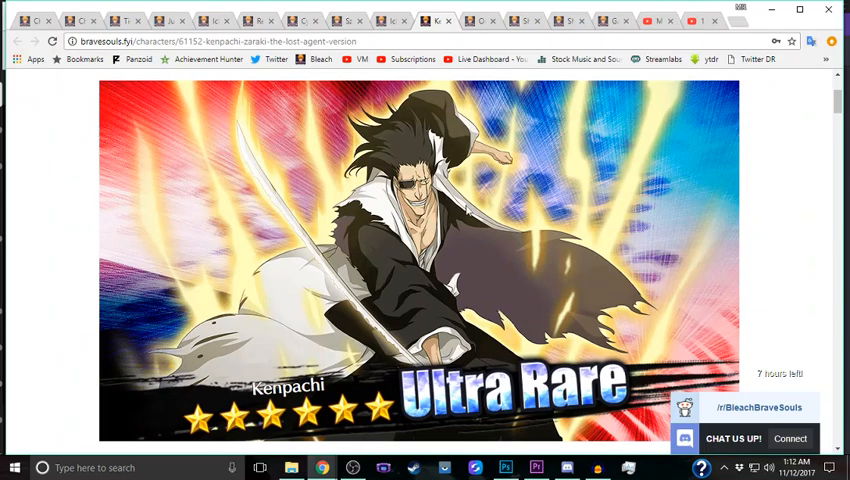
pyautogui.moveTo(468, 210)
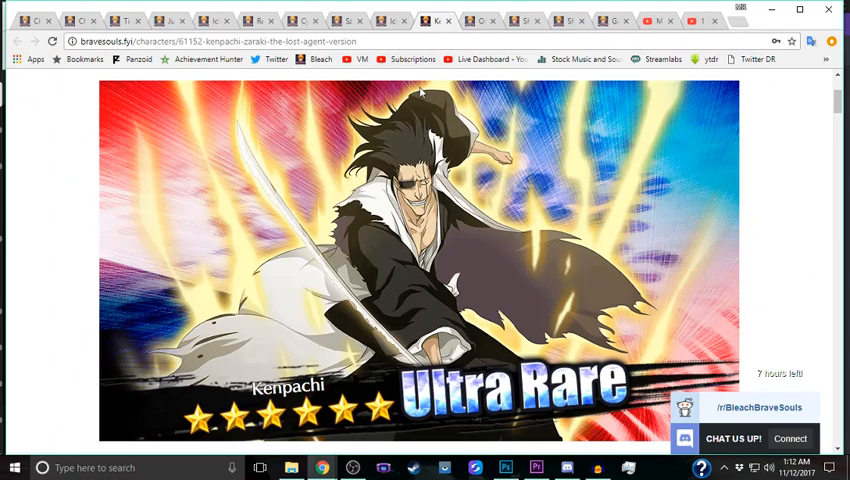
# Step: Scroll down Kenpachi's page to his ★6 skills
pyautogui.scroll(-3)
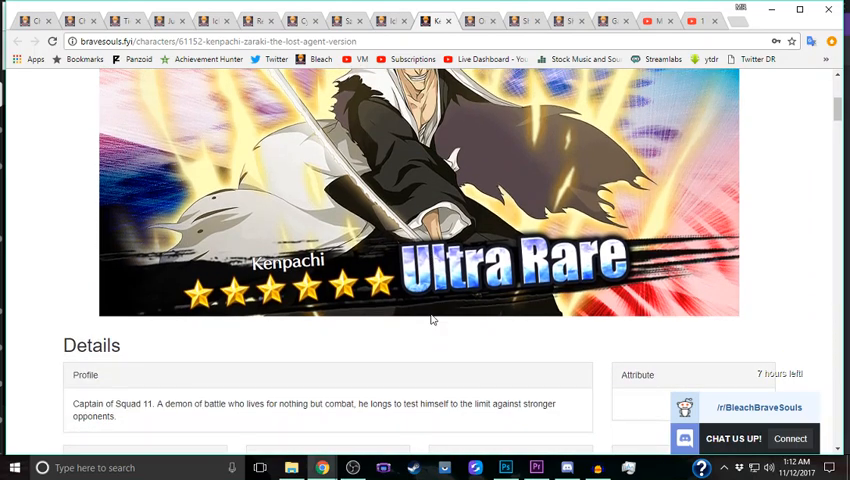
pyautogui.scroll(-3)
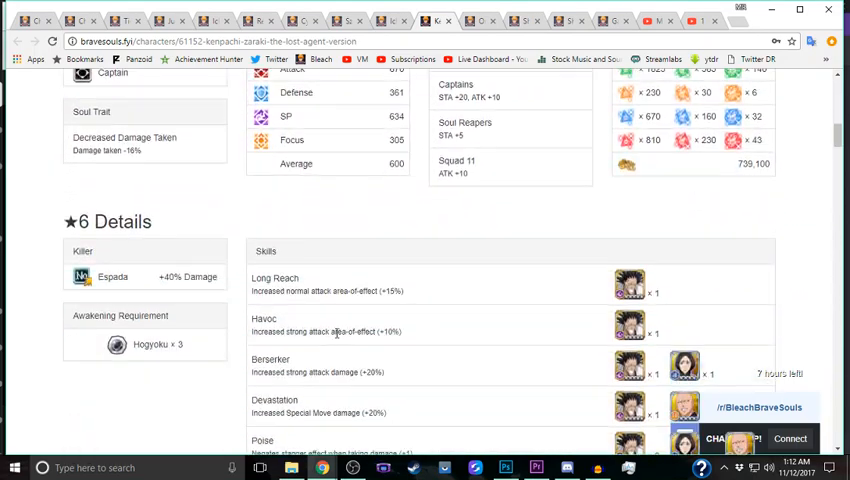
pyautogui.scroll(-3)
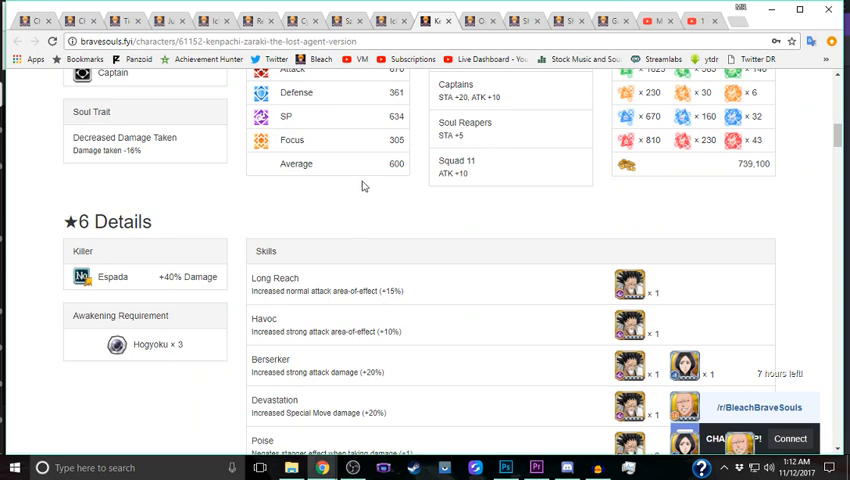
pyautogui.moveTo(416, 88)
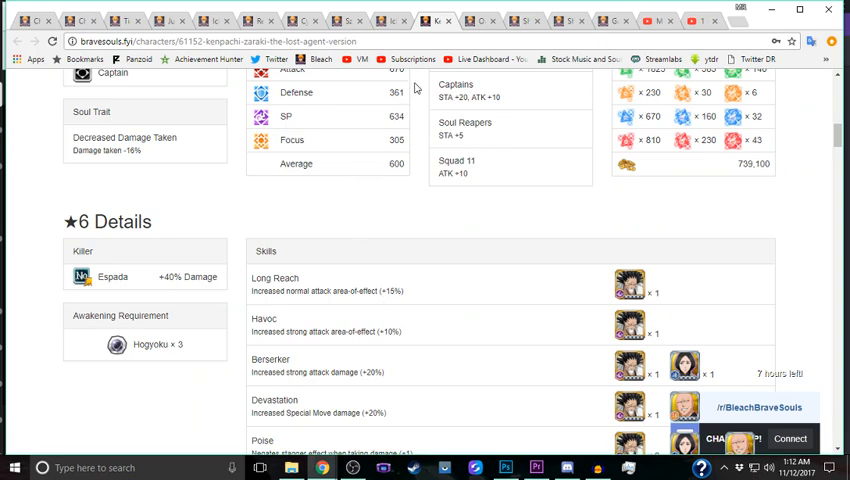
pyautogui.moveTo(484, 32)
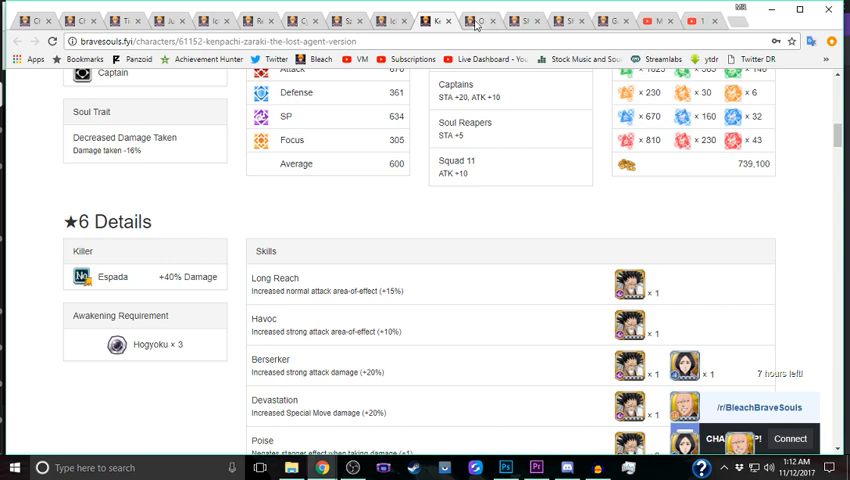
pyautogui.moveTo(478, 20)
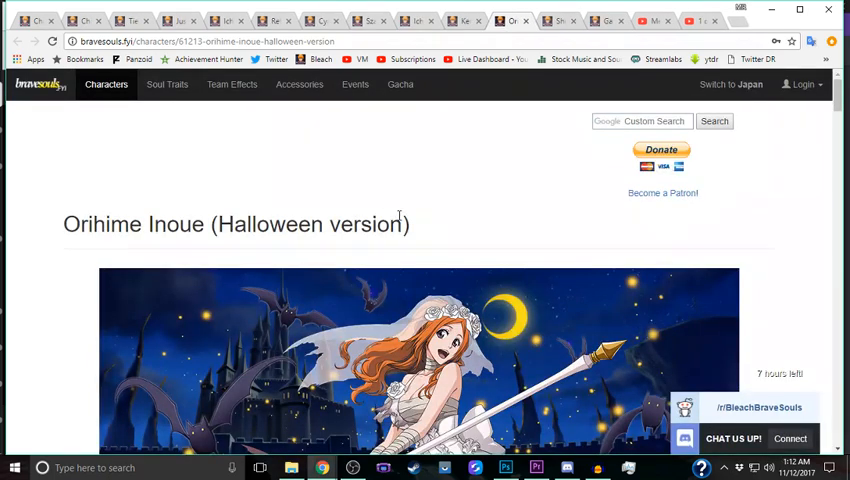
pyautogui.scroll(-3)
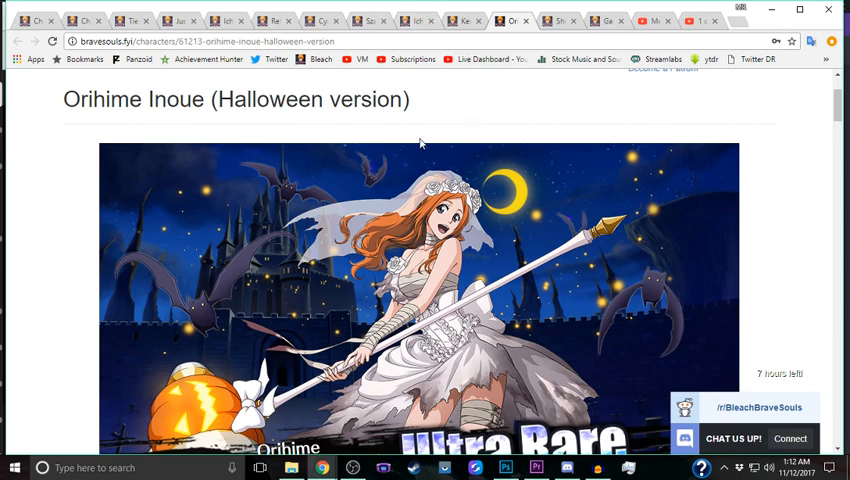
pyautogui.scroll(-3)
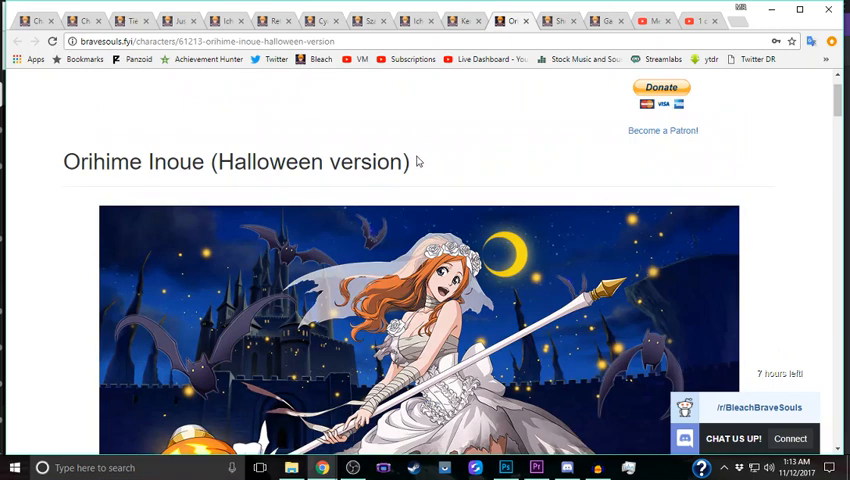
pyautogui.scroll(-3)
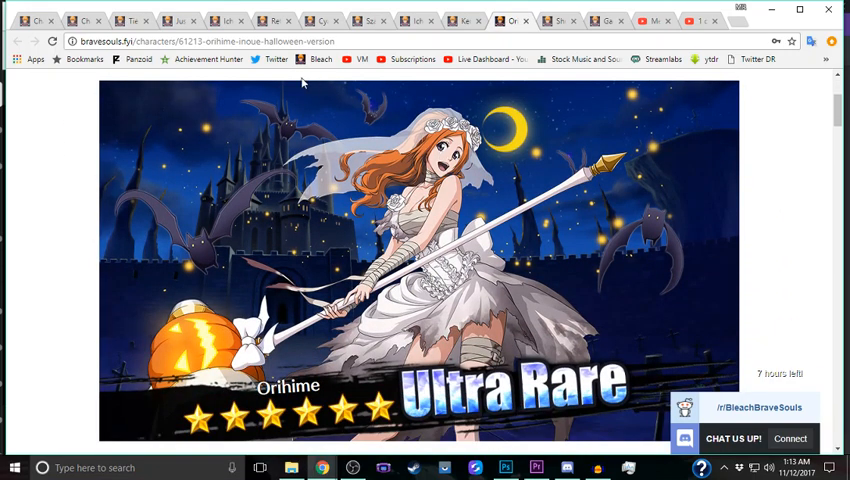
pyautogui.scroll(-3)
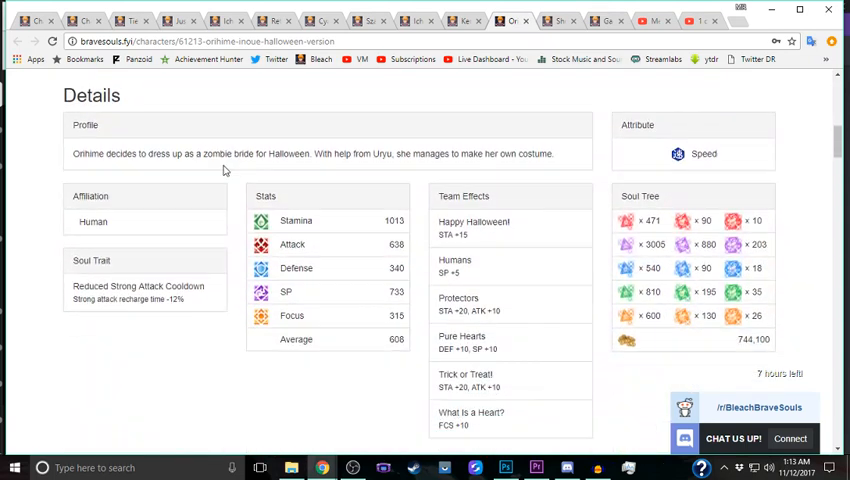
pyautogui.moveTo(188, 272)
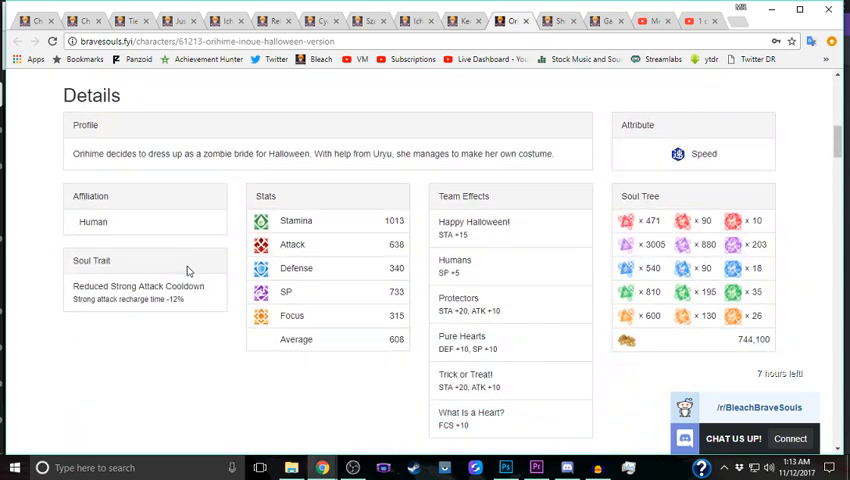
pyautogui.moveTo(270, 292)
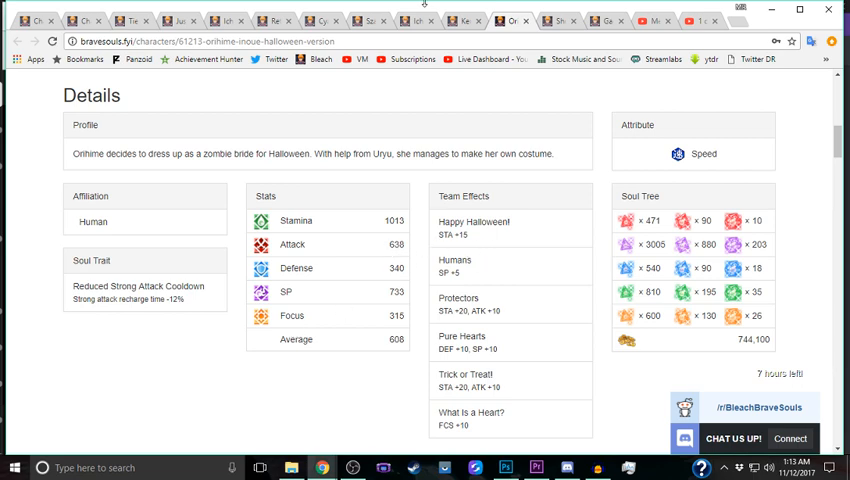
pyautogui.scroll(-3)
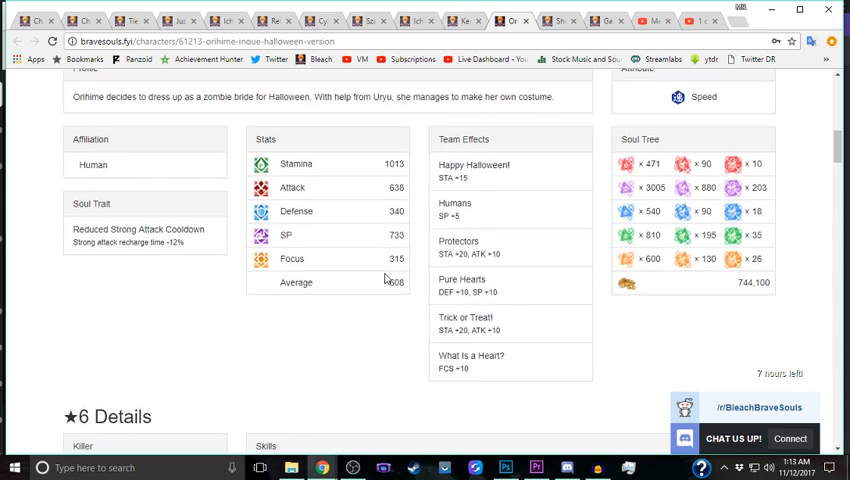
pyautogui.scroll(-3)
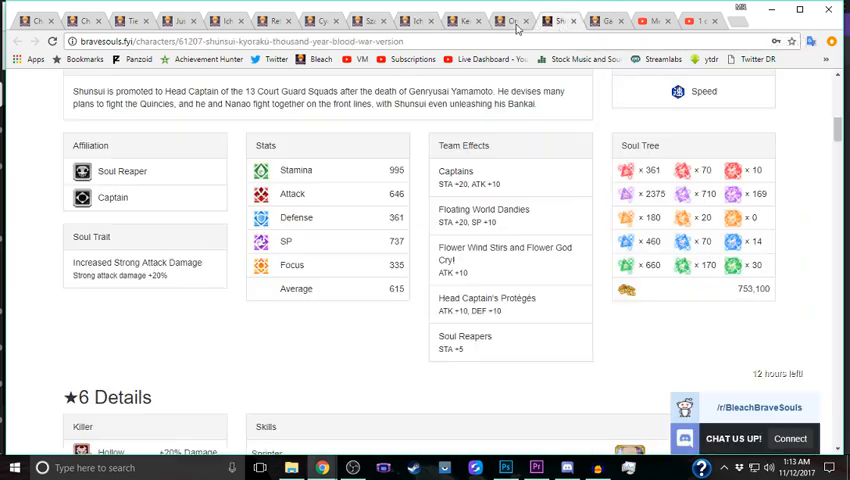
pyautogui.click(512, 20)
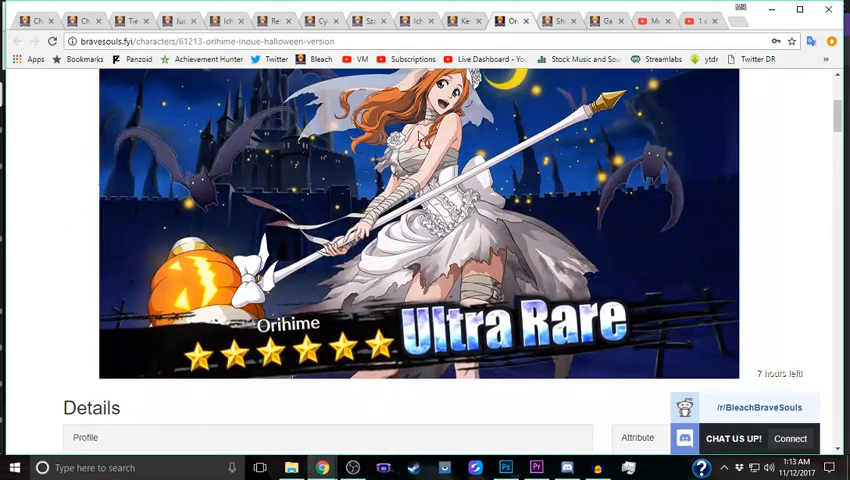
pyautogui.scroll(-3)
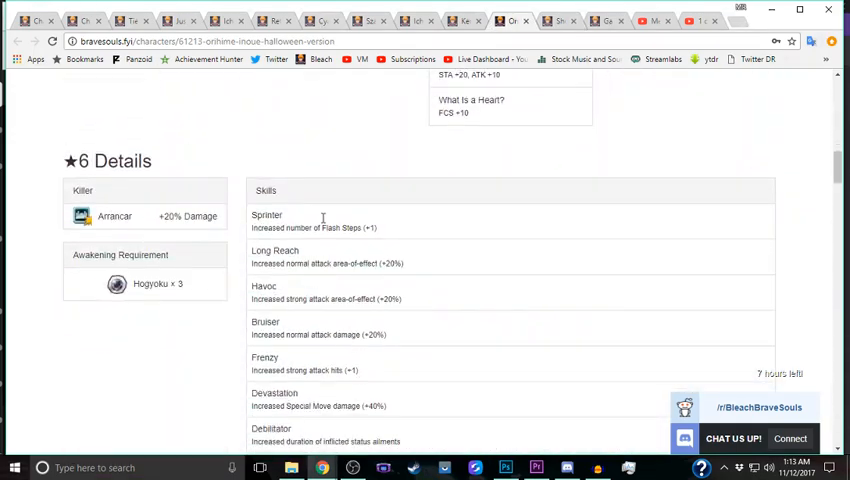
pyautogui.scroll(-3)
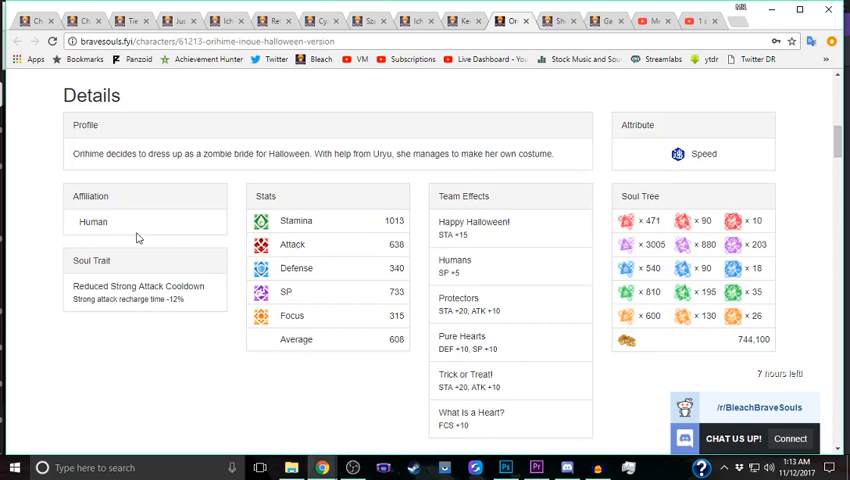
pyautogui.scroll(-3)
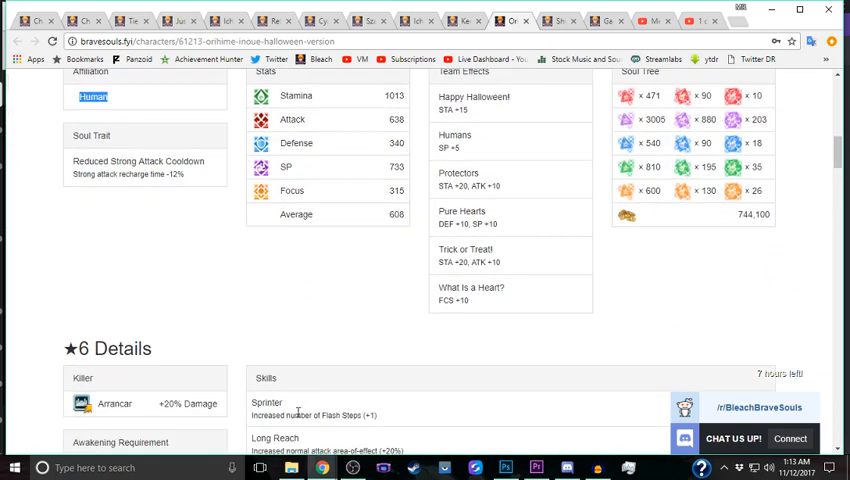
pyautogui.scroll(-3)
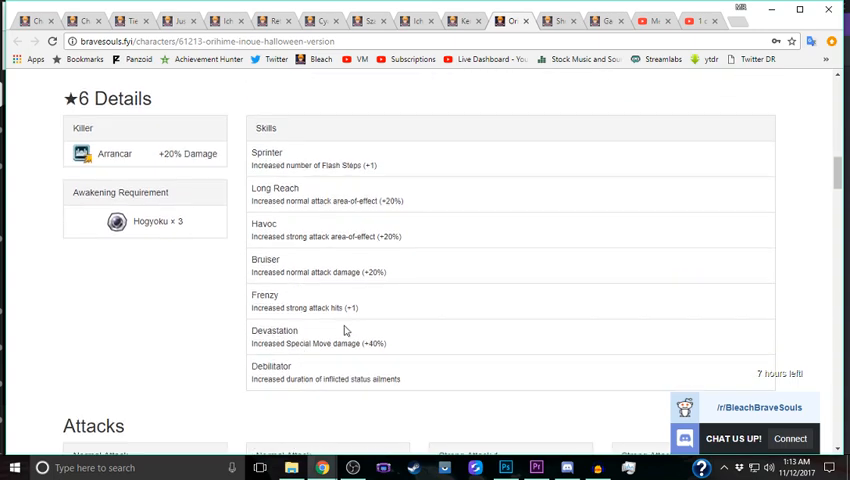
pyautogui.moveTo(412, 344)
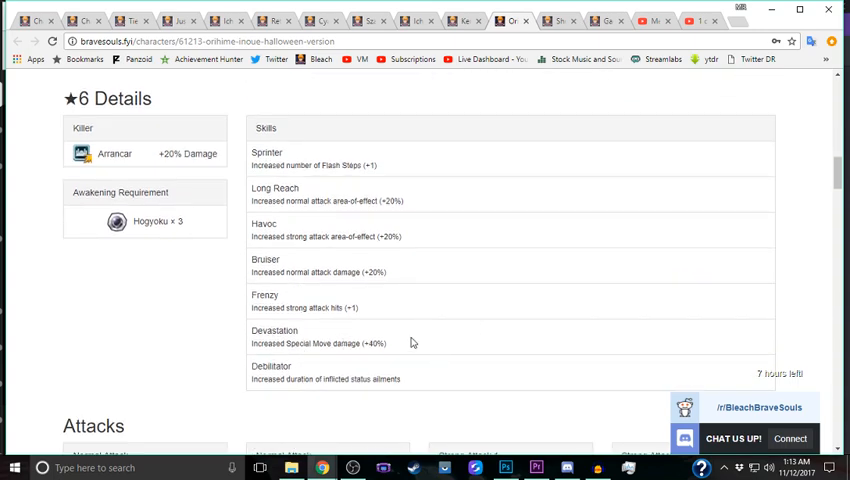
pyautogui.scroll(-3)
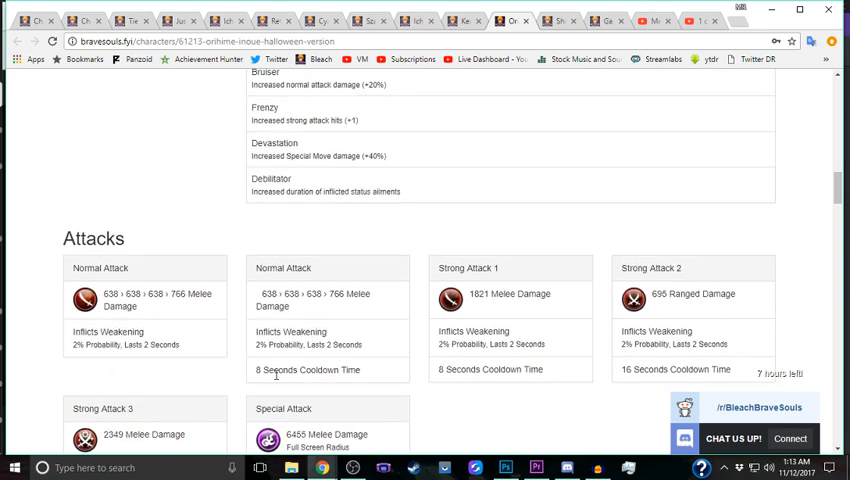
pyautogui.scroll(3)
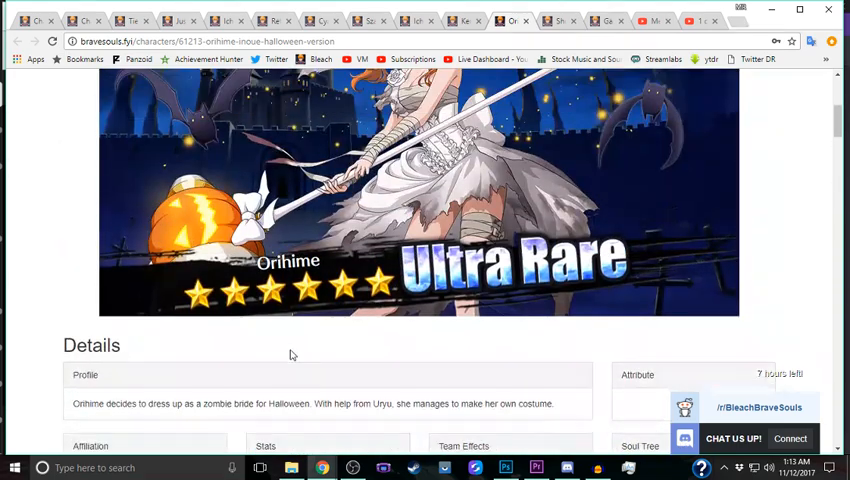
pyautogui.scroll(3)
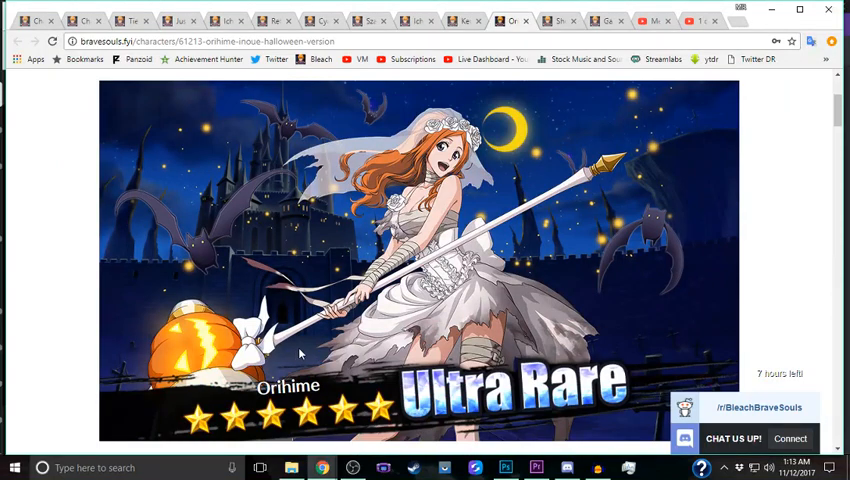
pyautogui.moveTo(344, 320)
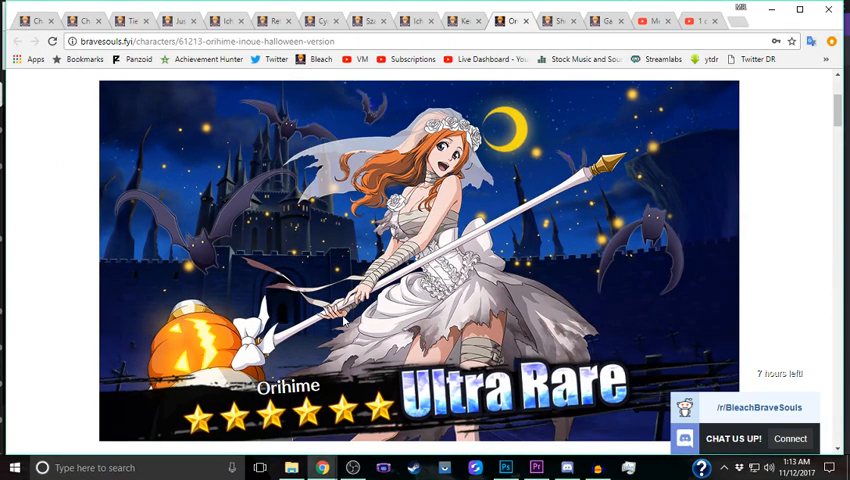
pyautogui.scroll(-3)
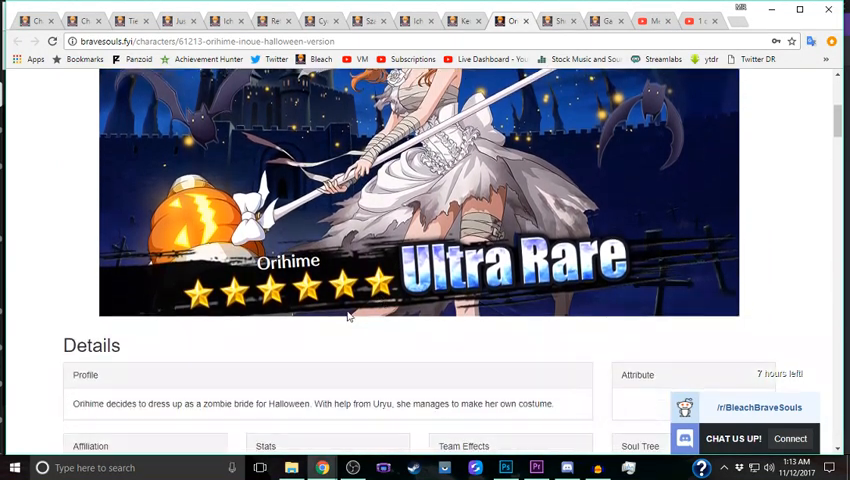
pyautogui.scroll(-3)
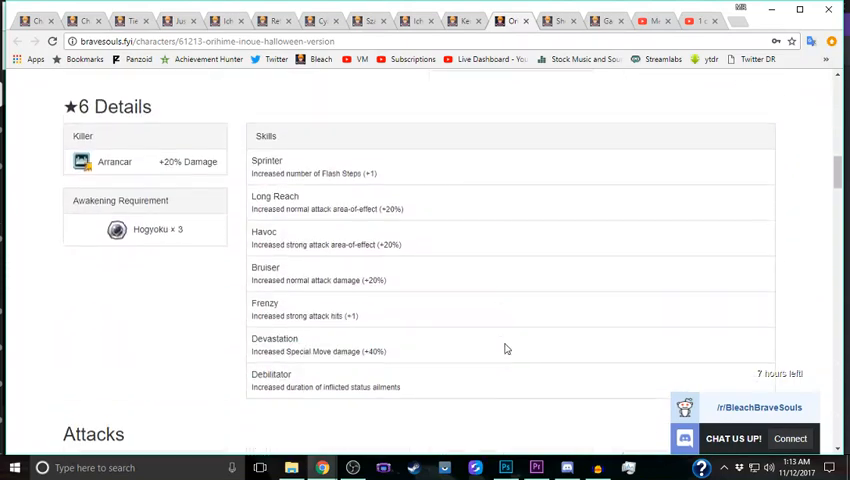
pyautogui.scroll(-3)
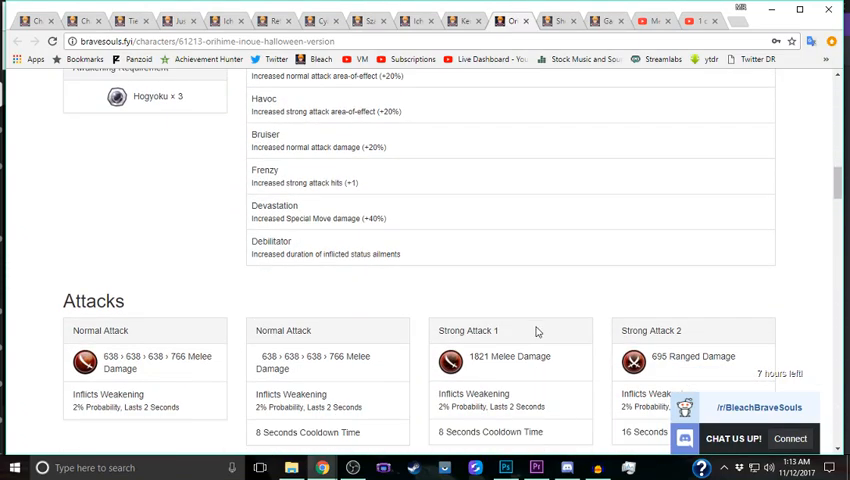
pyautogui.scroll(3)
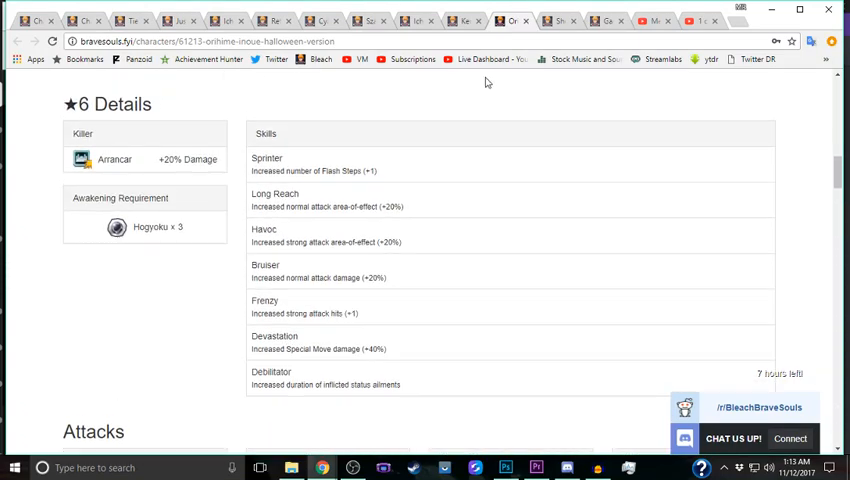
# Step: Switch to Shunsui Kyoraku's page and scroll down to his Details
pyautogui.click(544, 20)
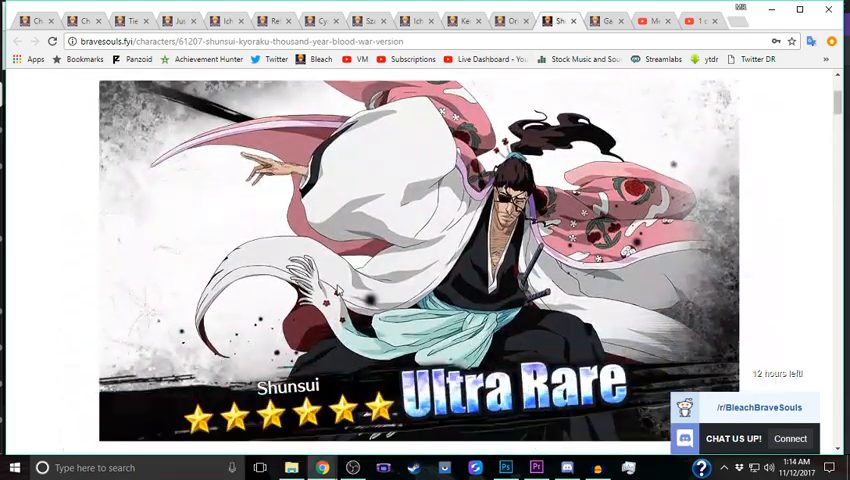
pyautogui.scroll(-3)
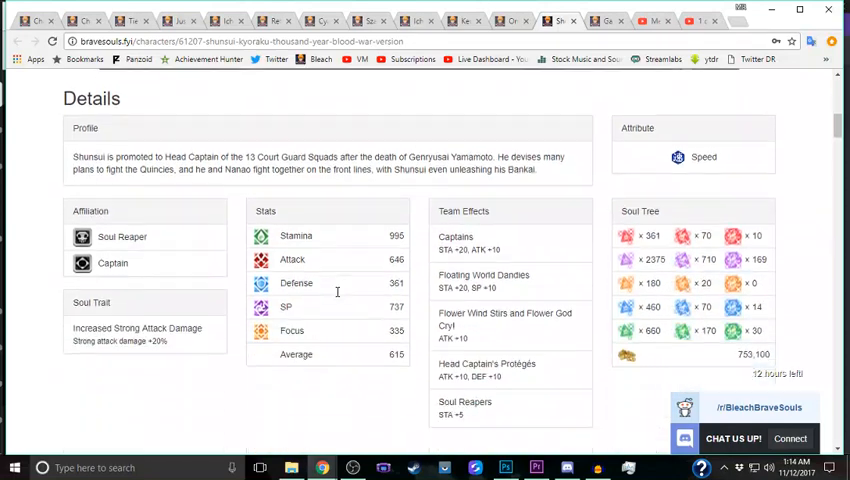
pyautogui.scroll(-3)
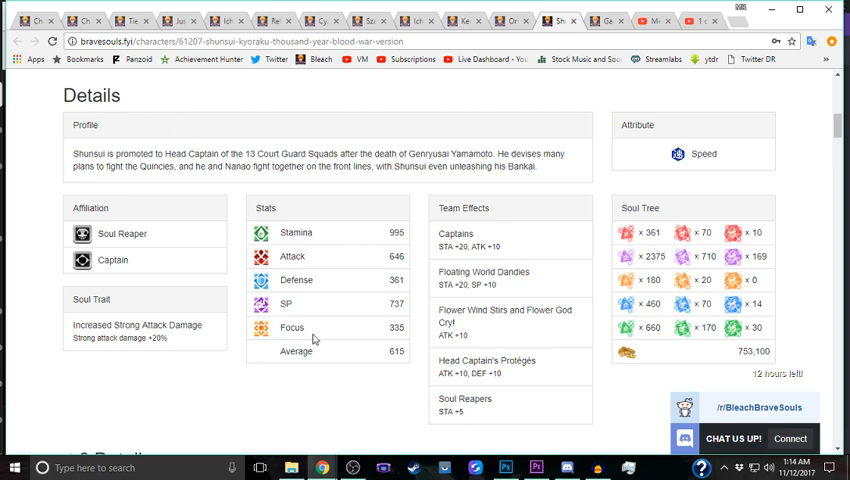
# Step: Highlight Shunsui's soul trait damage bonus, then his Defense value in the Stats panel
pyautogui.doubleClick(156, 338)
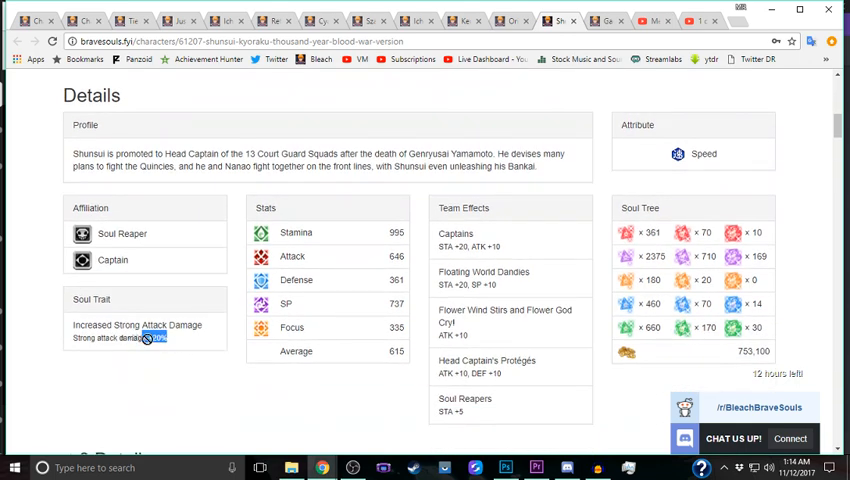
pyautogui.click(220, 388)
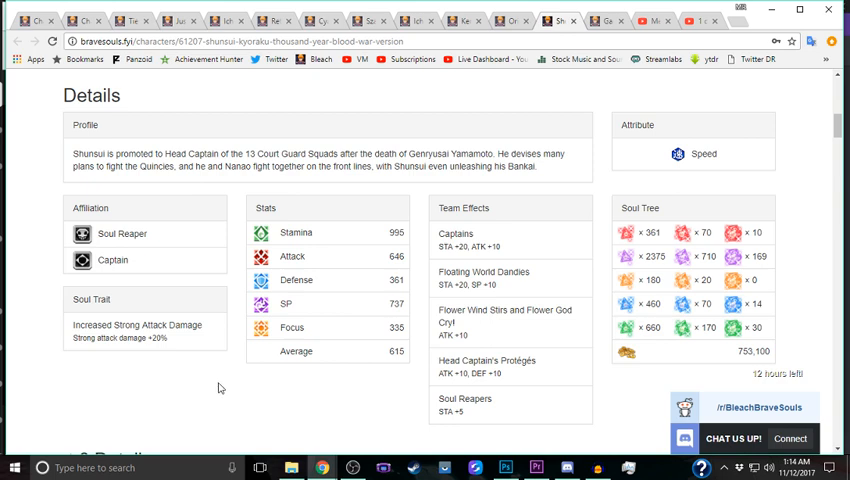
pyautogui.moveTo(222, 404)
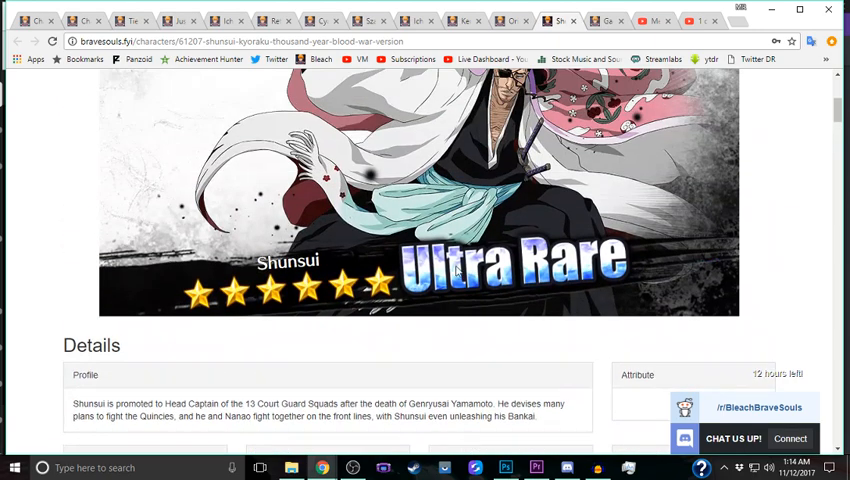
pyautogui.scroll(-3)
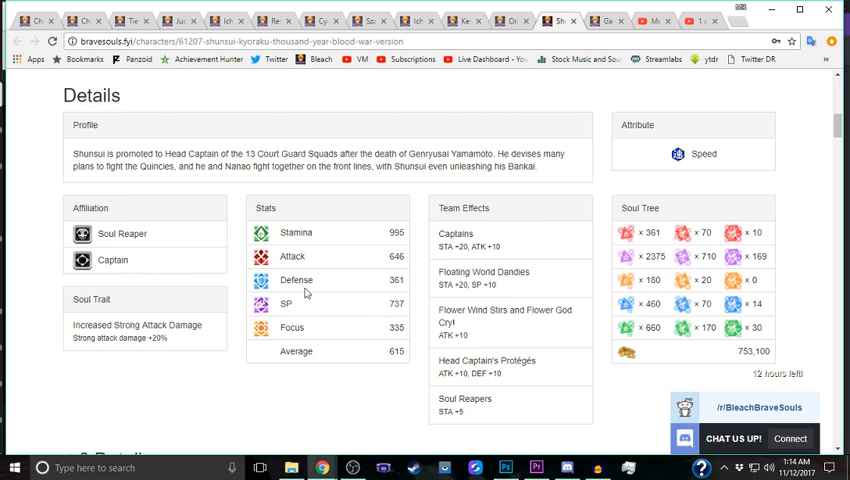
pyautogui.doubleClick(396, 280)
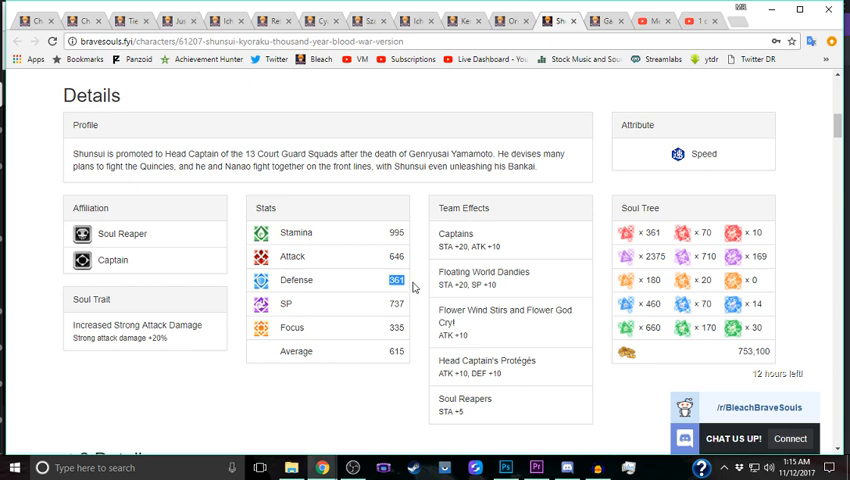
pyautogui.moveTo(410, 286)
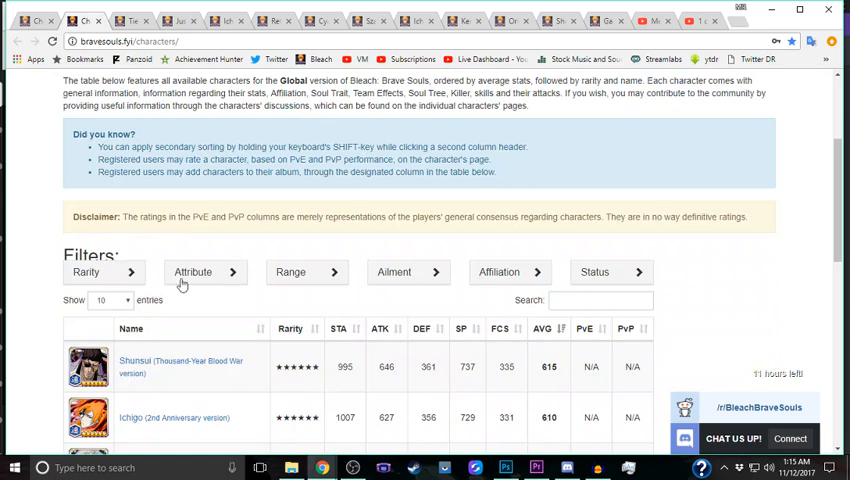
# Step: Filter the character ranking by the Mind attribute and review its top average-stat entries
pyautogui.click(204, 272)
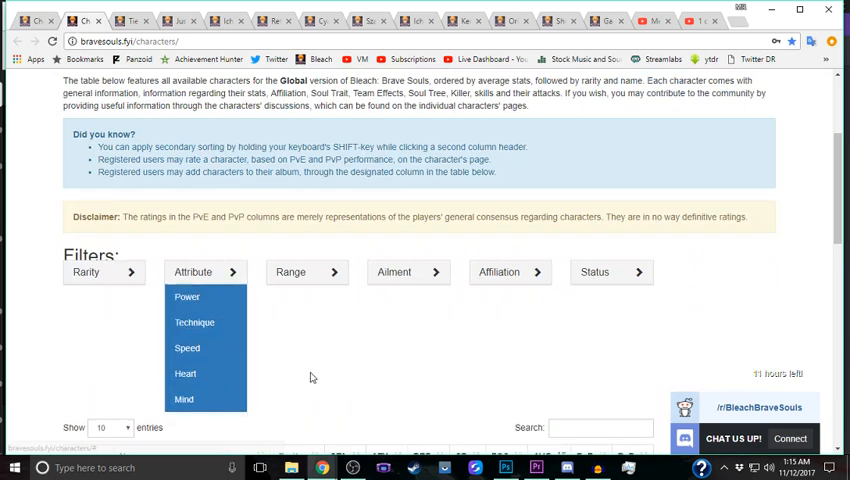
pyautogui.scroll(-3)
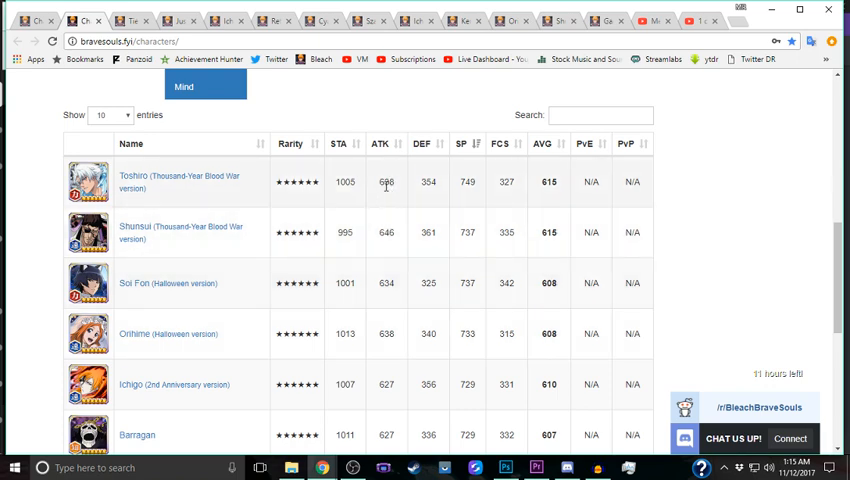
pyautogui.moveTo(390, 384)
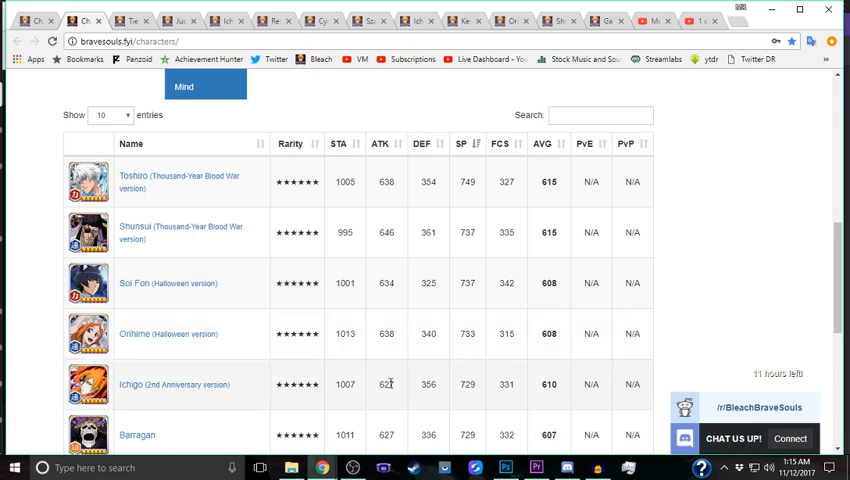
pyautogui.scroll(-3)
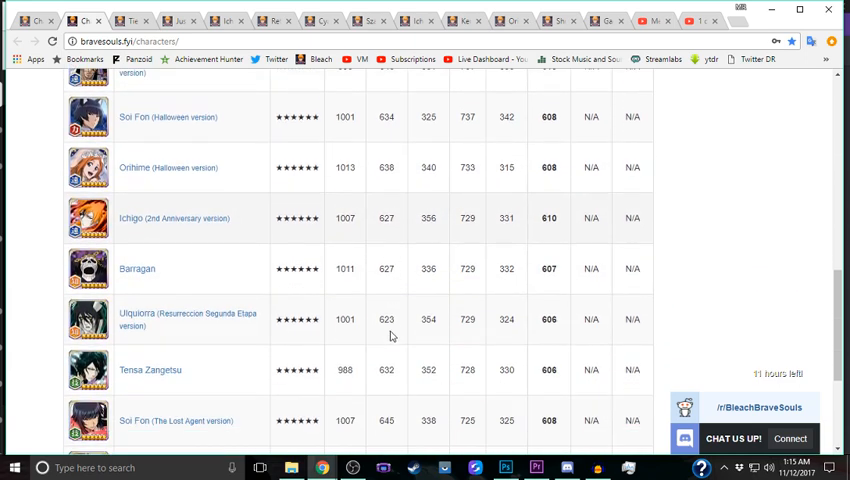
pyautogui.scroll(-3)
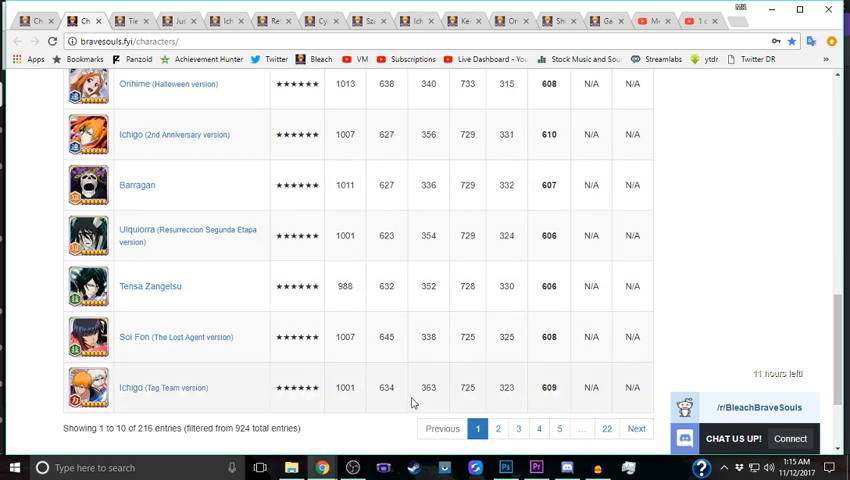
pyautogui.moveTo(494, 428)
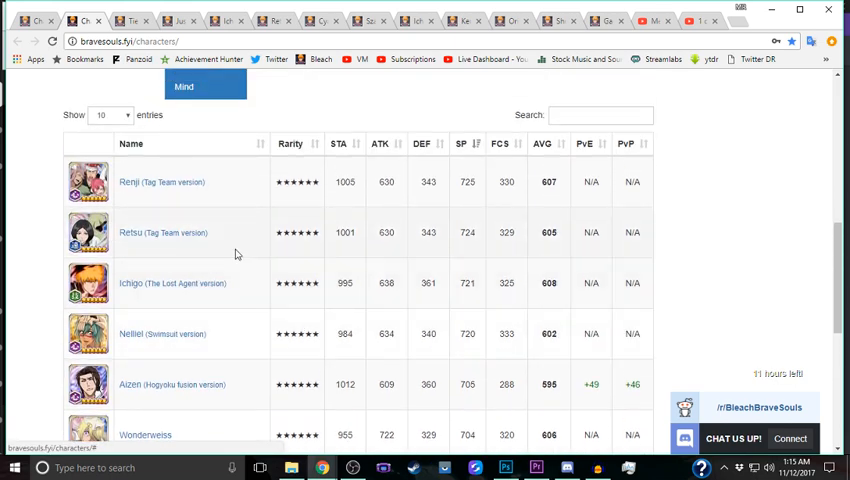
pyautogui.scroll(-3)
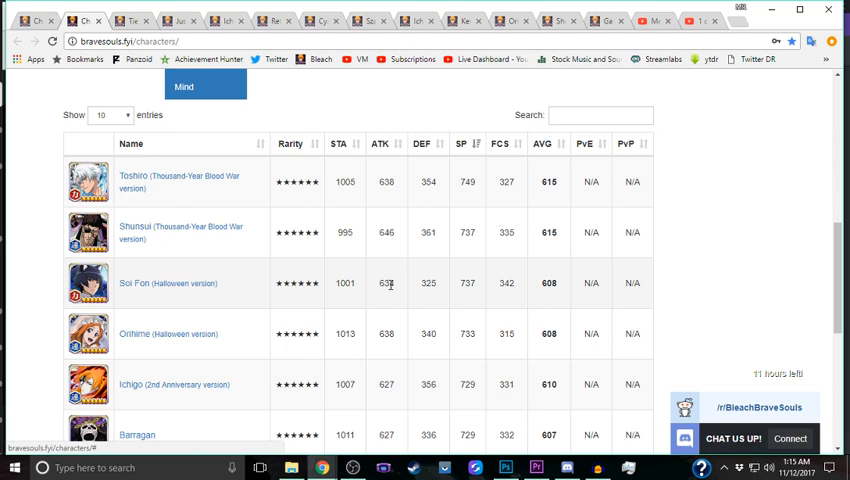
pyautogui.moveTo(390, 312)
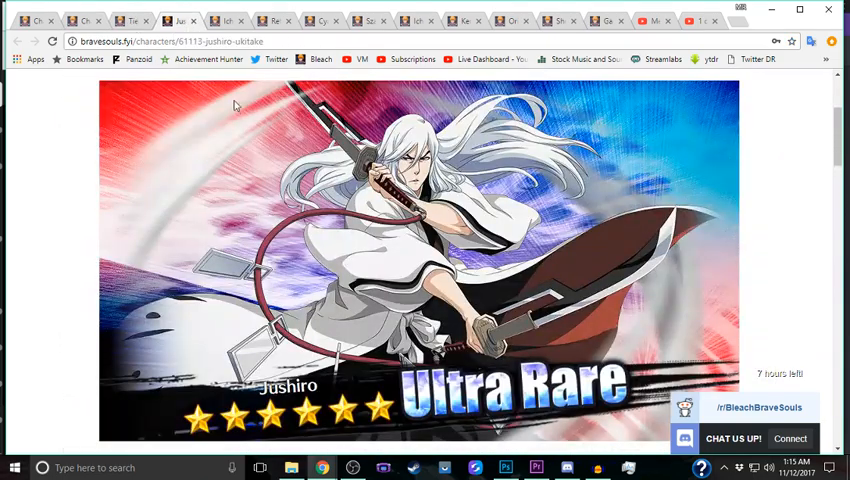
# Step: Return to Shunsui Kyoraku's page and scroll to his ★6 Details and Attacks sections
pyautogui.scroll(-3)
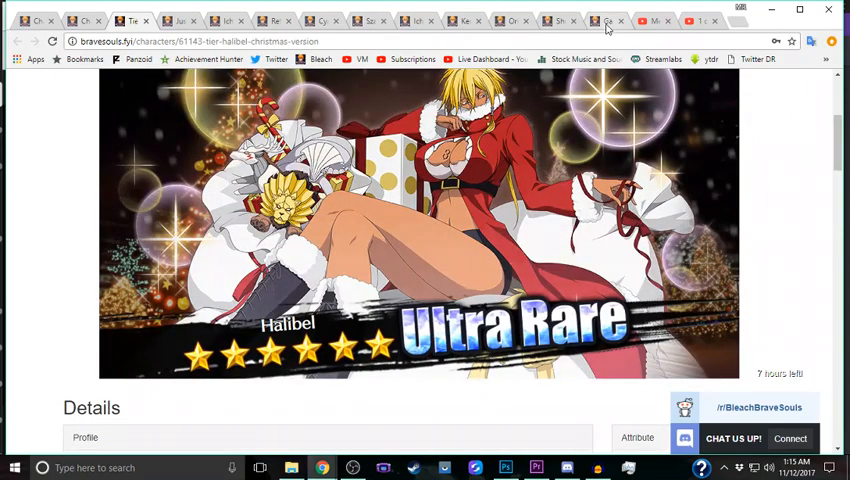
pyautogui.click(560, 20)
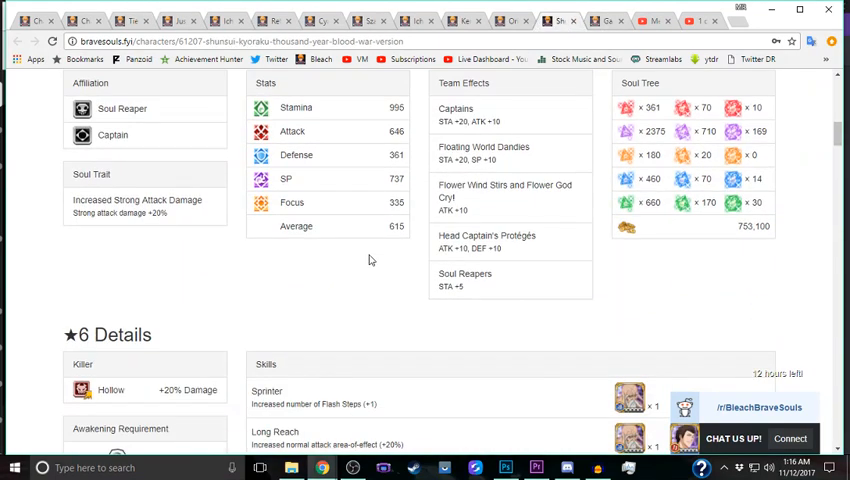
pyautogui.scroll(-3)
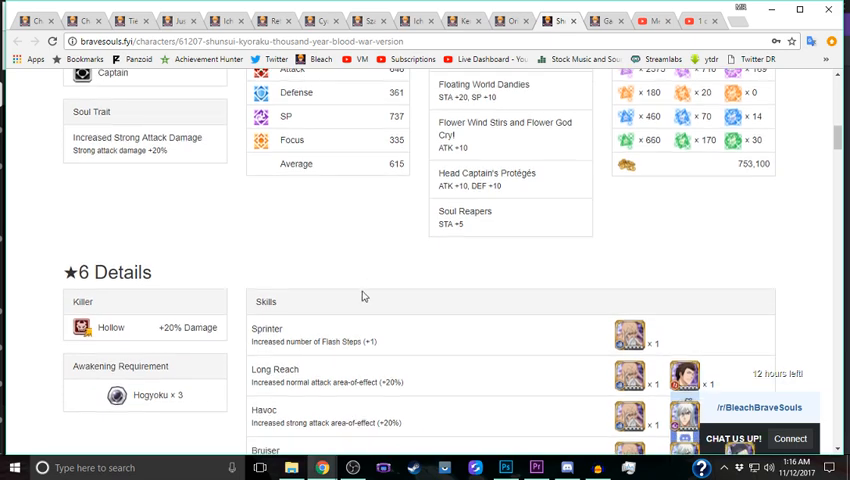
pyautogui.moveTo(364, 380)
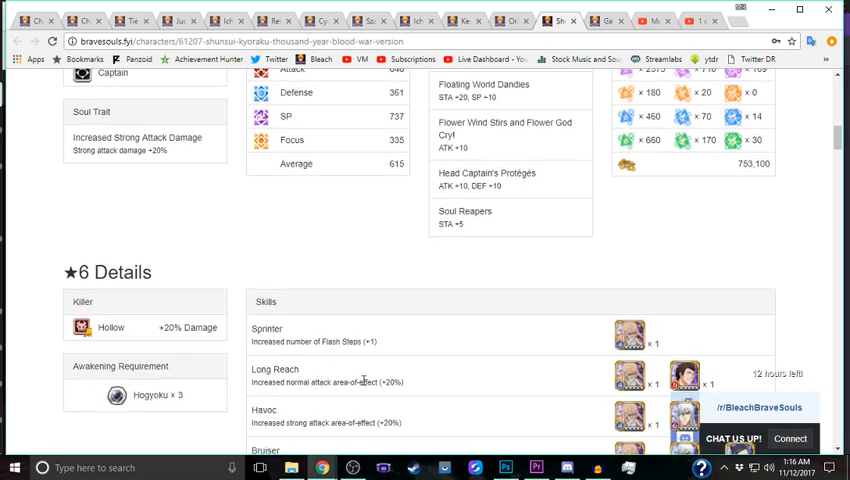
pyautogui.moveTo(366, 380)
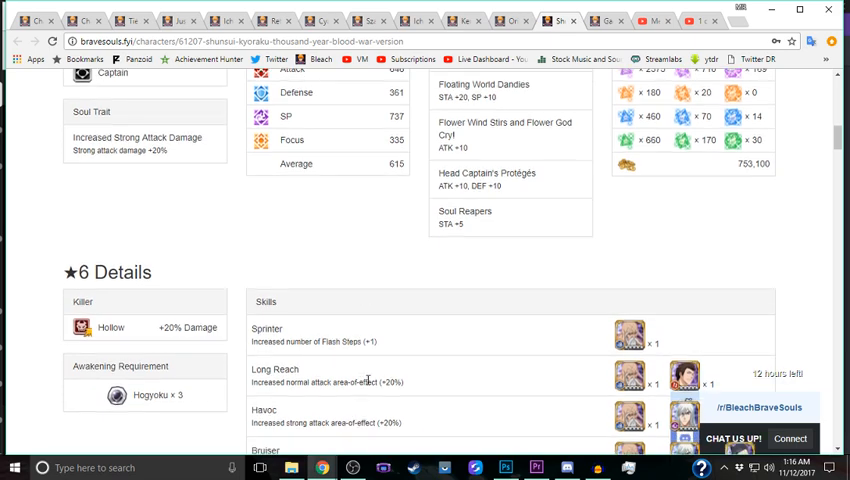
pyautogui.scroll(3)
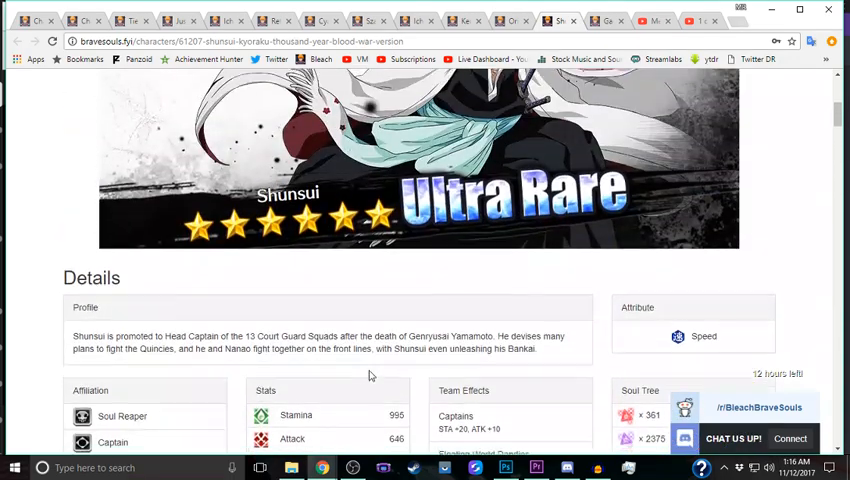
pyautogui.scroll(-3)
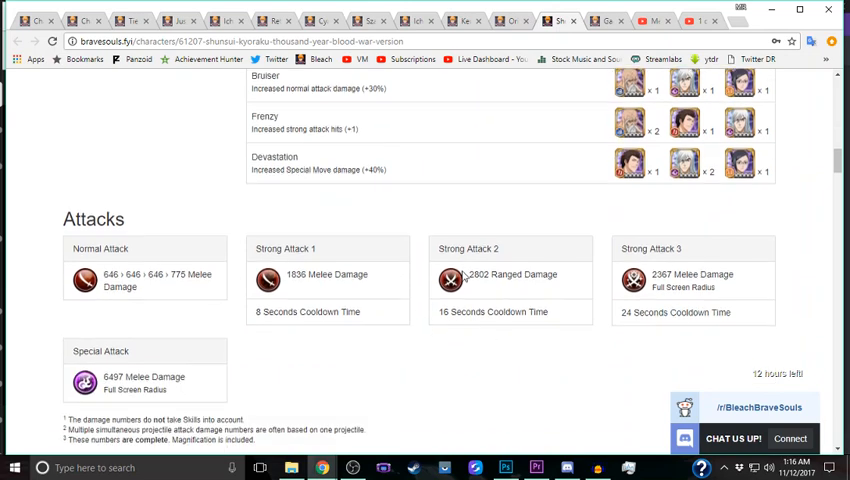
# Step: Highlight the Strong Attack 2 damage figure and look over the remaining attack values
pyautogui.doubleClick(476, 274)
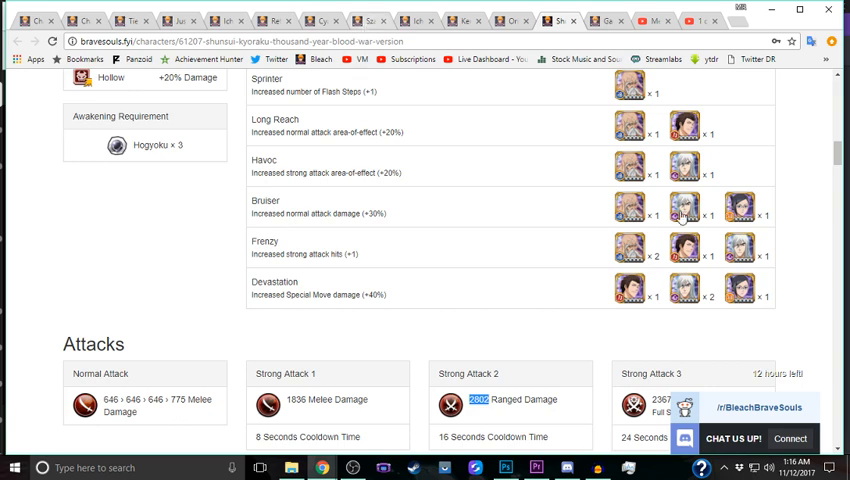
pyautogui.scroll(-3)
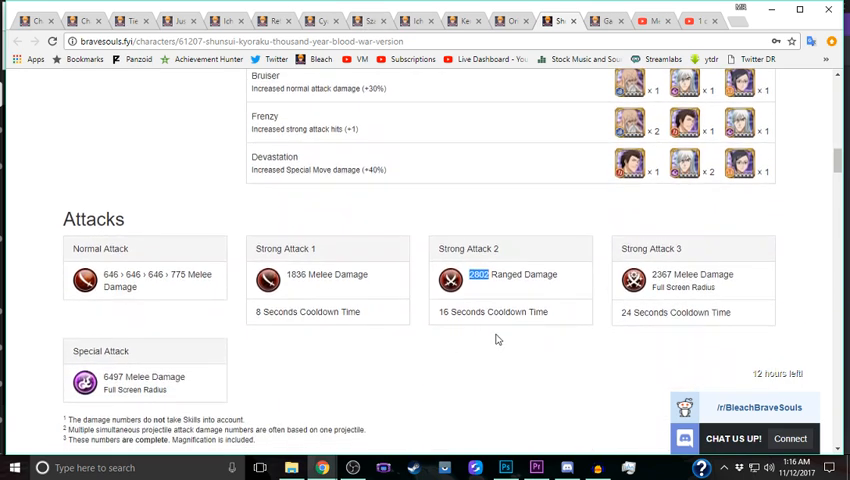
pyautogui.moveTo(362, 374)
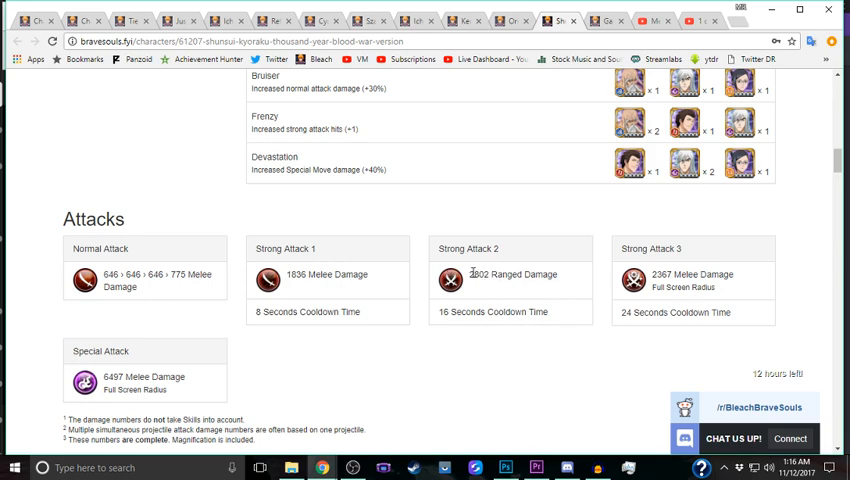
pyautogui.moveTo(660, 304)
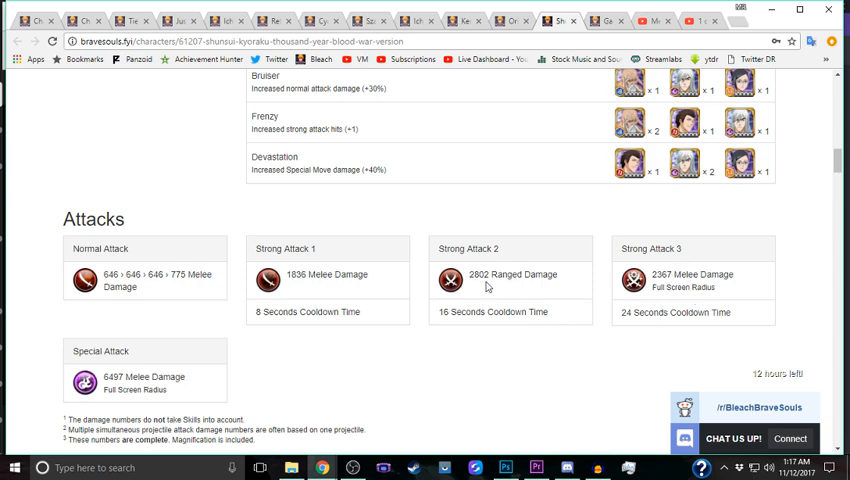
pyautogui.scroll(3)
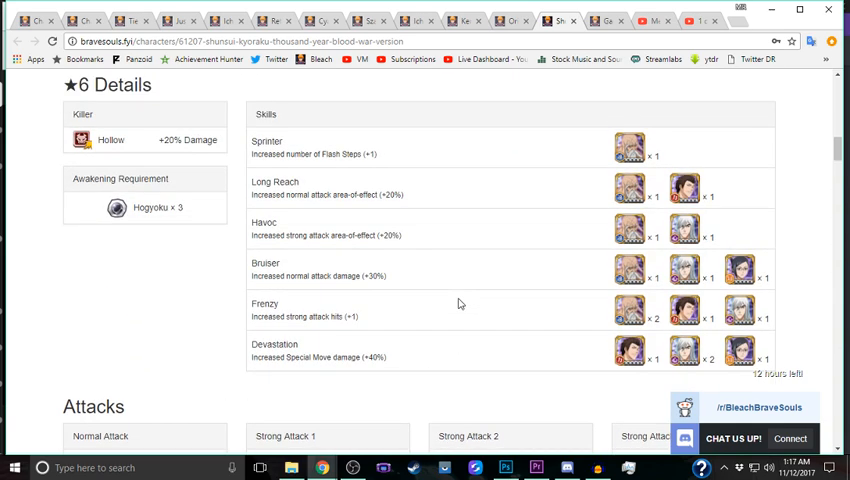
pyautogui.scroll(-3)
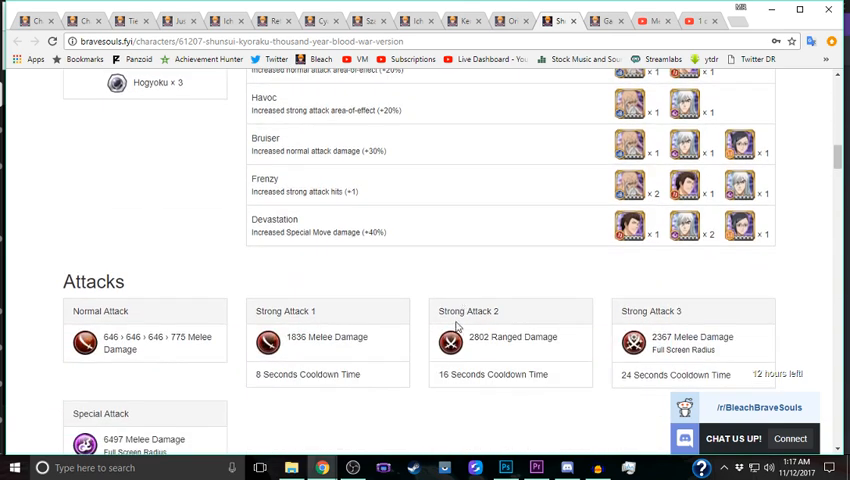
pyautogui.moveTo(504, 308)
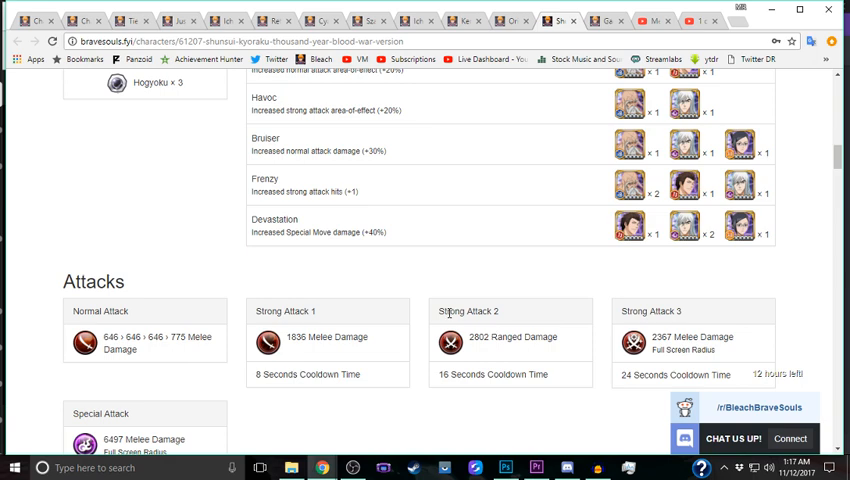
pyautogui.moveTo(448, 312)
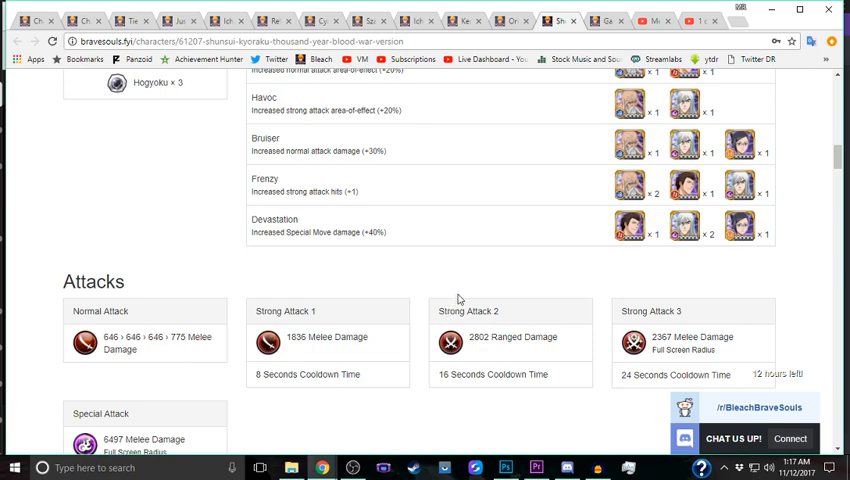
pyautogui.moveTo(464, 252)
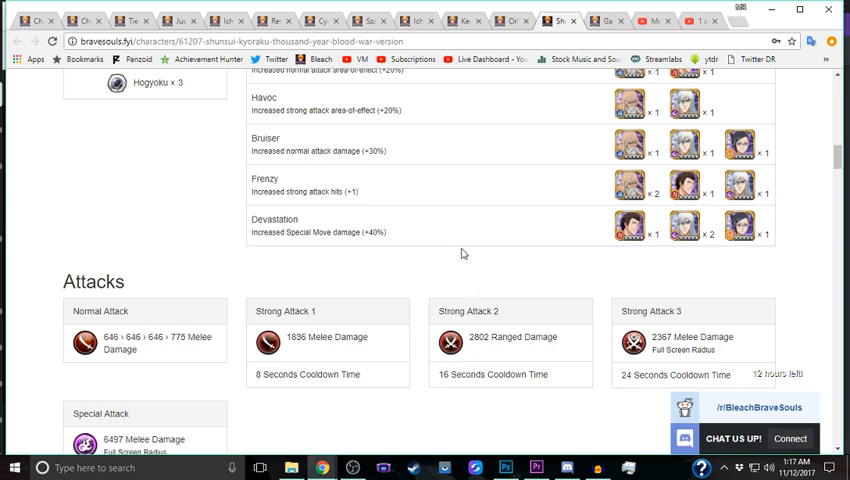
pyautogui.moveTo(438, 238)
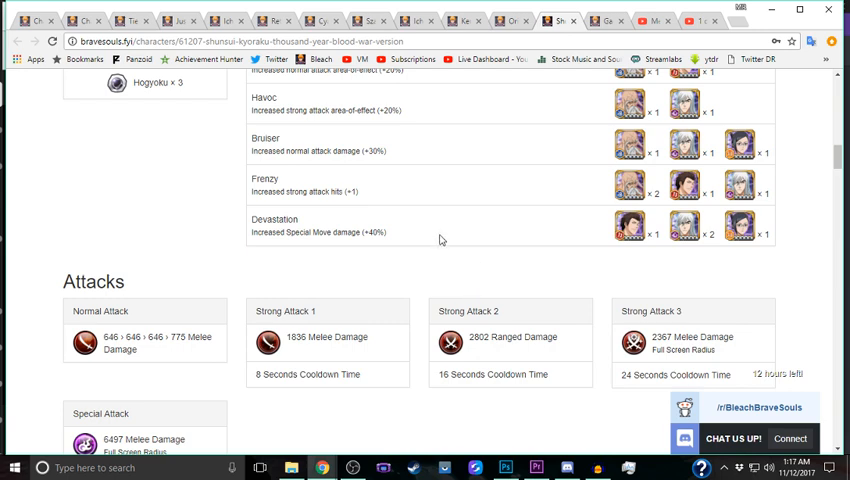
pyautogui.moveTo(452, 252)
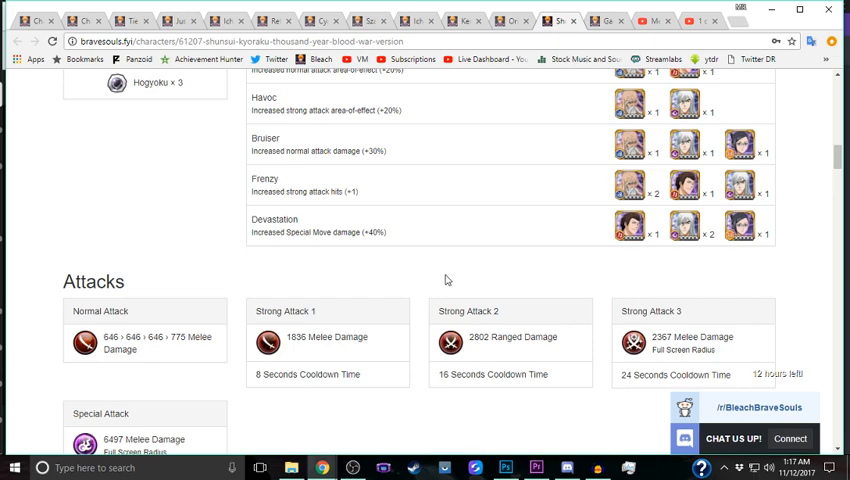
# Step: Scroll back through Shunsui's attacks, skills and stats up to his Ultra Rare banner art
pyautogui.scroll(3)
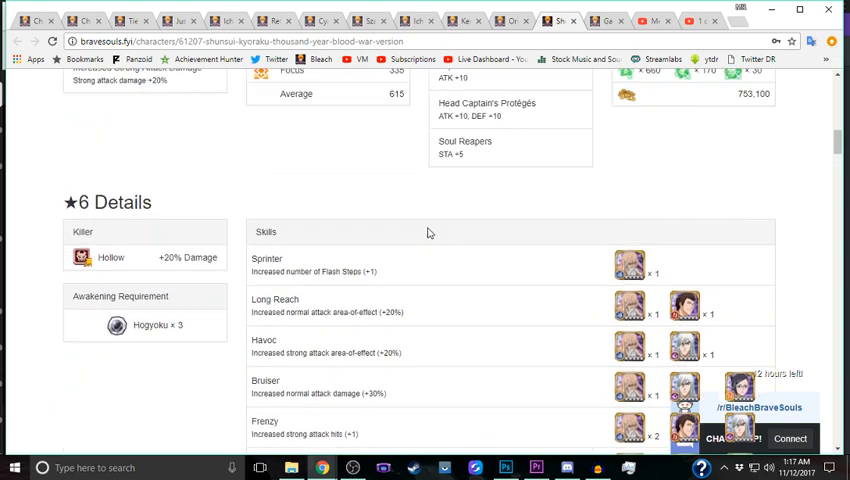
pyautogui.scroll(3)
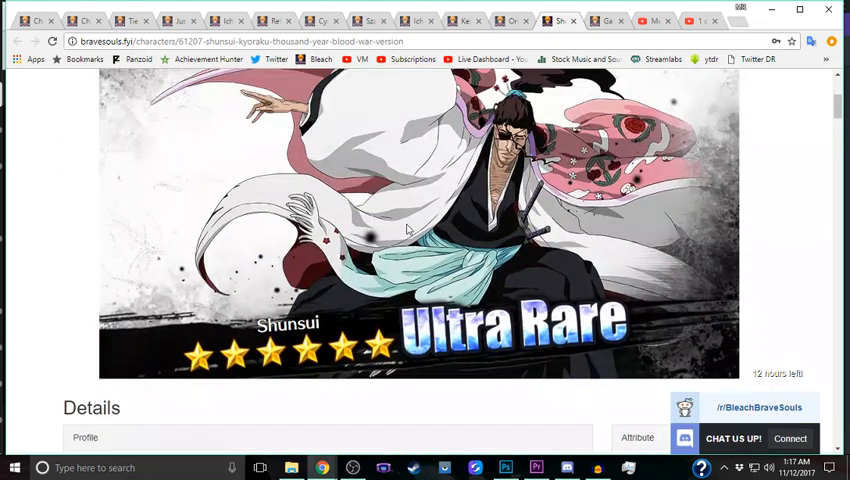
pyautogui.scroll(-3)
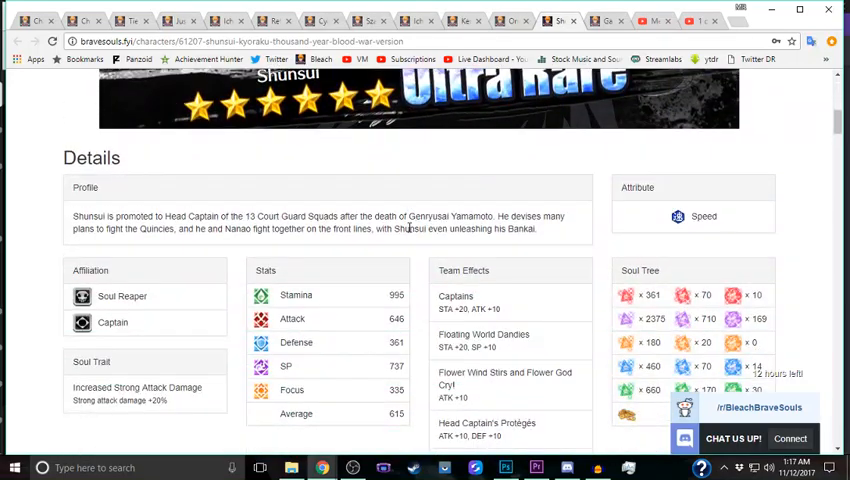
pyautogui.scroll(-3)
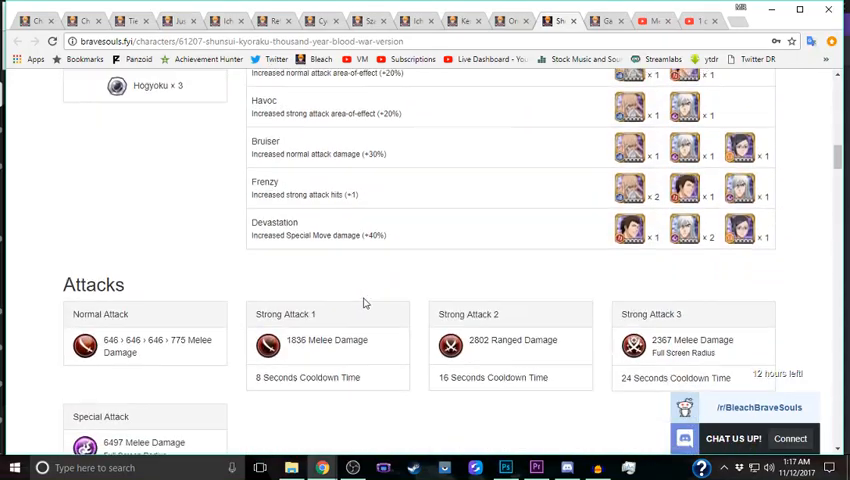
pyautogui.scroll(-3)
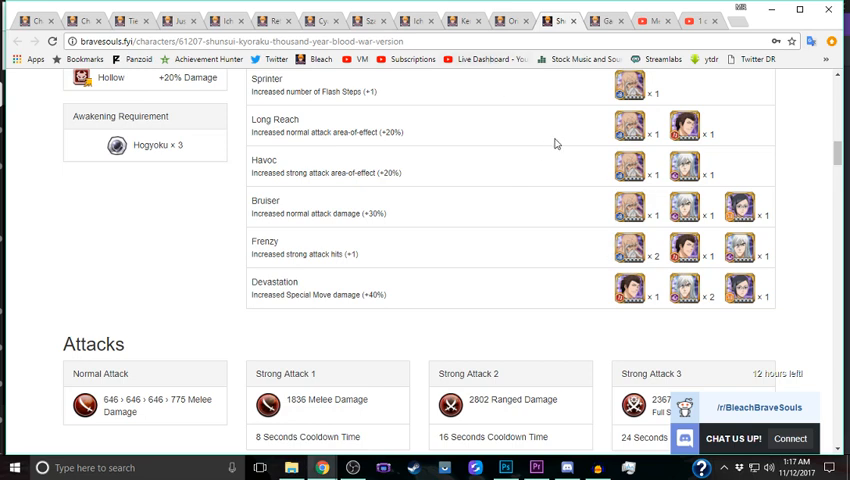
pyautogui.moveTo(312, 264)
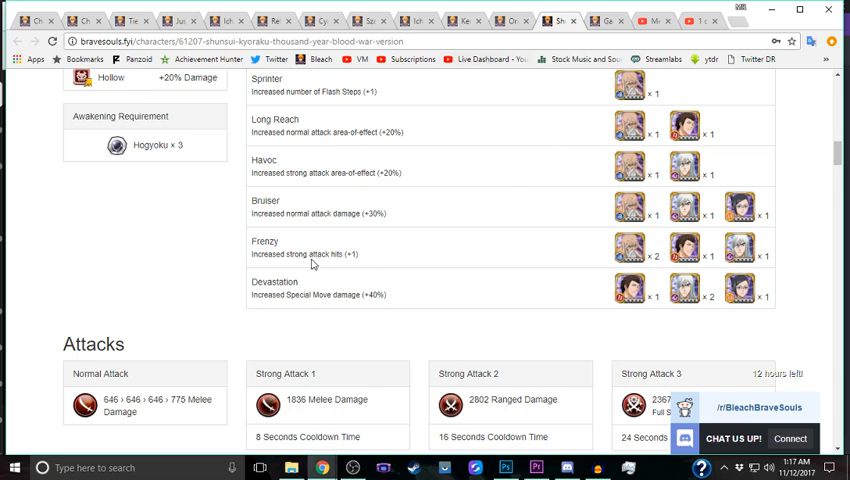
pyautogui.scroll(-3)
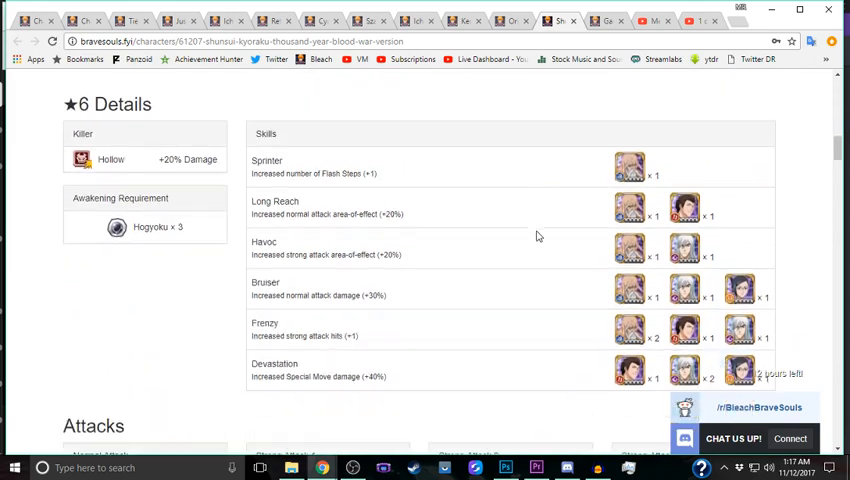
pyautogui.scroll(-3)
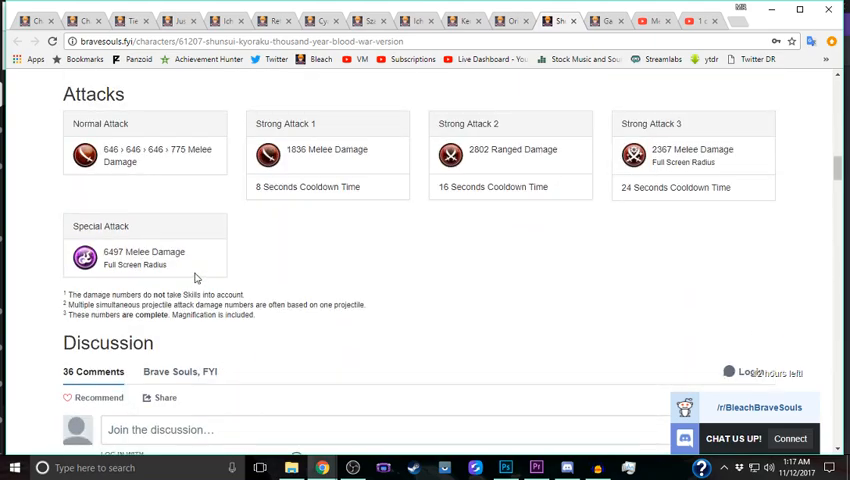
pyautogui.scroll(3)
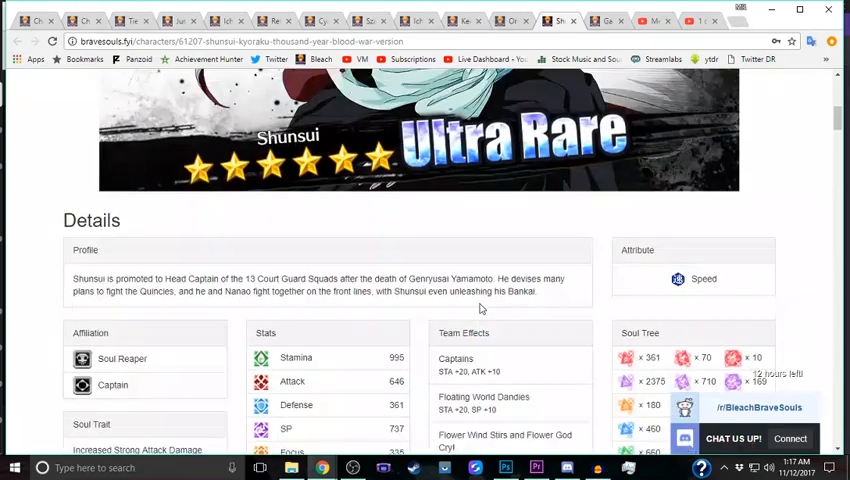
pyautogui.scroll(3)
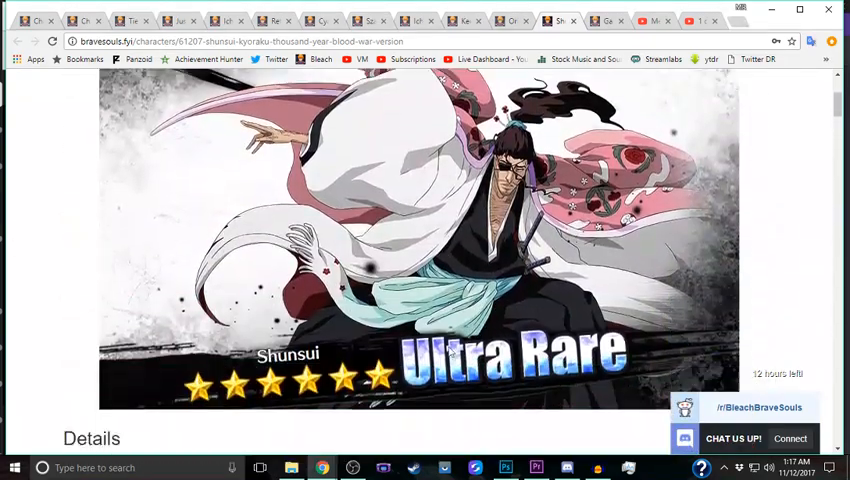
pyautogui.scroll(-3)
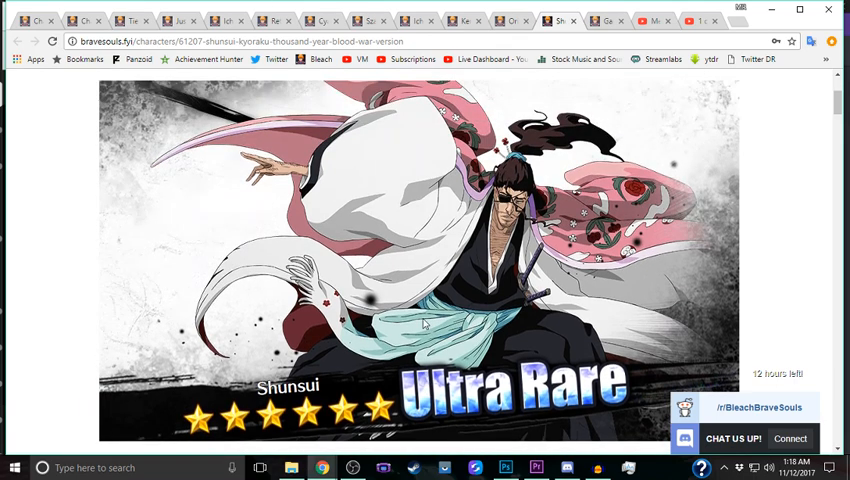
pyautogui.scroll(-3)
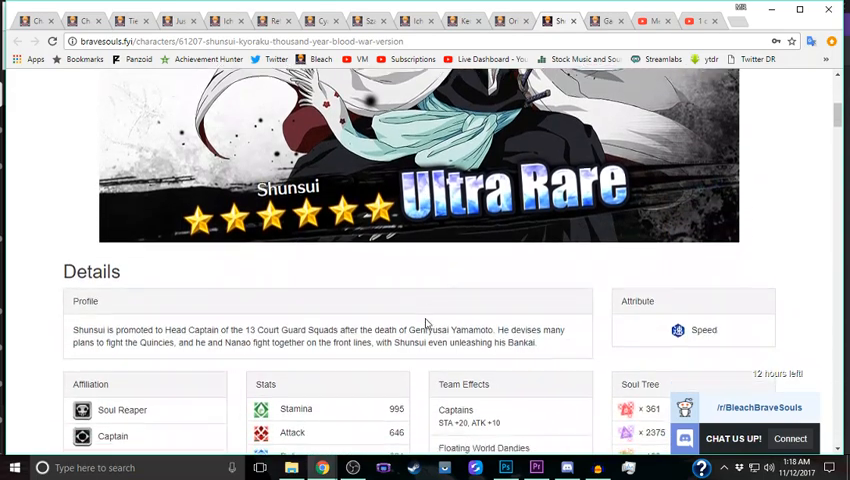
pyautogui.scroll(-3)
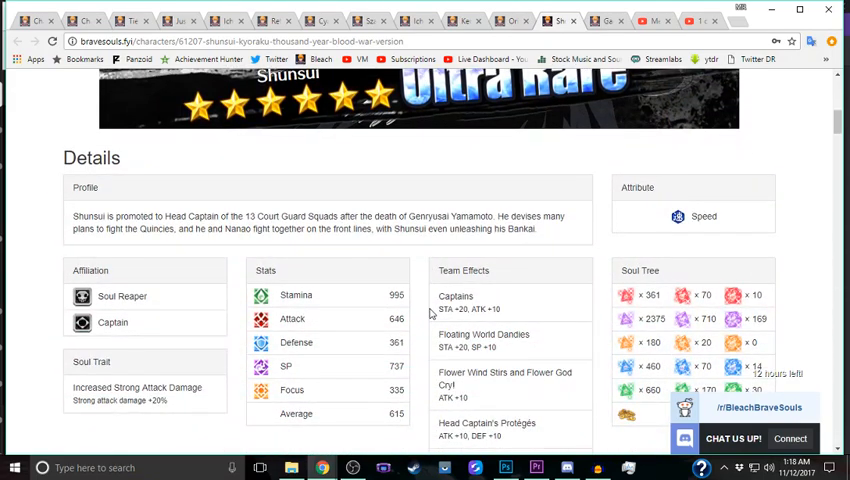
pyautogui.scroll(3)
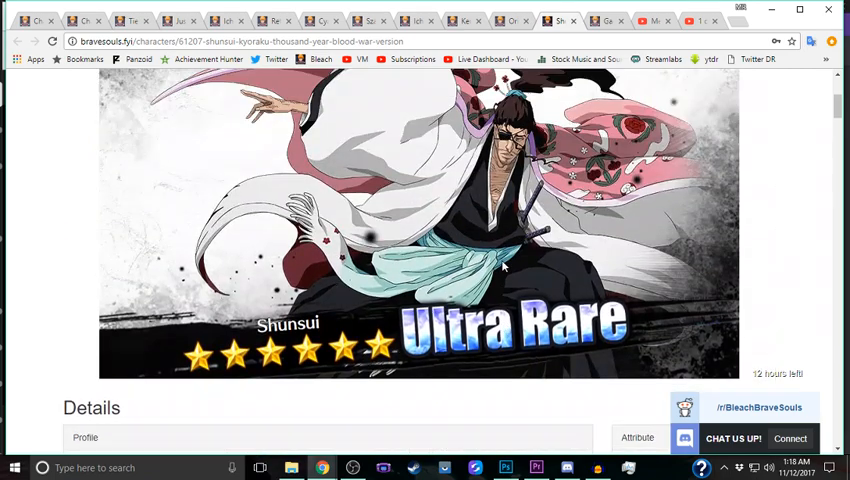
pyautogui.scroll(-3)
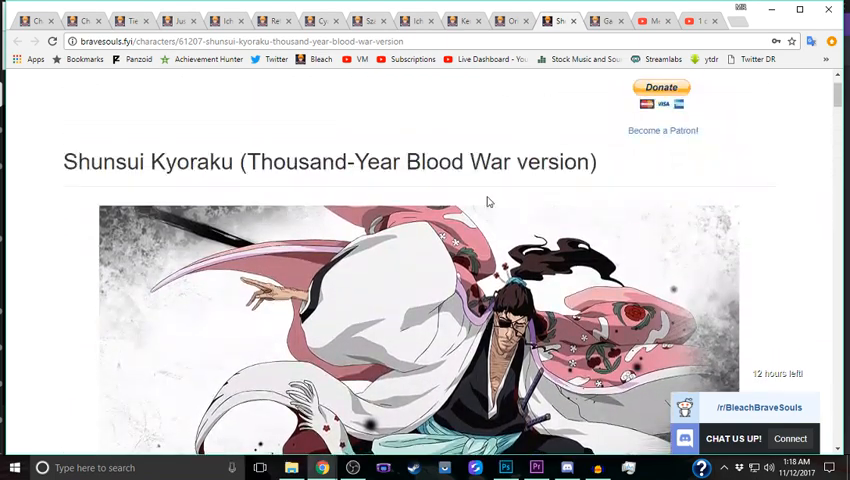
pyautogui.scroll(-3)
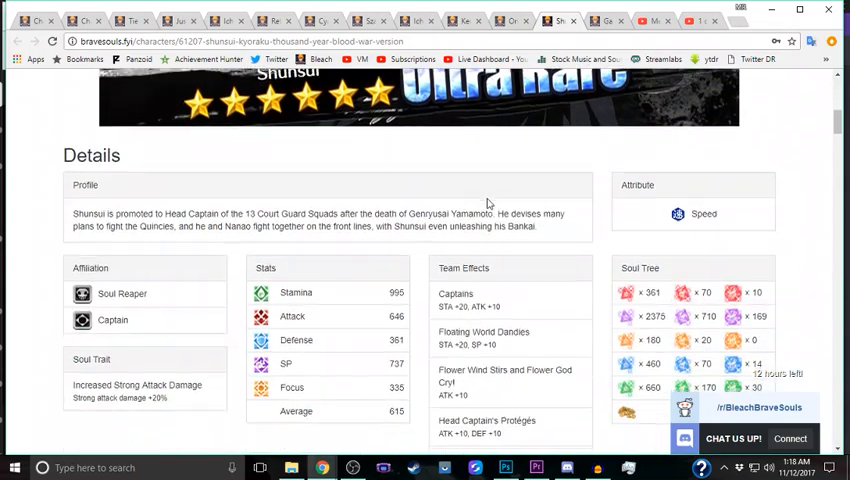
pyautogui.scroll(-3)
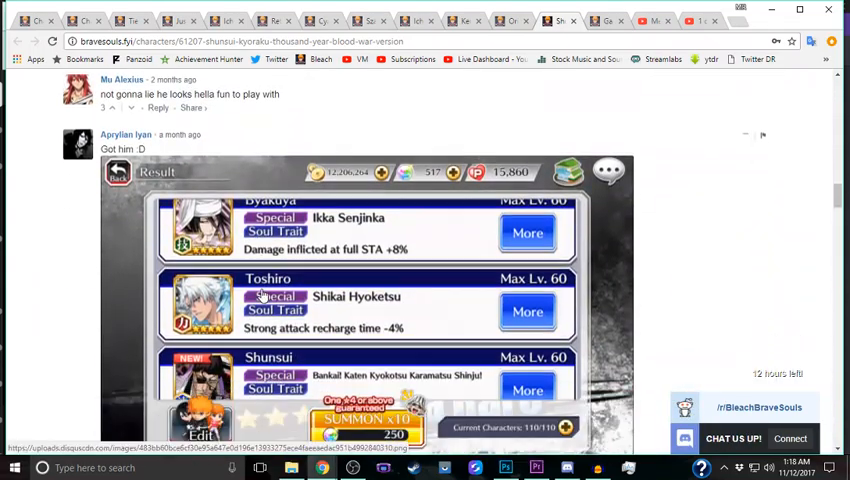
# Step: Scroll through the Discussion comments with players' screenshots of pulling Shunsui
pyautogui.scroll(-3)
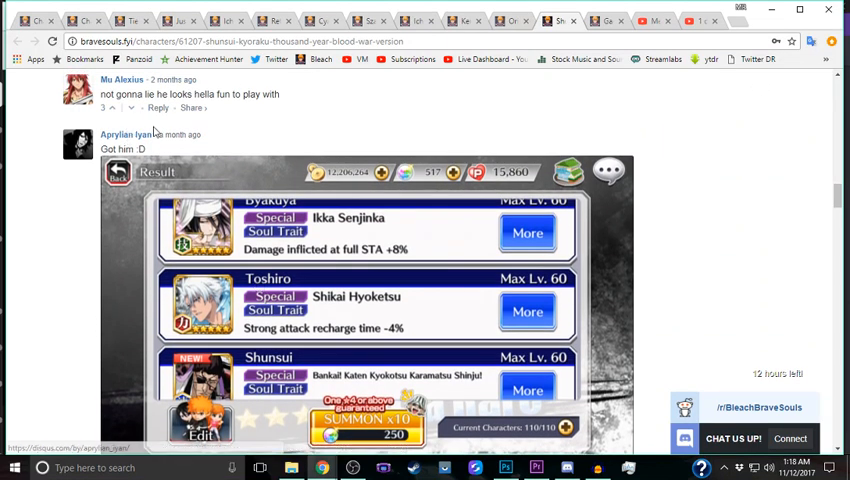
pyautogui.scroll(-3)
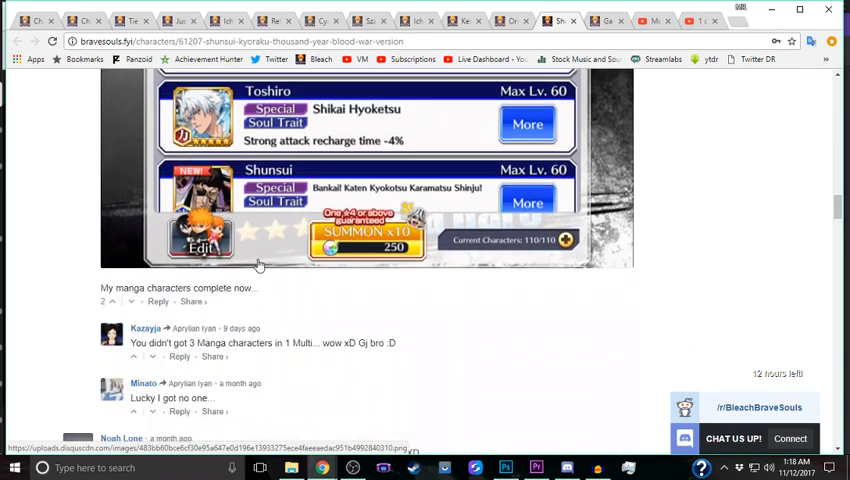
pyautogui.scroll(-3)
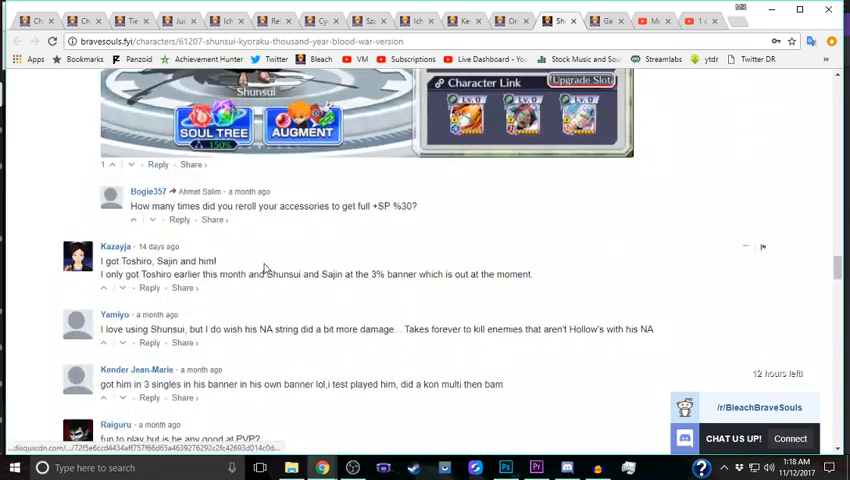
pyautogui.scroll(-3)
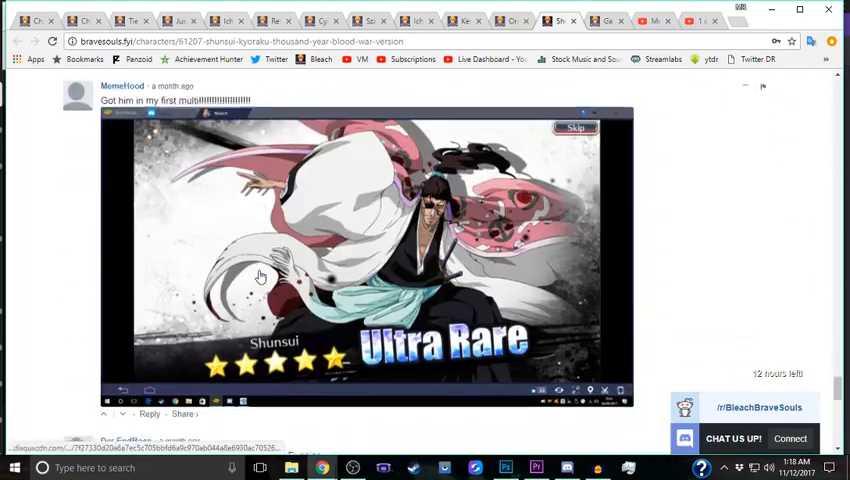
pyautogui.scroll(-3)
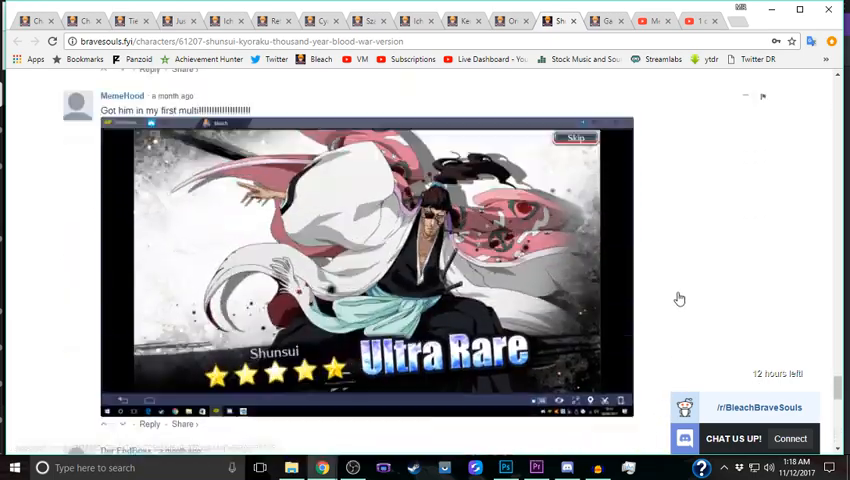
pyautogui.scroll(-3)
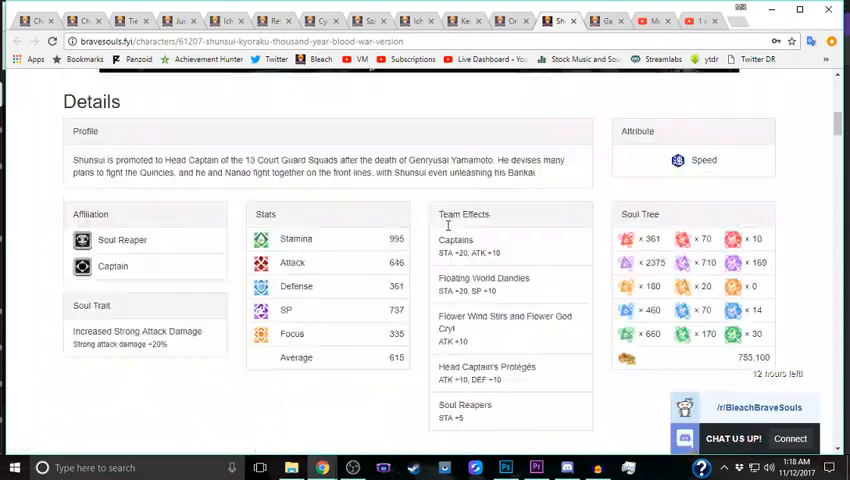
# Step: Scroll back to the top of Shunsui's page showing his title and Ultra Rare art
pyautogui.scroll(3)
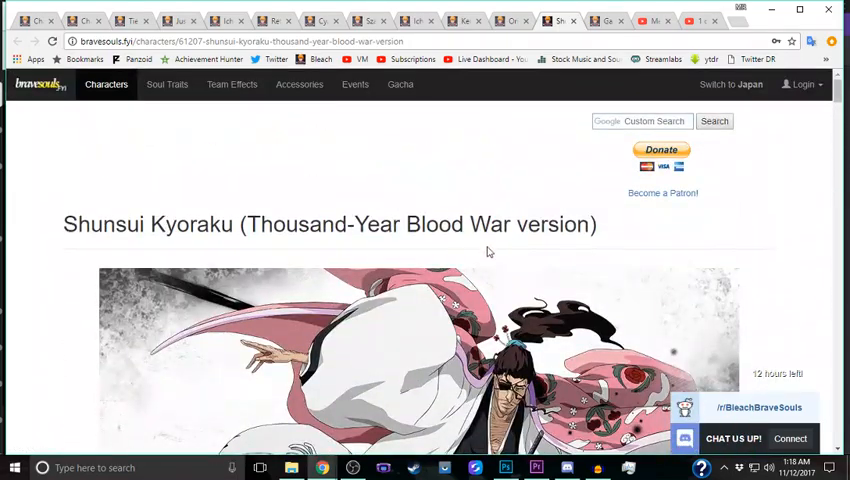
pyautogui.scroll(-3)
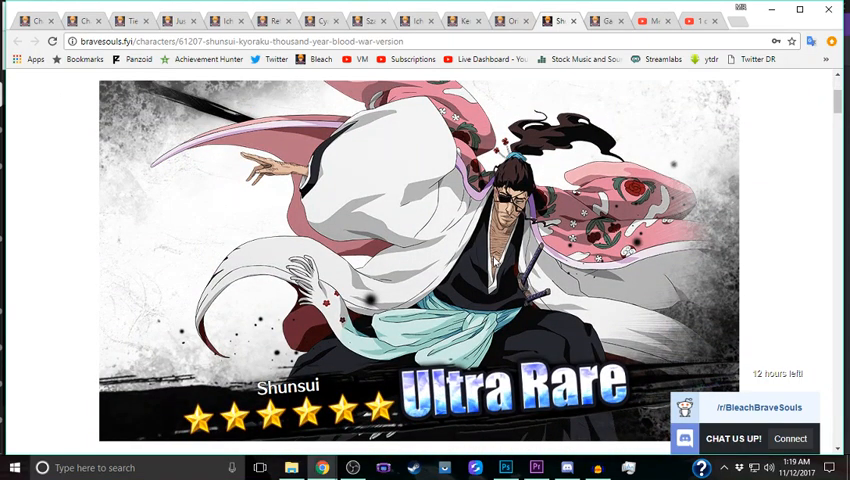
pyautogui.moveTo(592, 258)
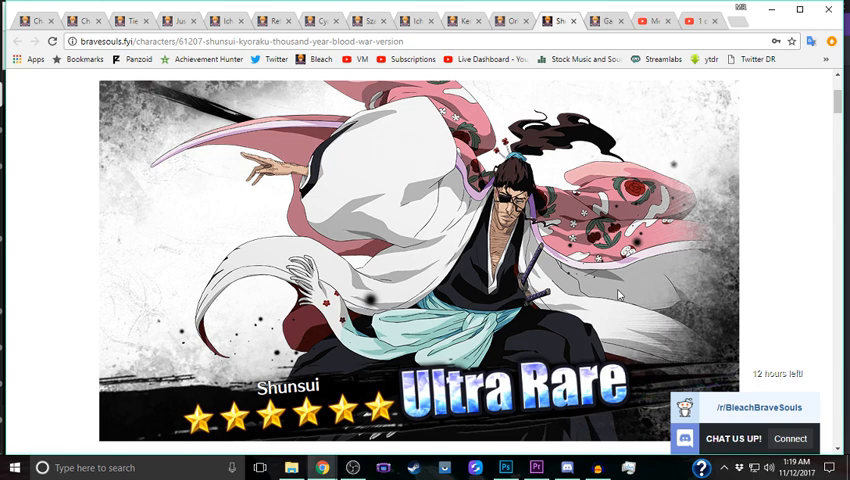
pyautogui.moveTo(600, 308)
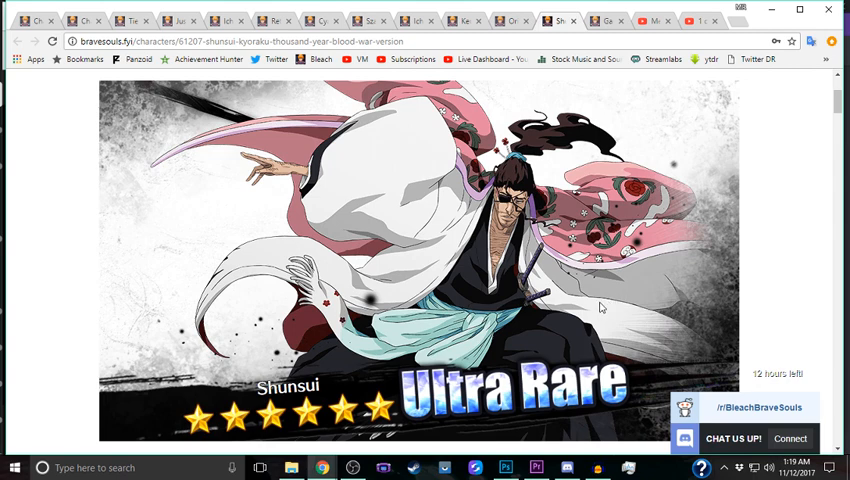
pyautogui.moveTo(592, 312)
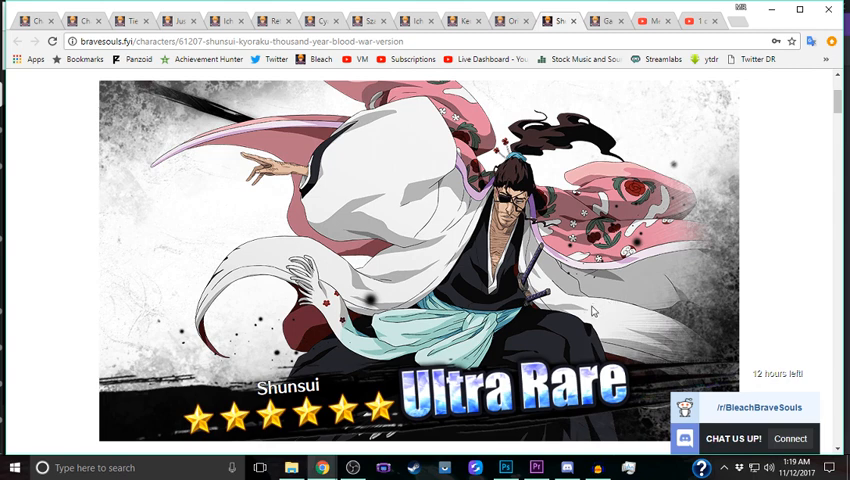